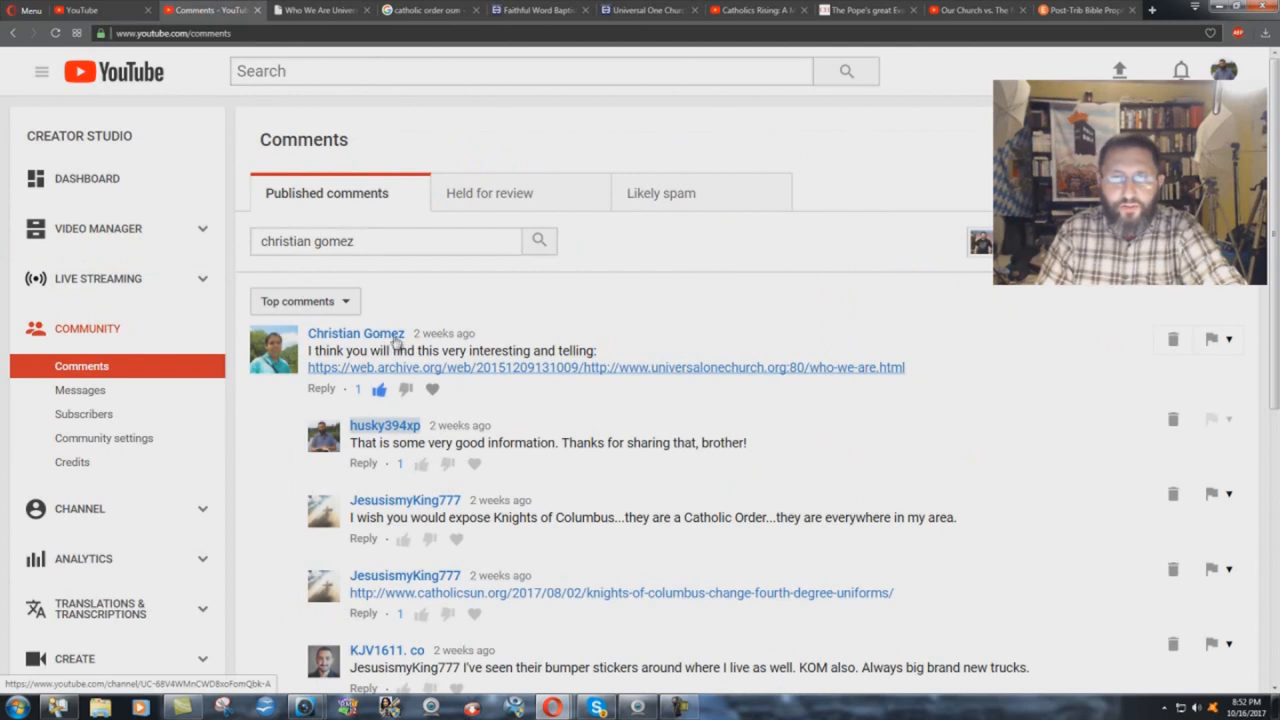
{"action": "mouse_move", "coordinate": [322, 372]}
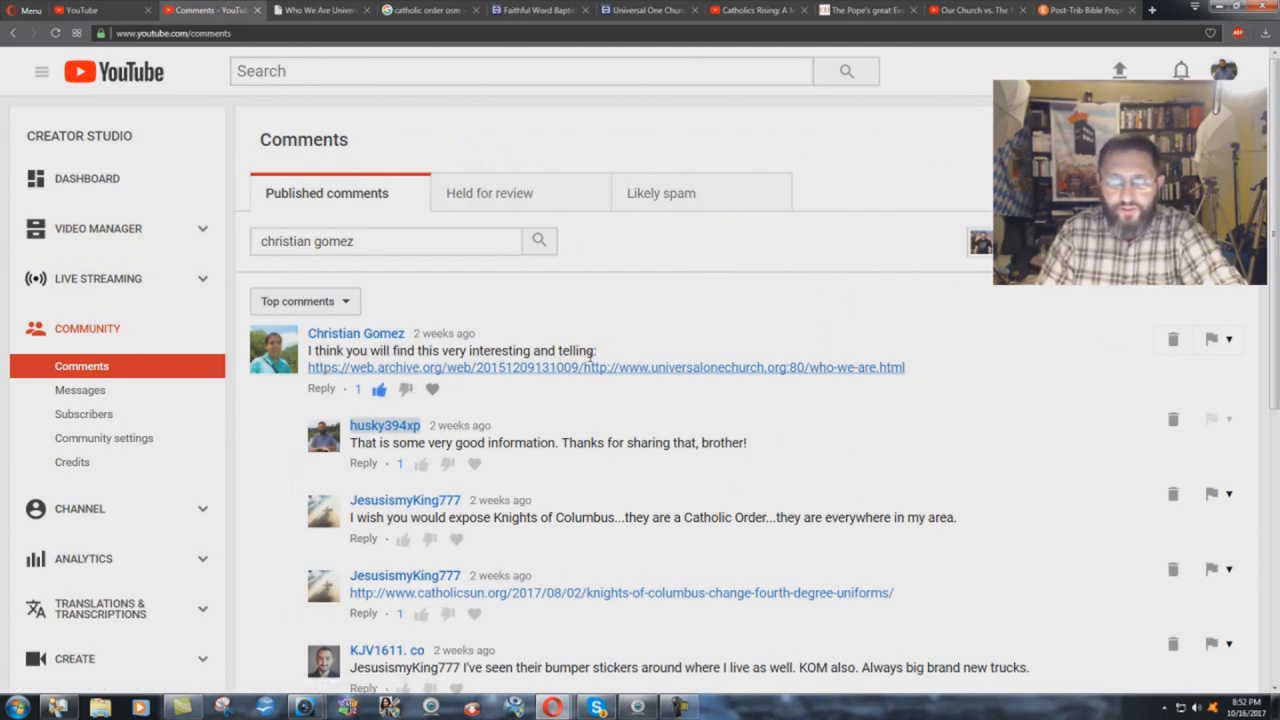
{"action": "mouse_move", "coordinate": [497, 380]}
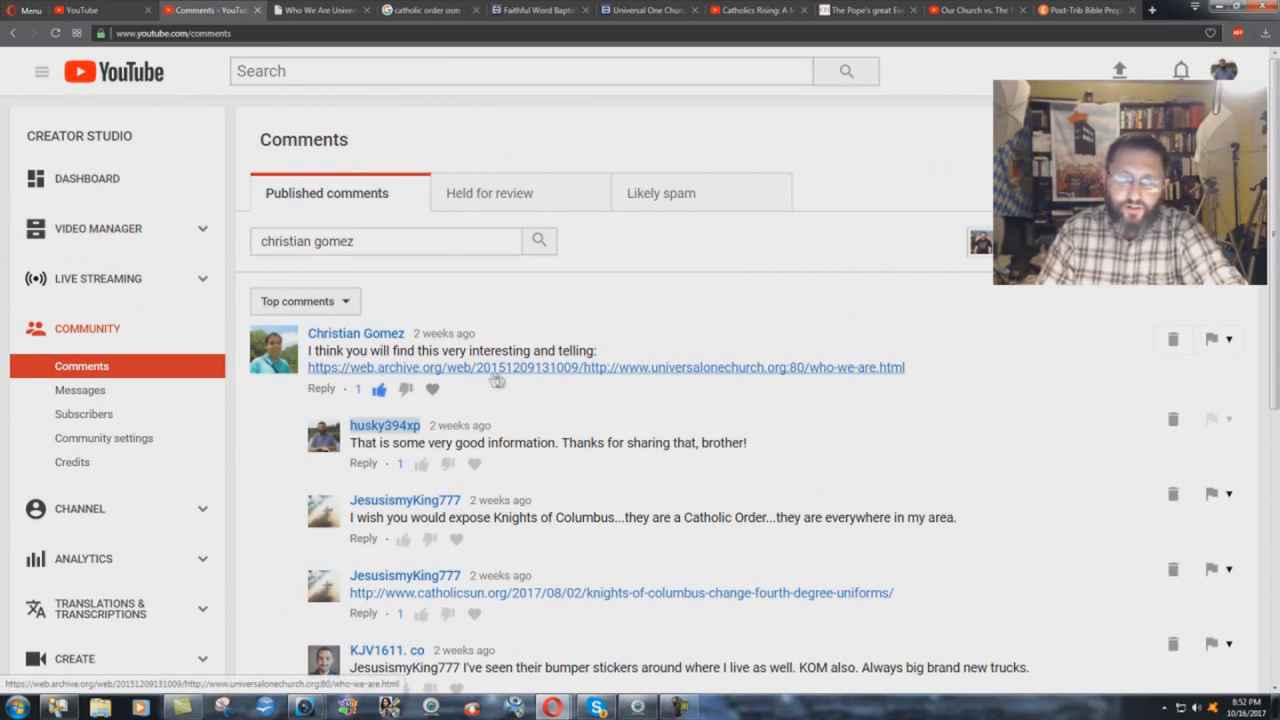
{"action": "mouse_move", "coordinate": [912, 380]}
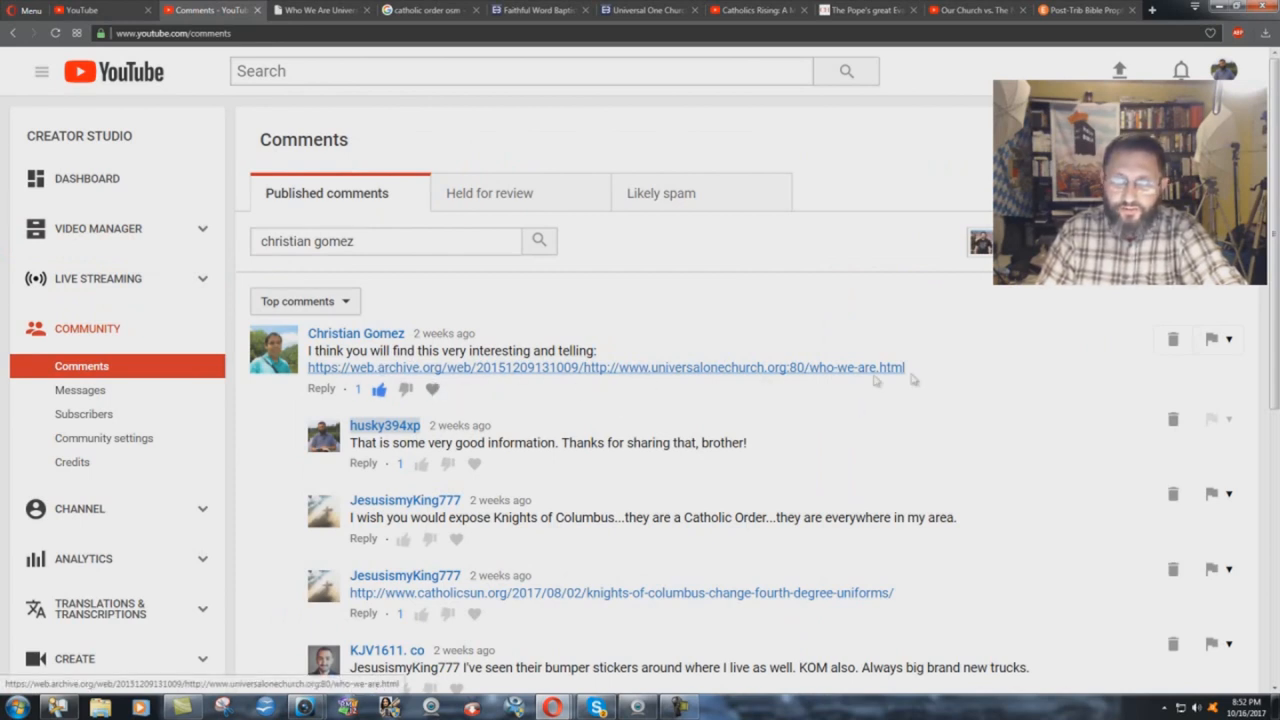
{"action": "mouse_move", "coordinate": [743, 393]}
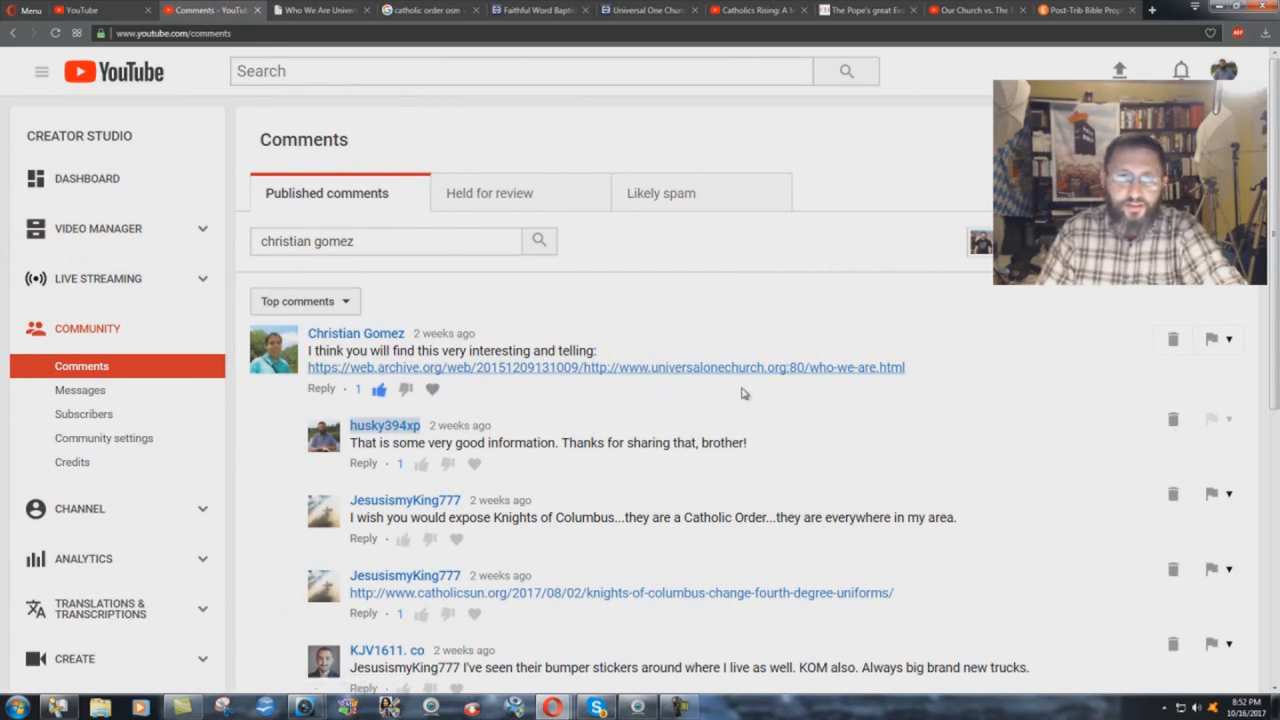
{"action": "mouse_move", "coordinate": [958, 248]}
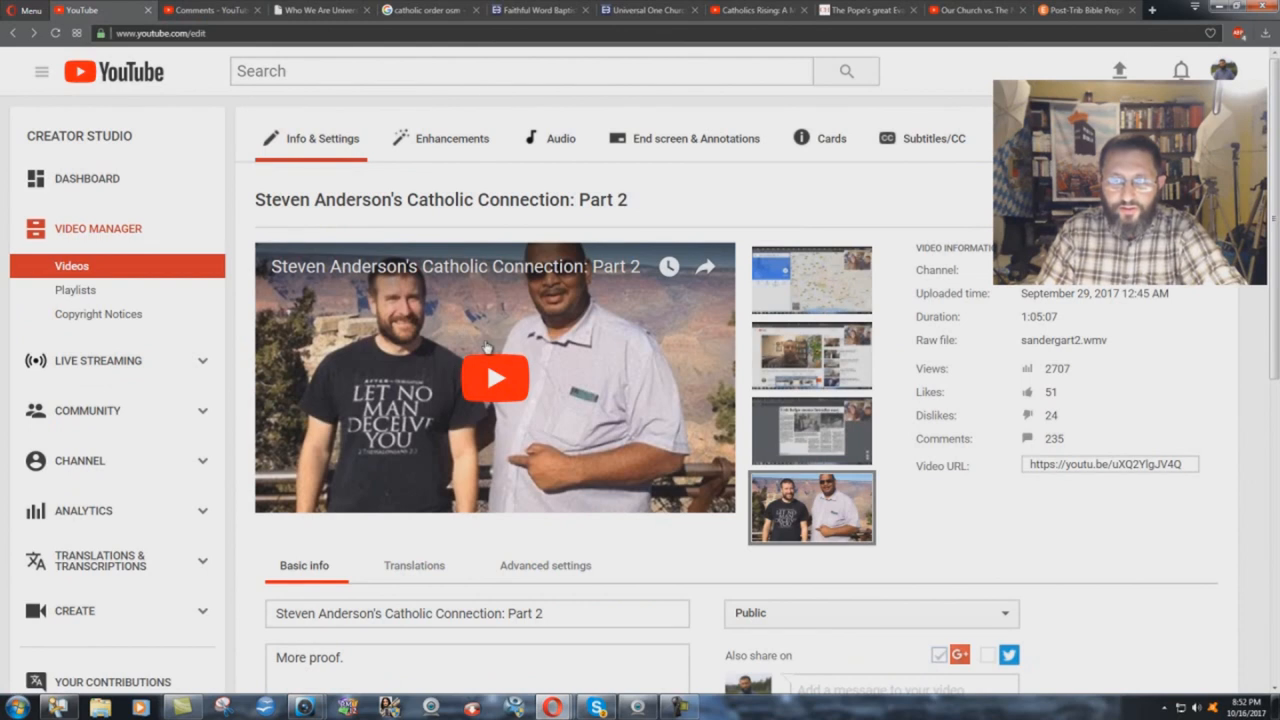
{"action": "mouse_move", "coordinate": [440, 199]}
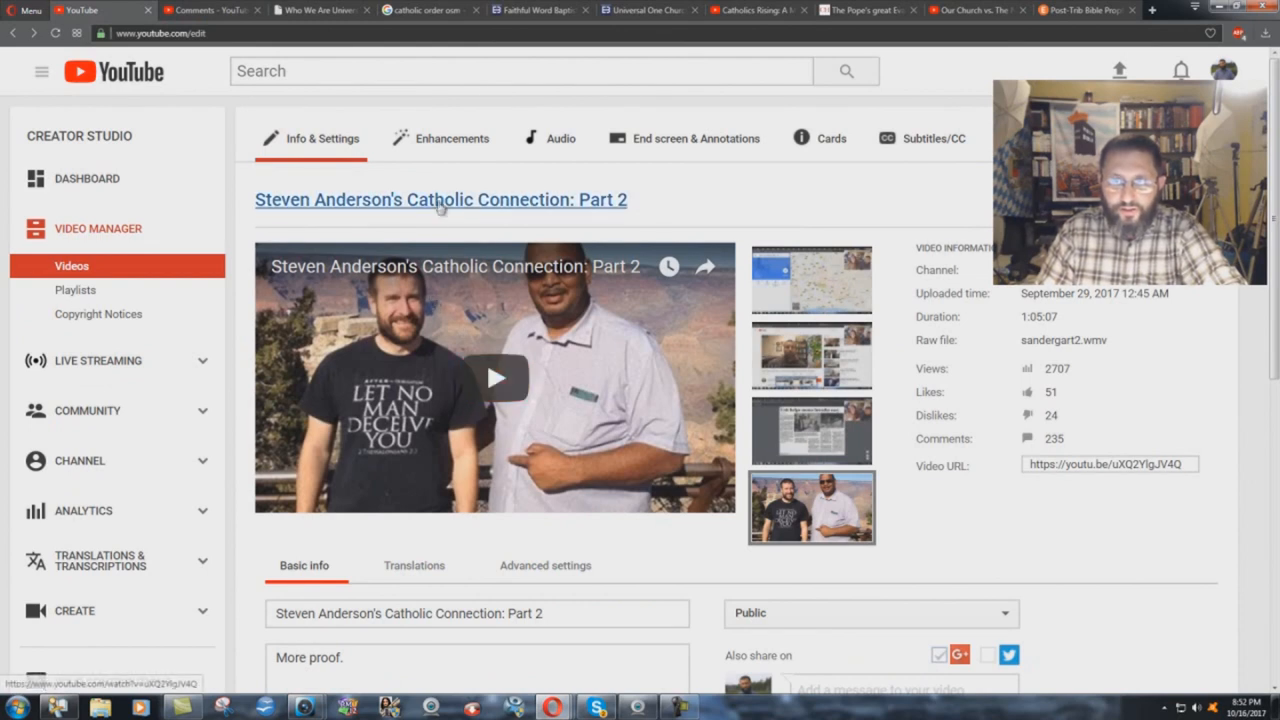
Step: Open the Catholic Connection: Part 2 watch page, mute, pause, and skip to about 47 minutes, then return to the filtered comments
{"action": "left_click", "coordinate": [440, 199]}
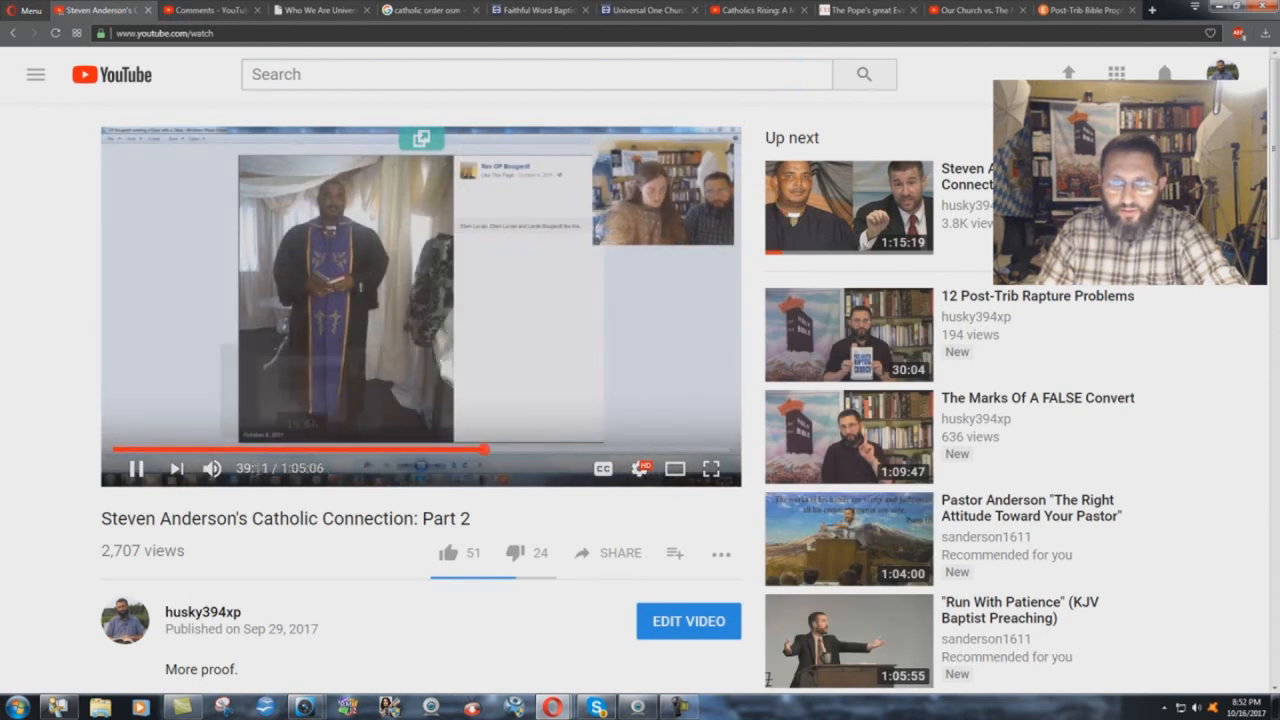
{"action": "left_click", "coordinate": [211, 468]}
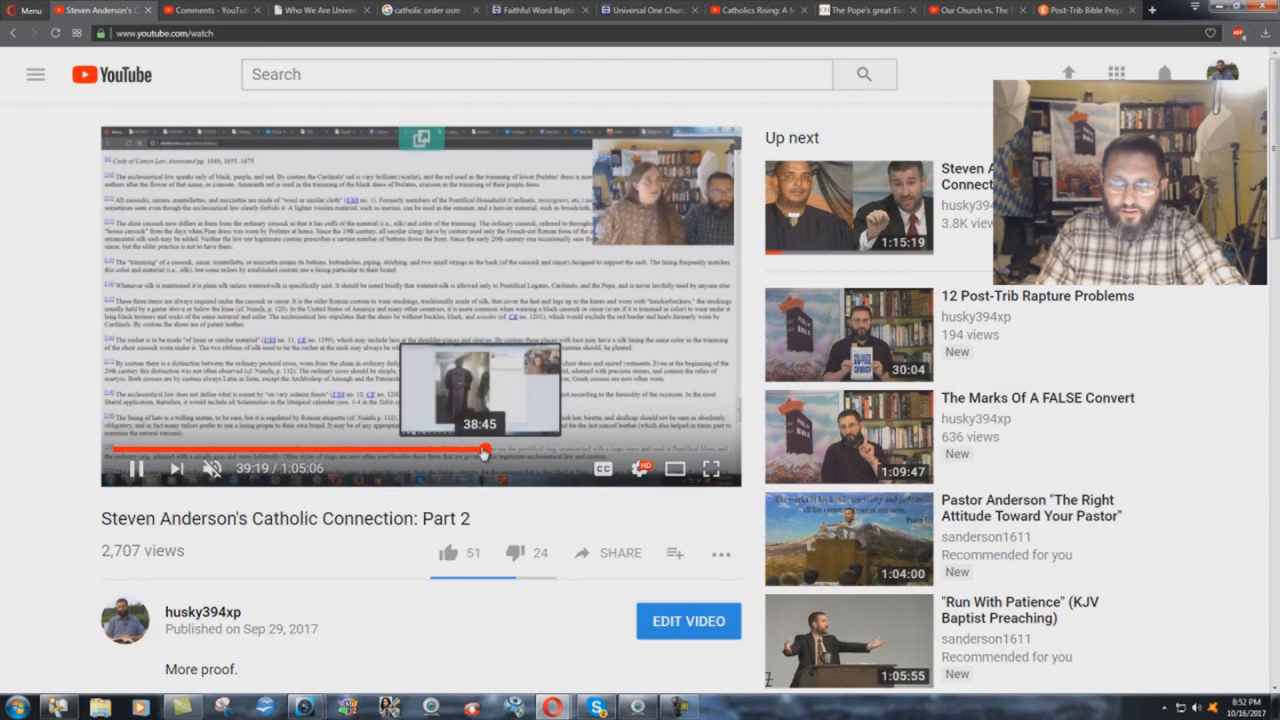
{"action": "left_click", "coordinate": [487, 450]}
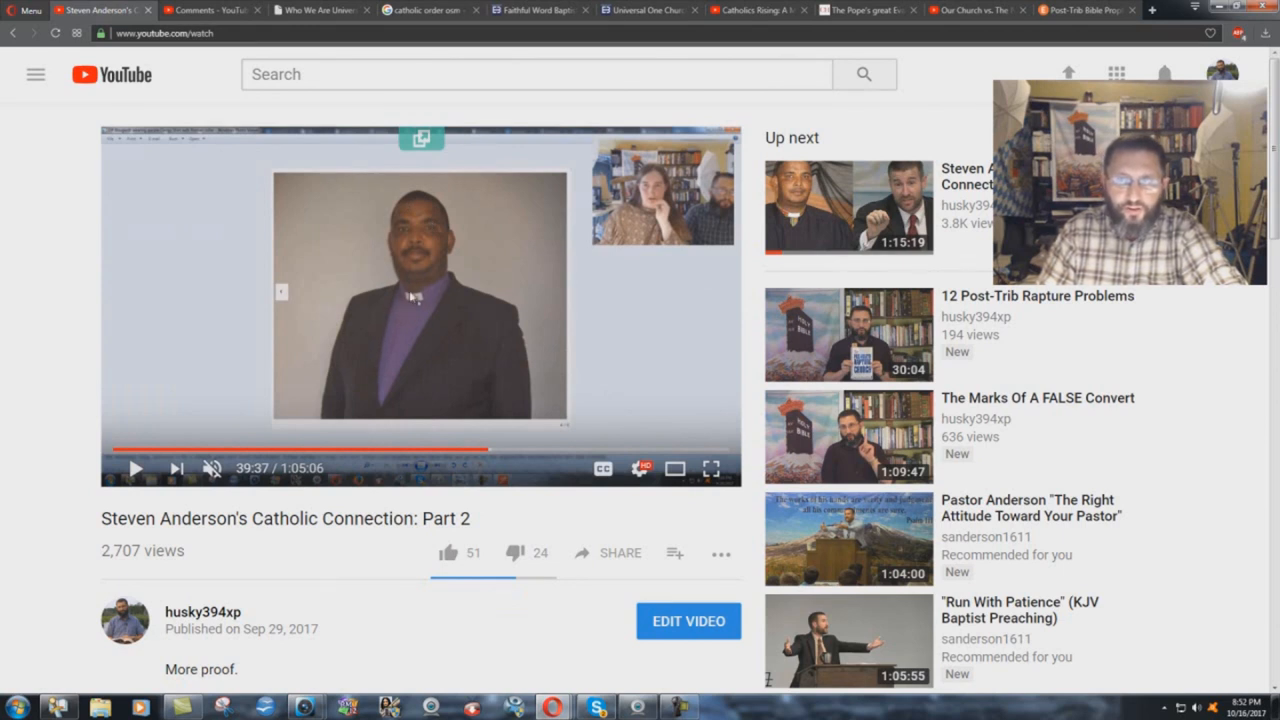
{"action": "mouse_move", "coordinate": [430, 388]}
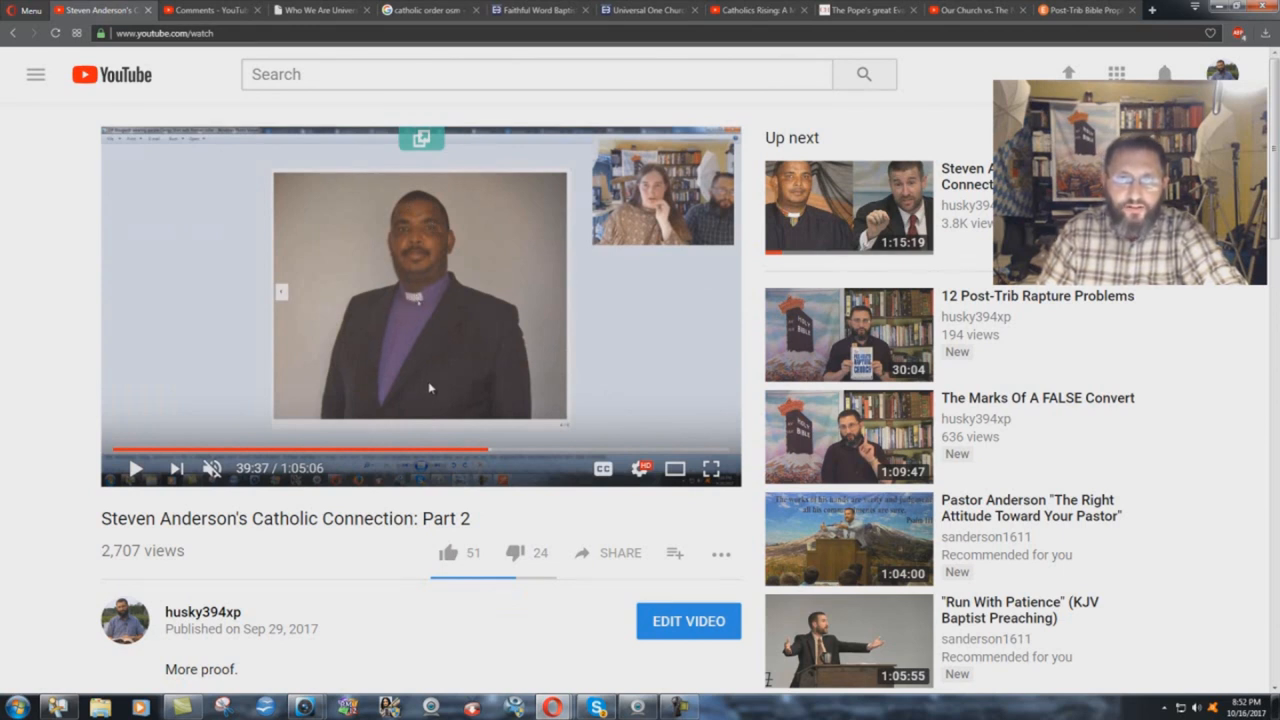
{"action": "mouse_move", "coordinate": [455, 449]}
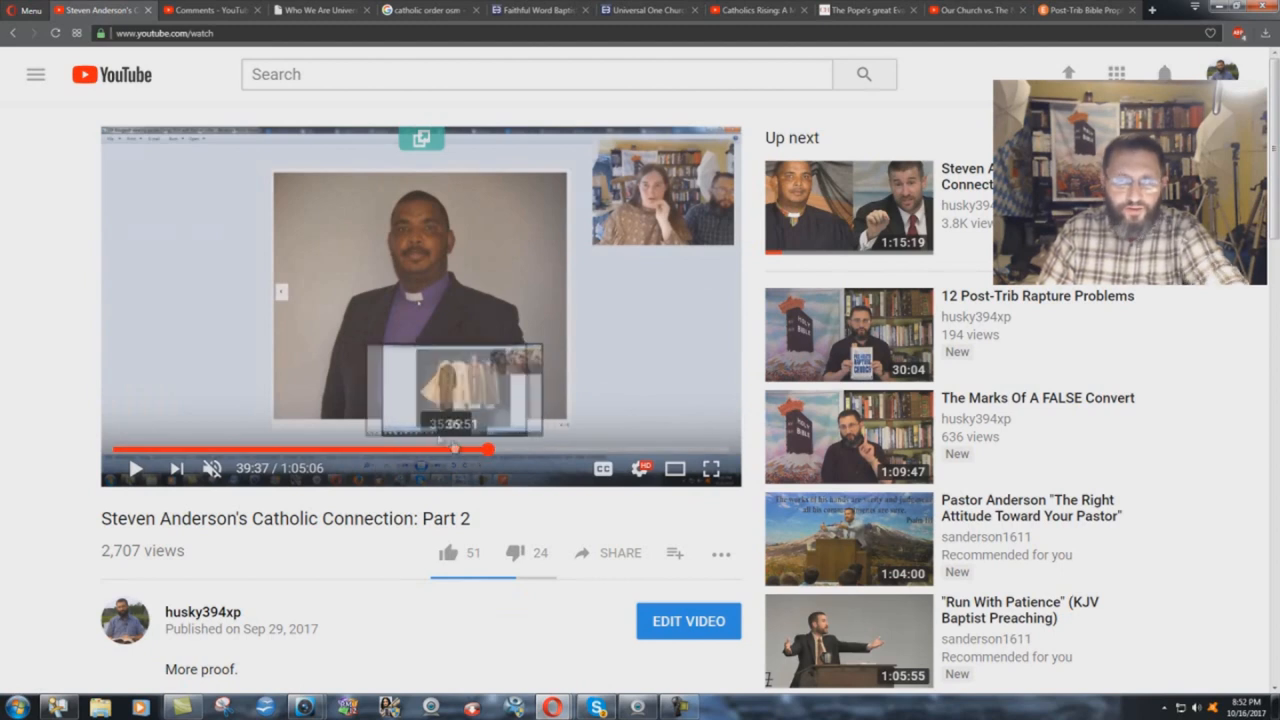
{"action": "mouse_move", "coordinate": [397, 449]}
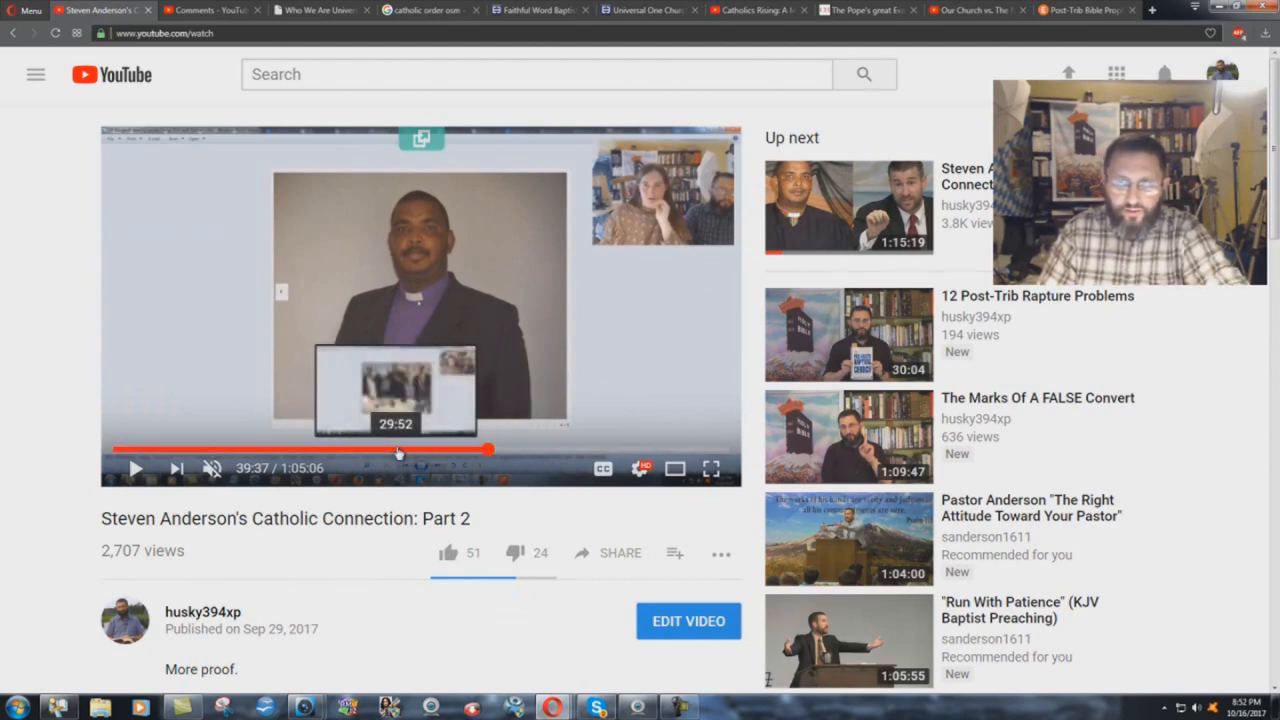
{"action": "mouse_move", "coordinate": [533, 449]}
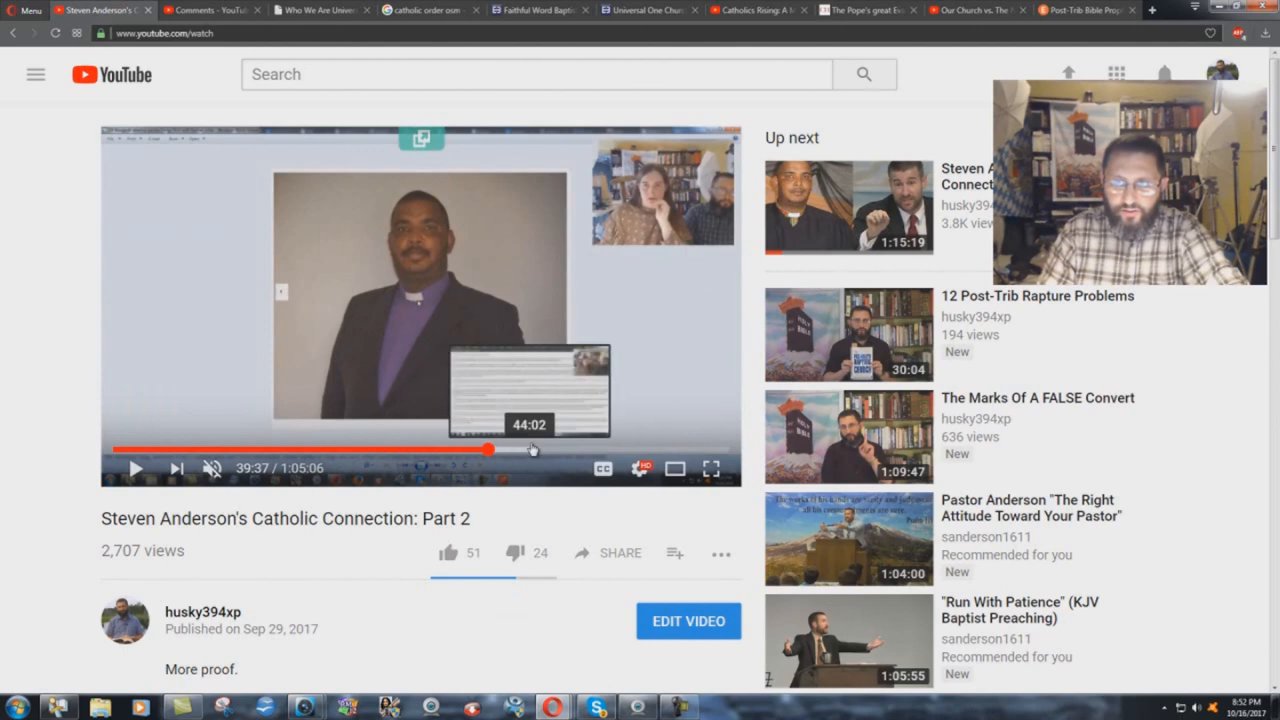
{"action": "mouse_move", "coordinate": [567, 450]}
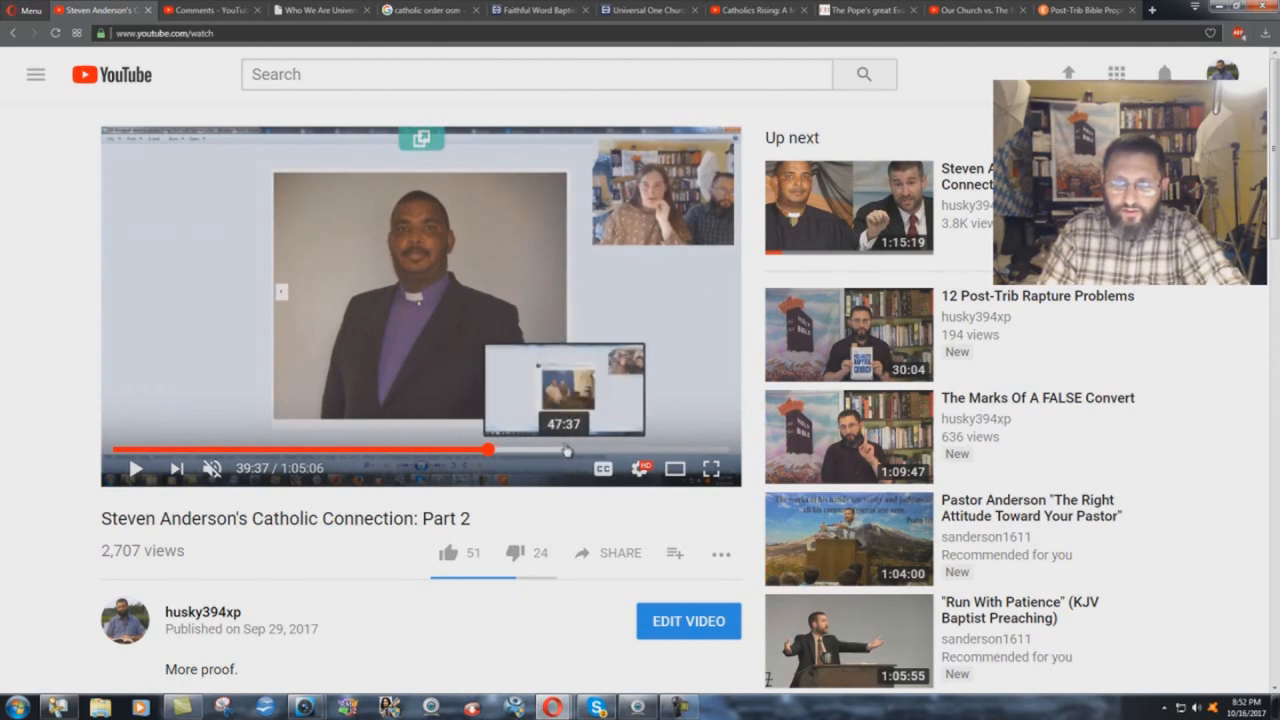
{"action": "left_click", "coordinate": [560, 449]}
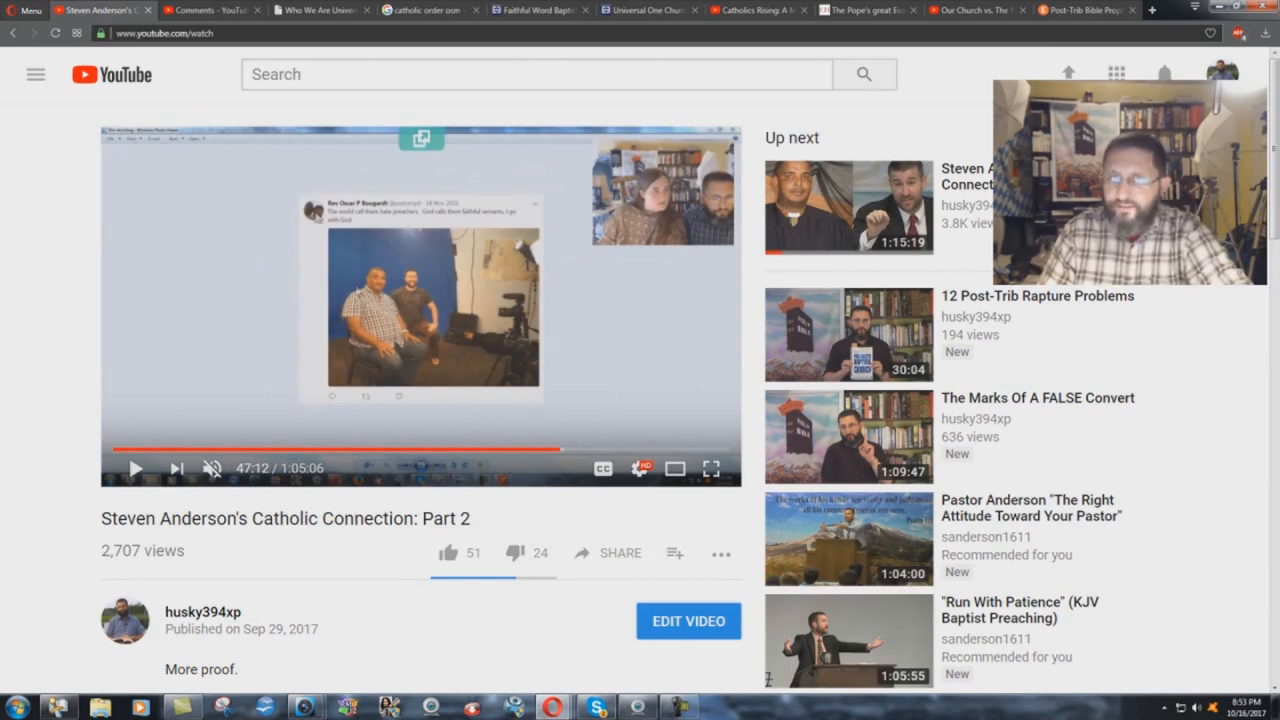
{"action": "left_click", "coordinate": [200, 9]}
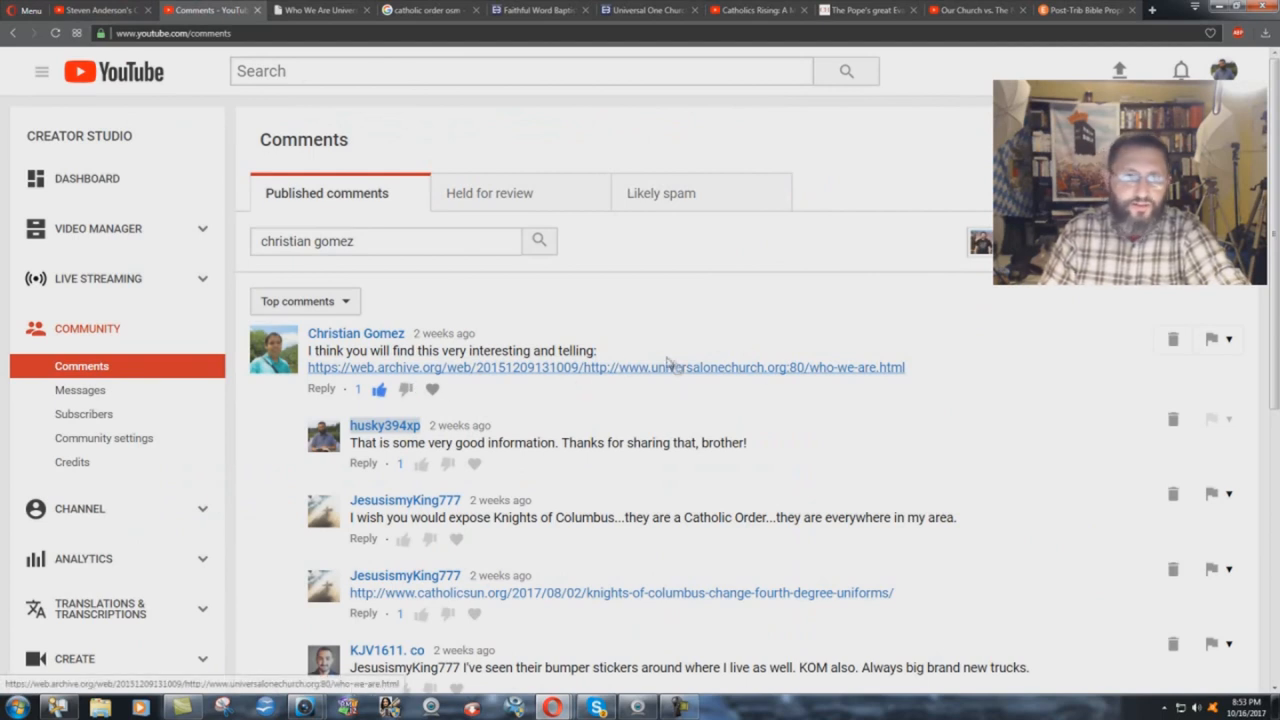
Step: Follow the comment's web.archive.org link to Universal One Church's December 2015 Who We Are capture
{"action": "left_click", "coordinate": [604, 367]}
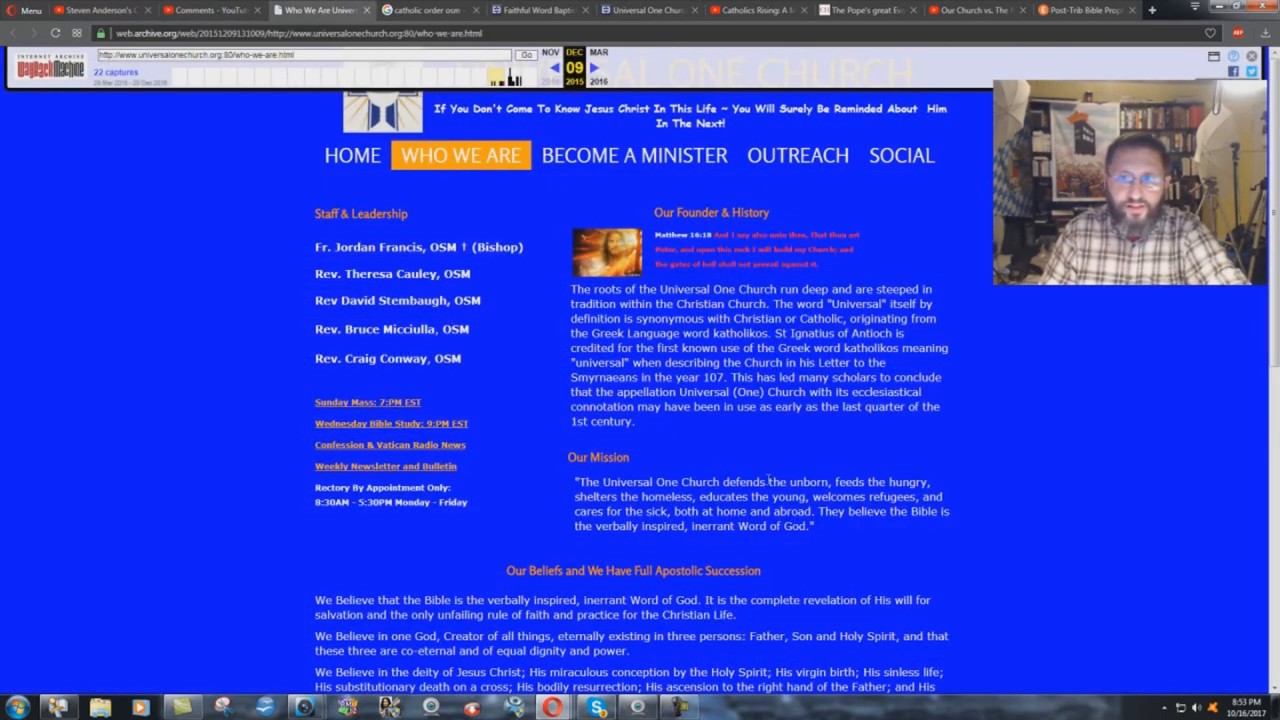
{"action": "mouse_move", "coordinate": [490, 180]}
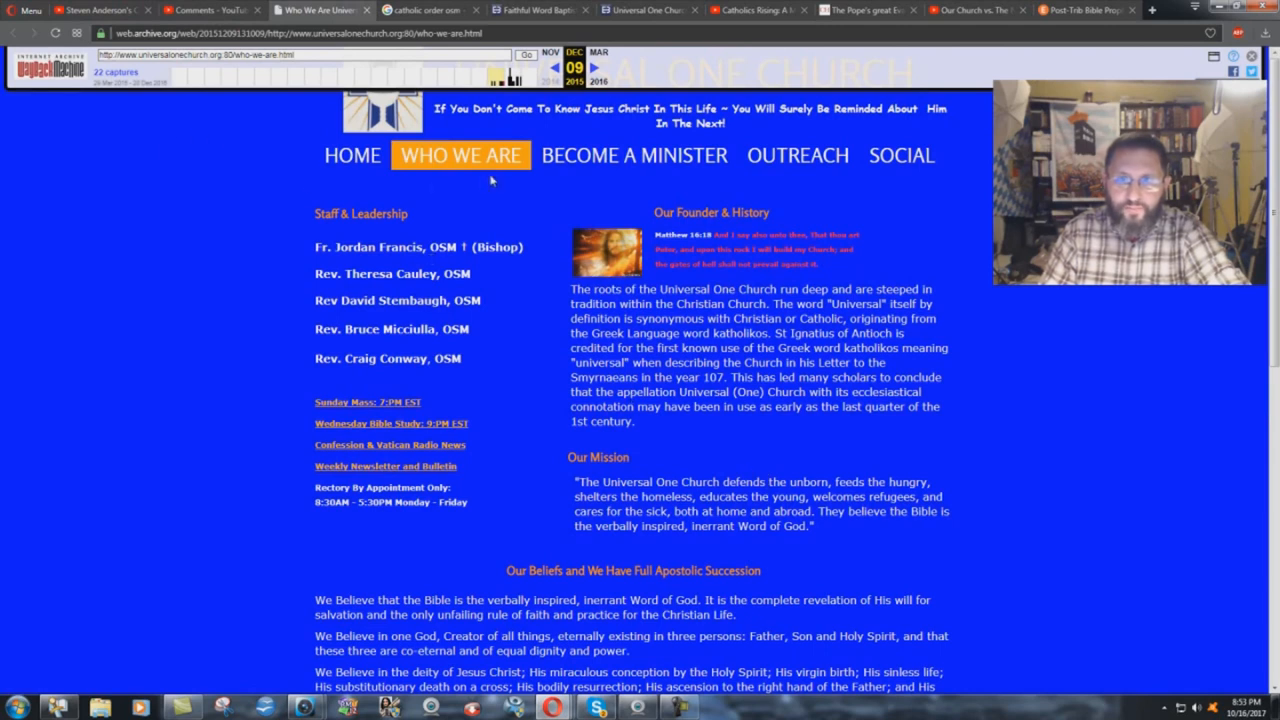
{"action": "mouse_move", "coordinate": [890, 186]}
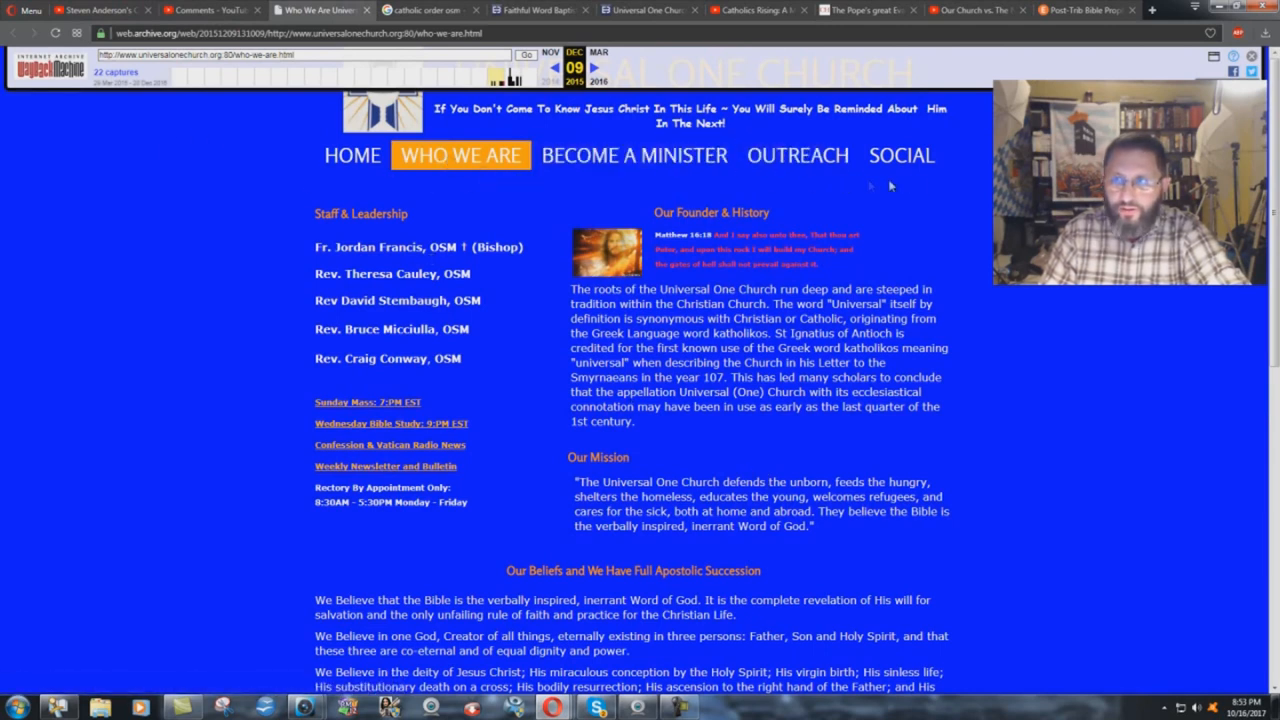
{"action": "mouse_move", "coordinate": [585, 220]}
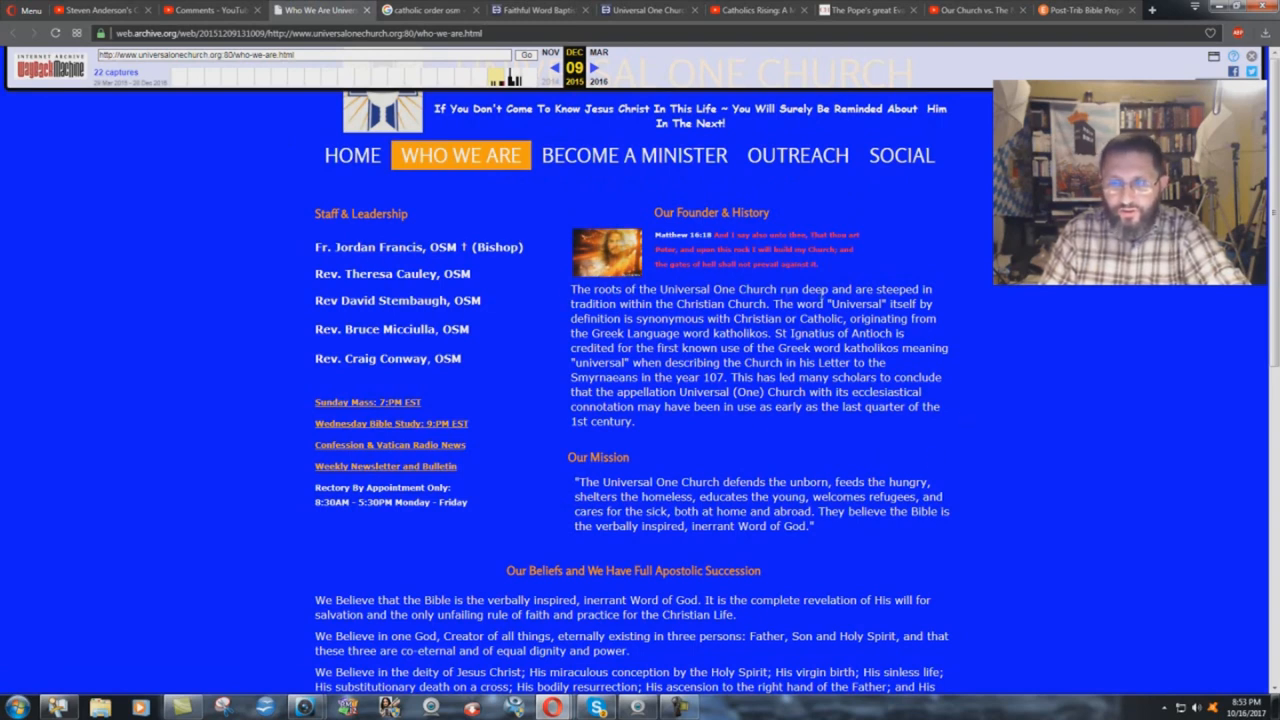
{"action": "mouse_move", "coordinate": [532, 265]}
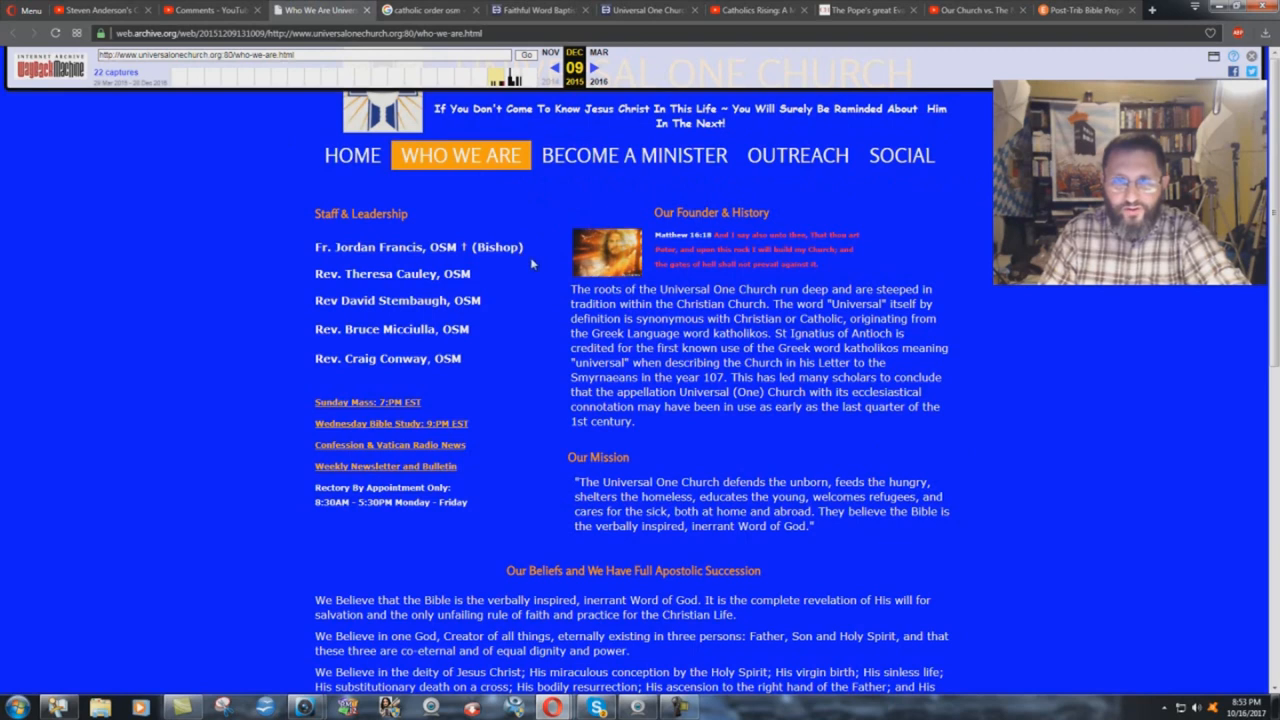
{"action": "mouse_move", "coordinate": [532, 263]}
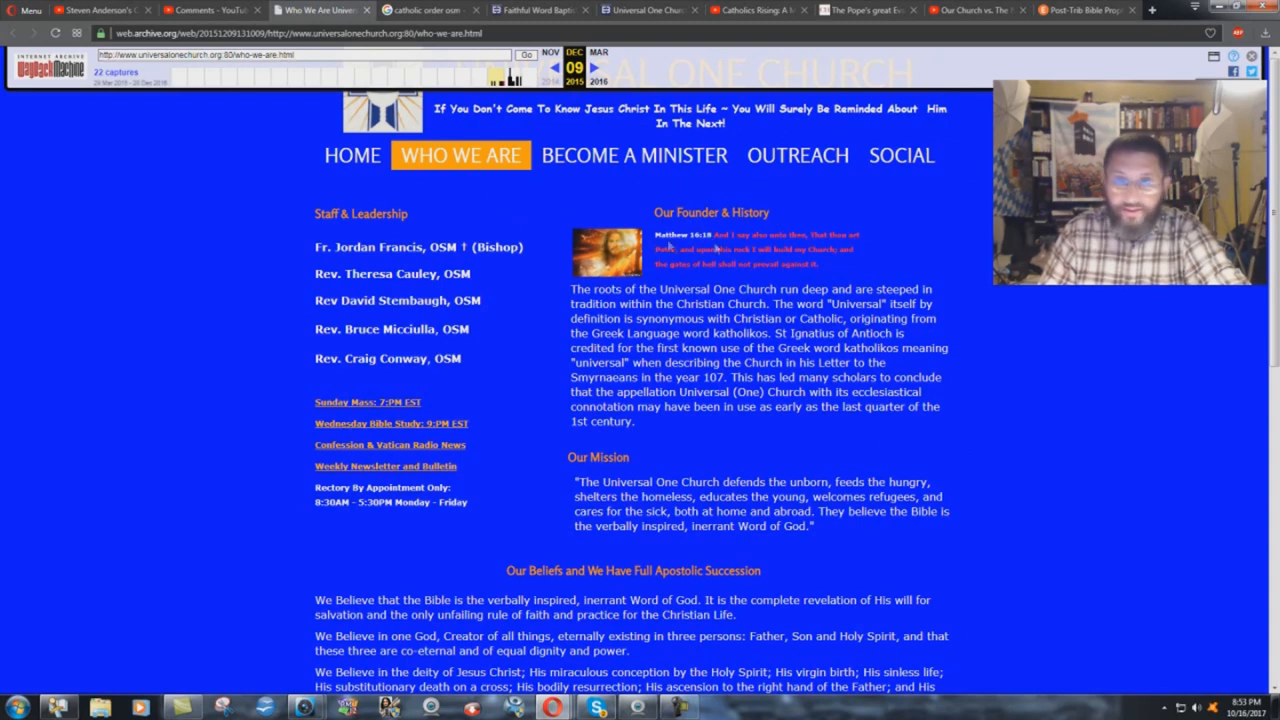
{"action": "mouse_move", "coordinate": [570, 295]}
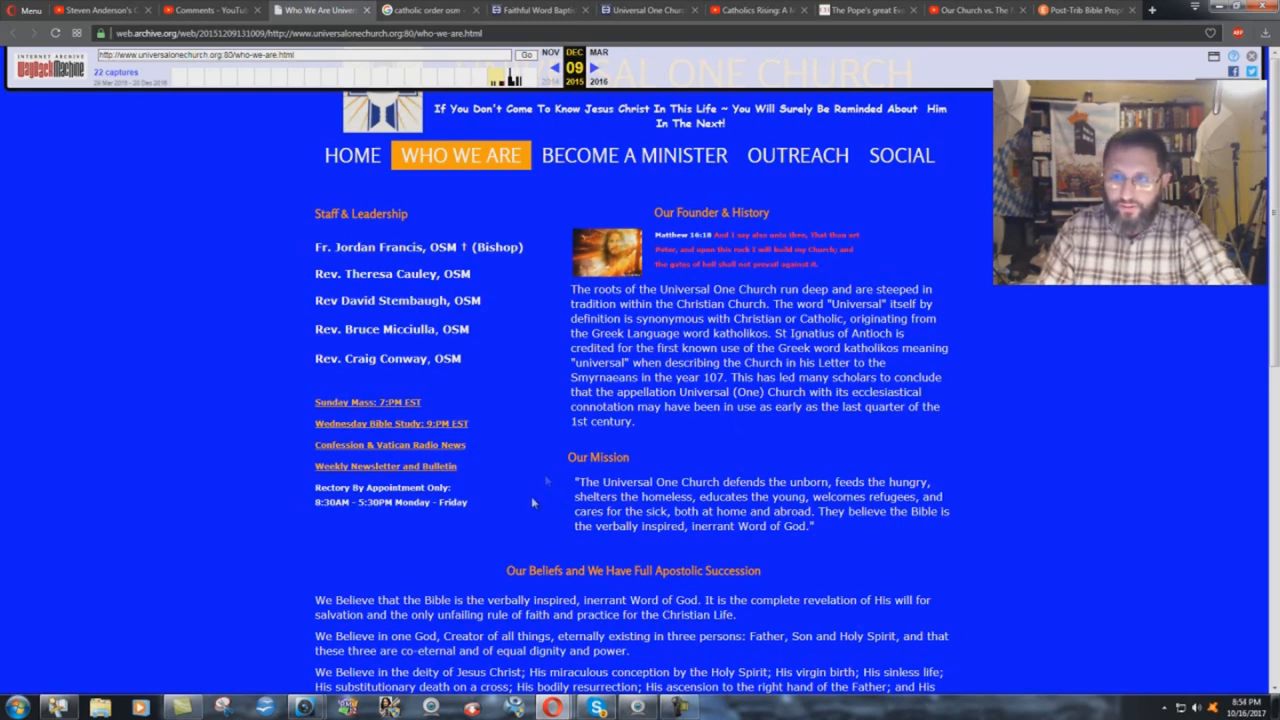
{"action": "mouse_move", "coordinate": [343, 363]}
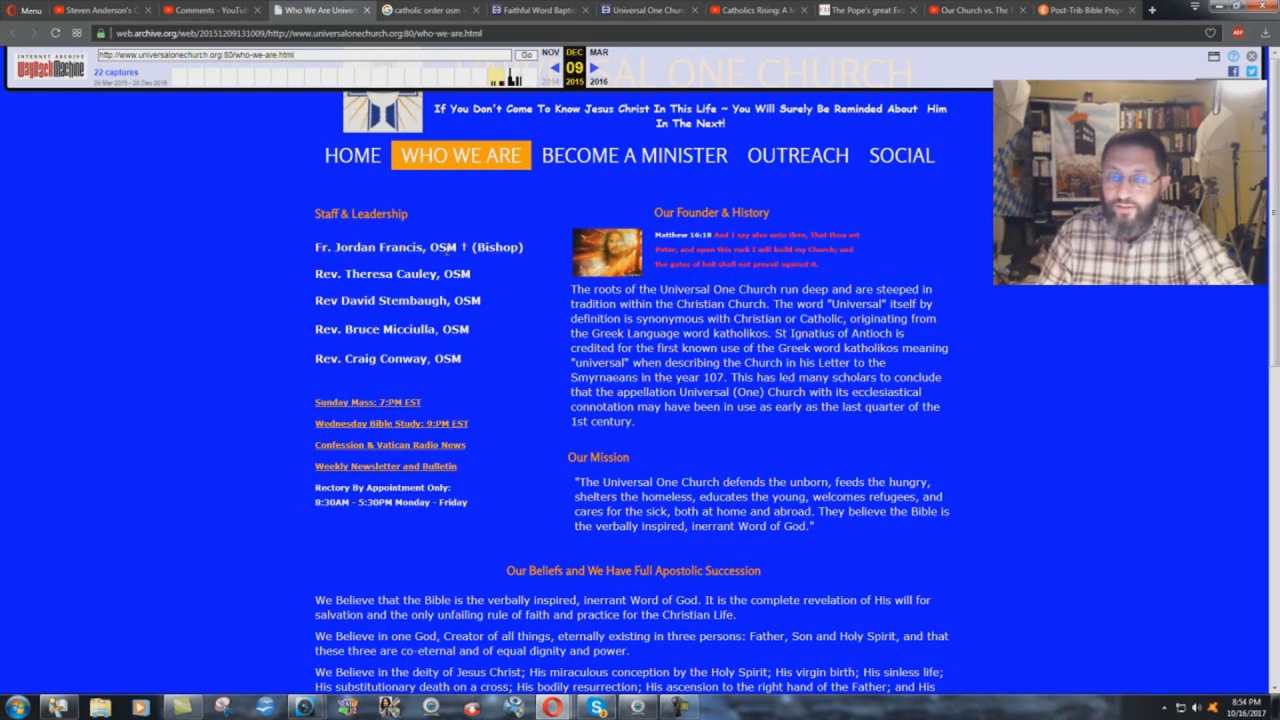
{"action": "mouse_move", "coordinate": [540, 250]}
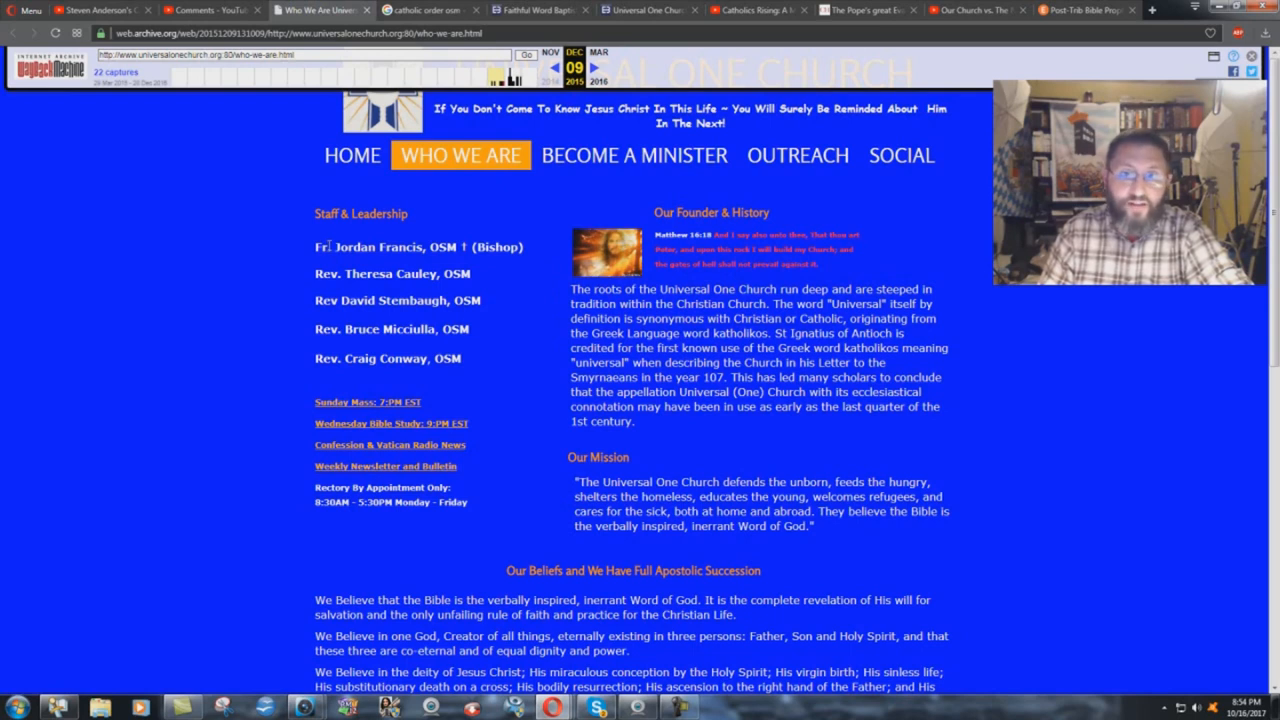
{"action": "mouse_move", "coordinate": [346, 340]}
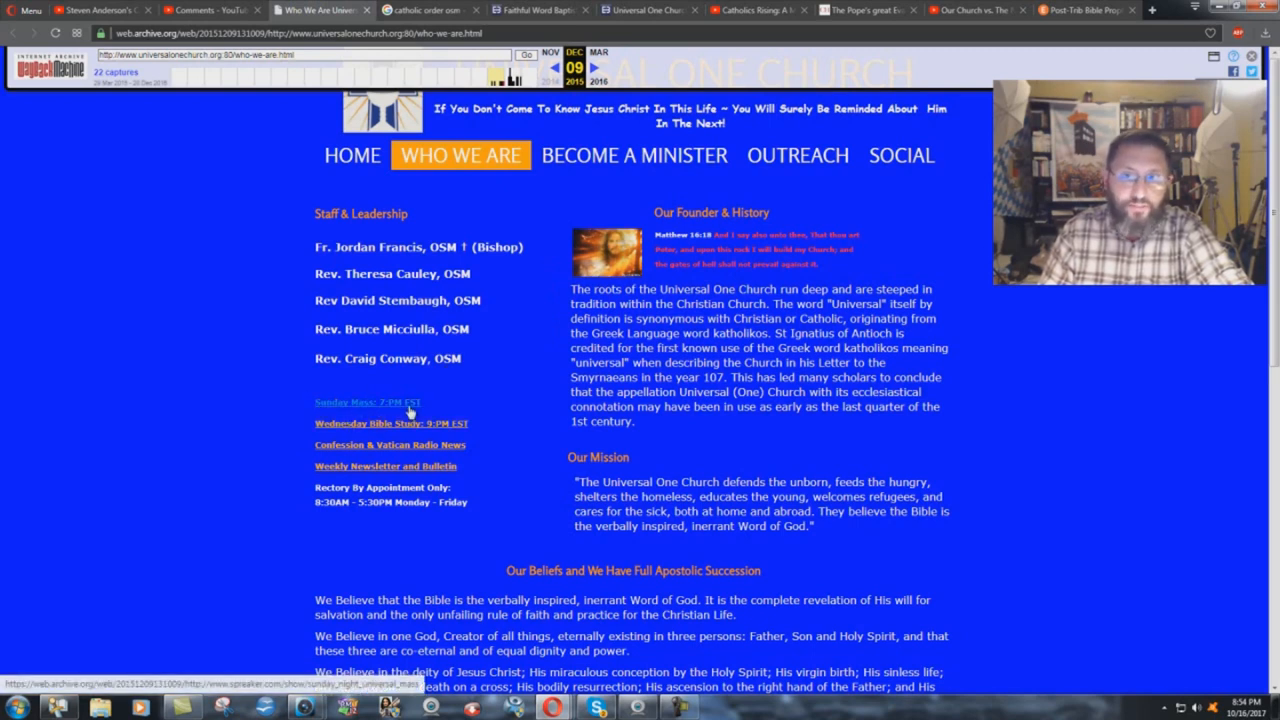
{"action": "mouse_move", "coordinate": [390, 444]}
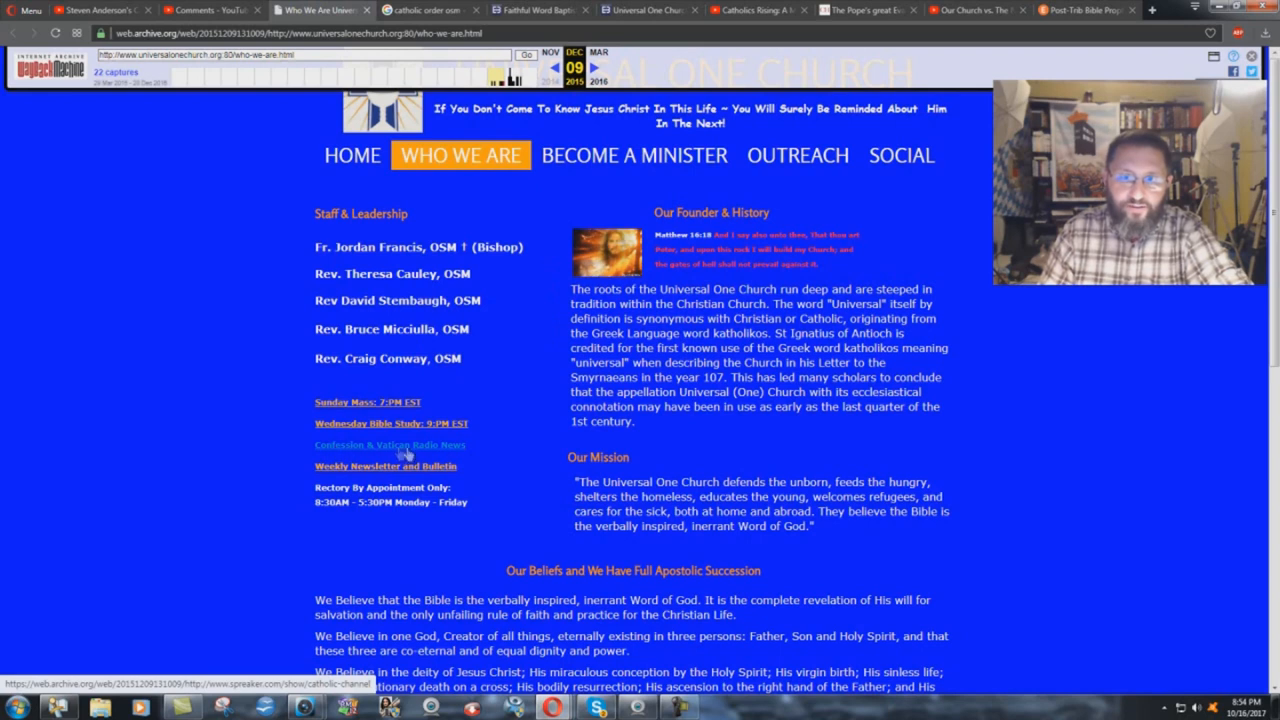
{"action": "mouse_move", "coordinate": [465, 452]}
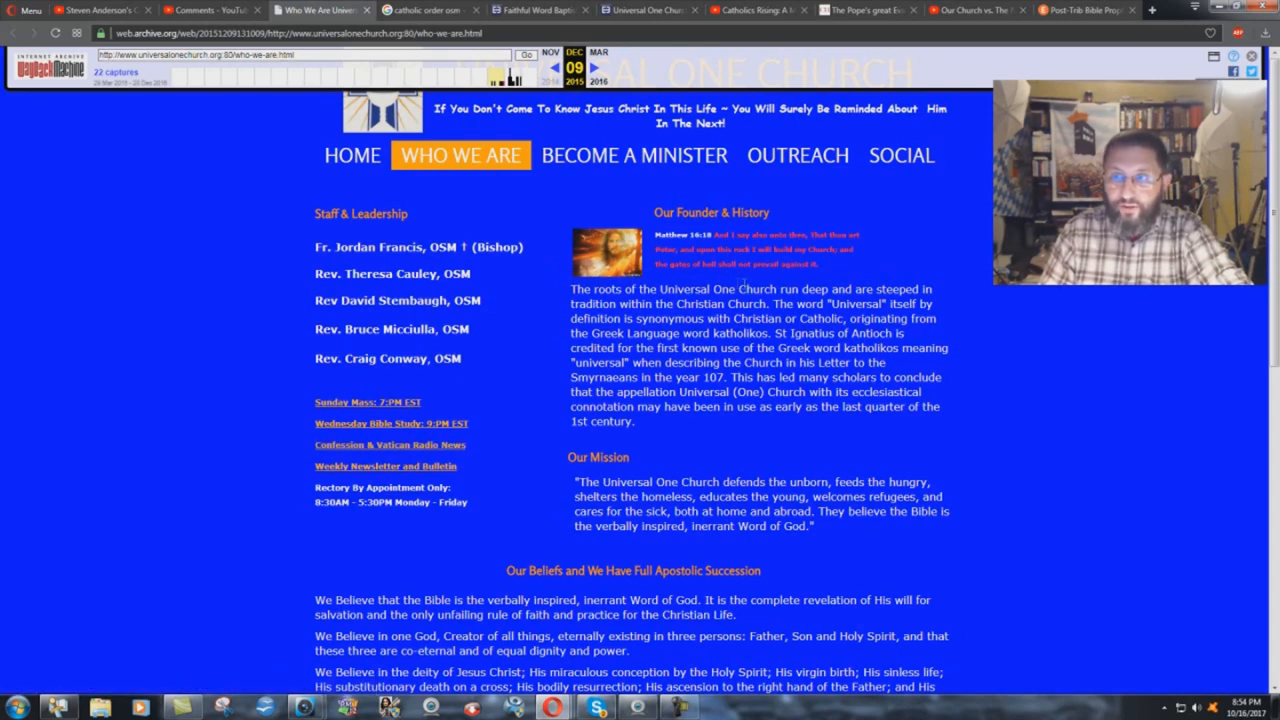
{"action": "mouse_move", "coordinate": [533, 334]}
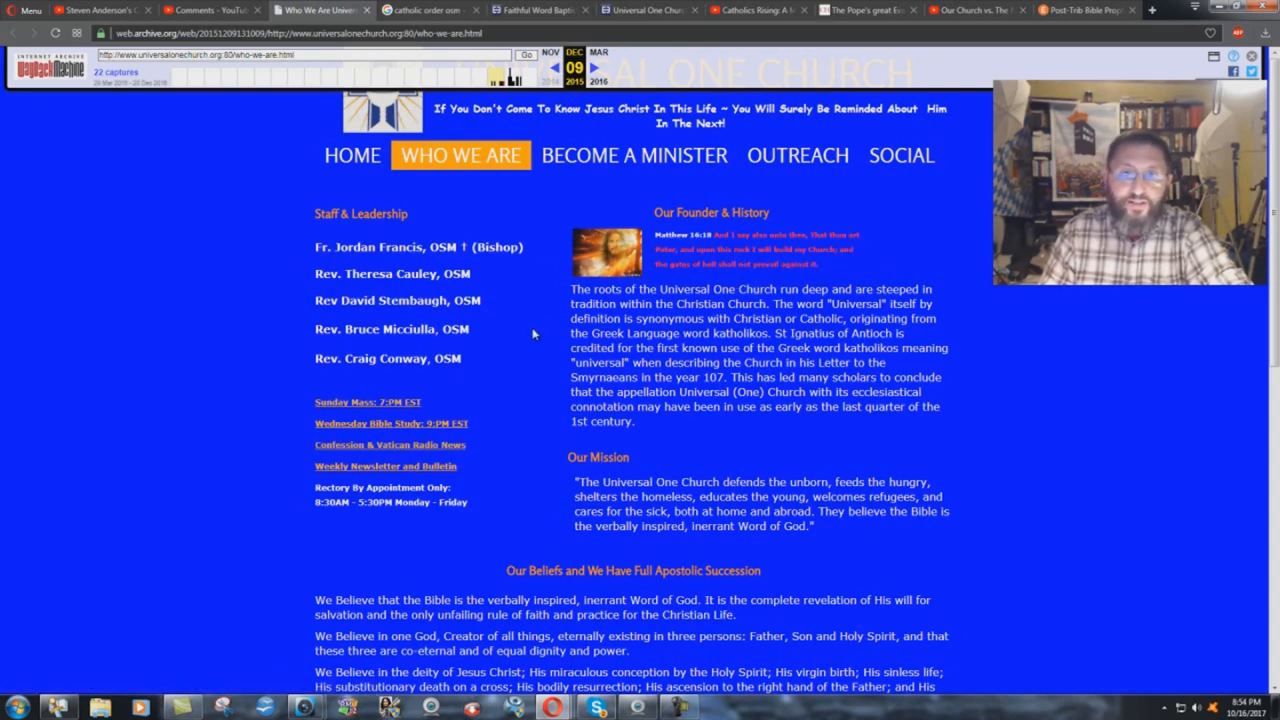
{"action": "mouse_move", "coordinate": [398, 460]}
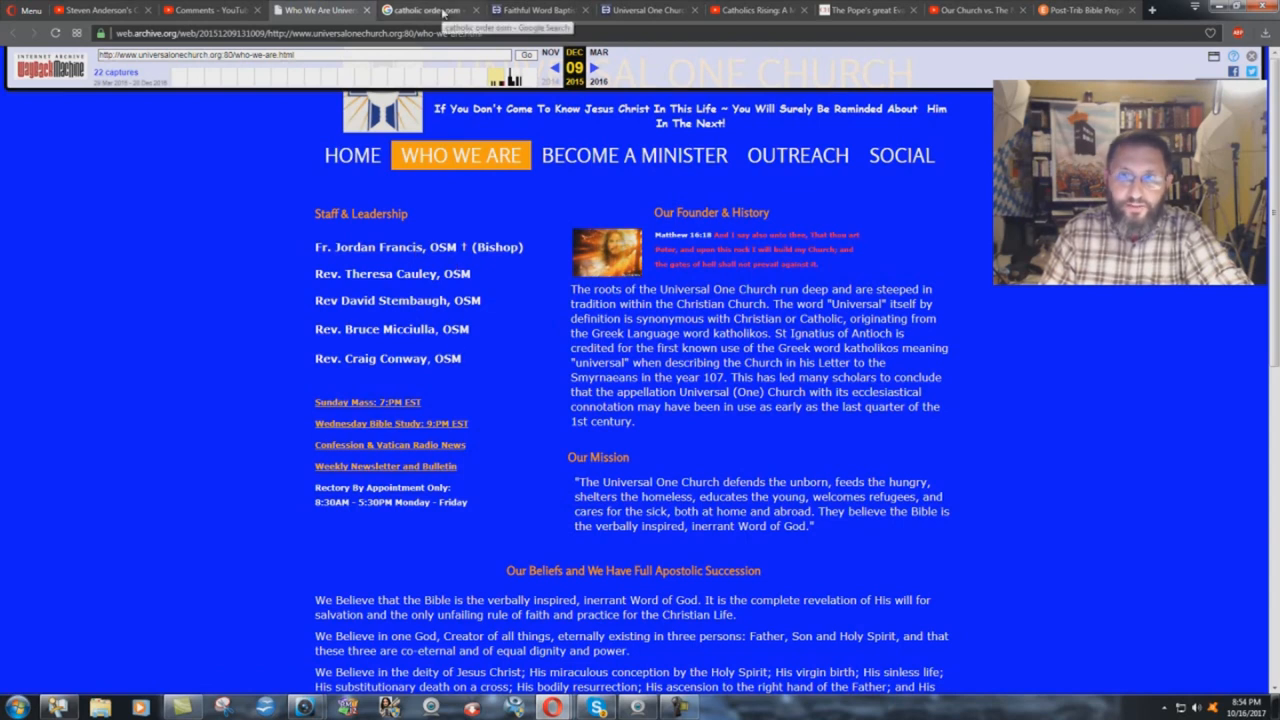
{"action": "left_click", "coordinate": [428, 9]}
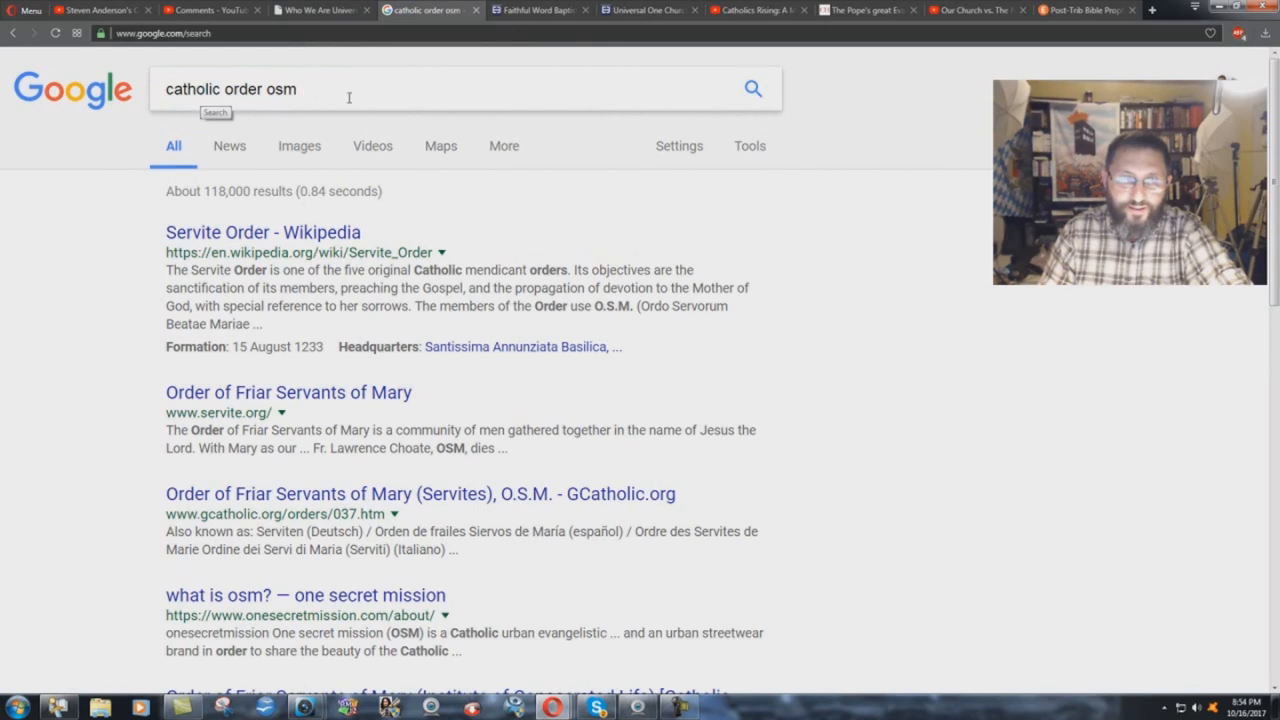
{"action": "mouse_move", "coordinate": [263, 232]}
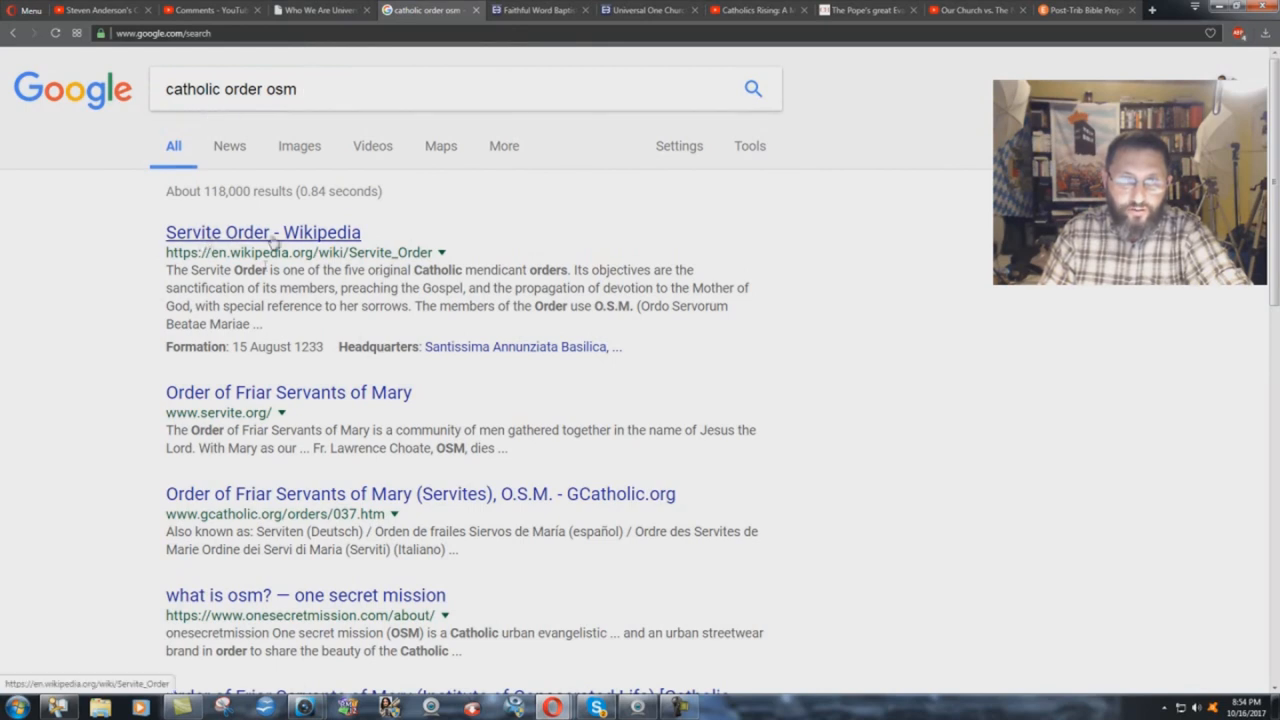
{"action": "mouse_move", "coordinate": [400, 272]}
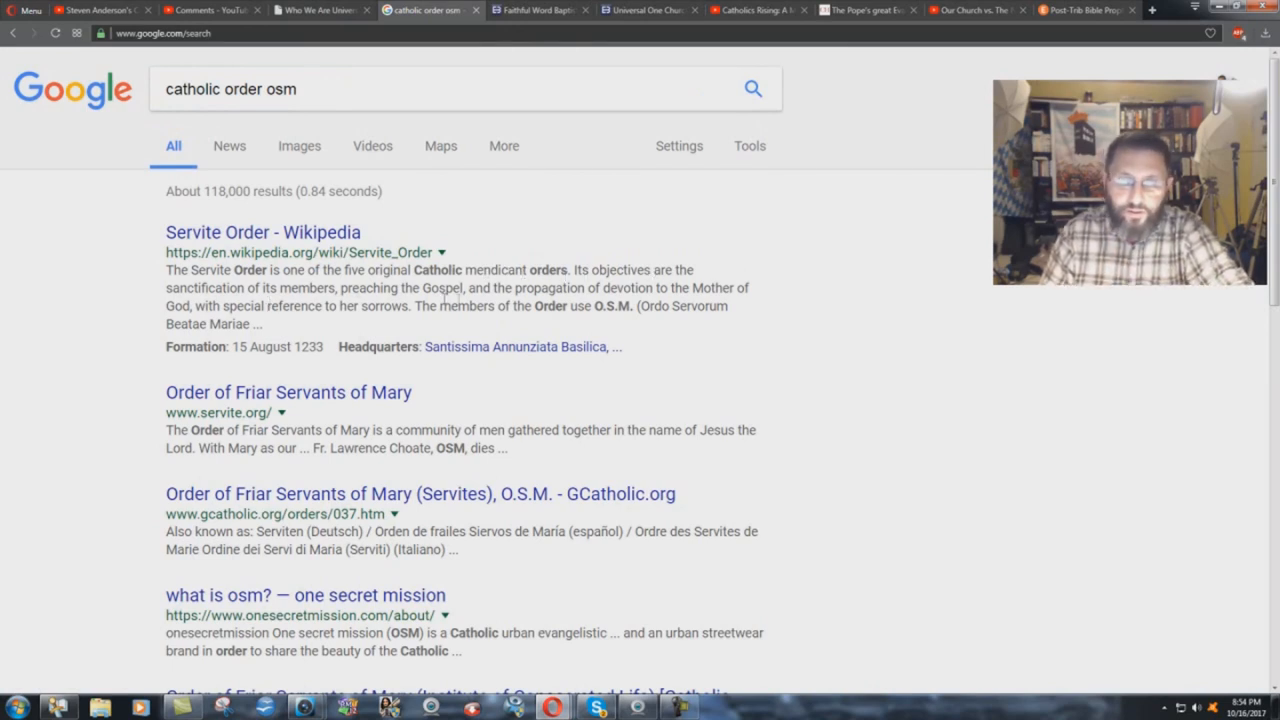
{"action": "mouse_move", "coordinate": [760, 288]}
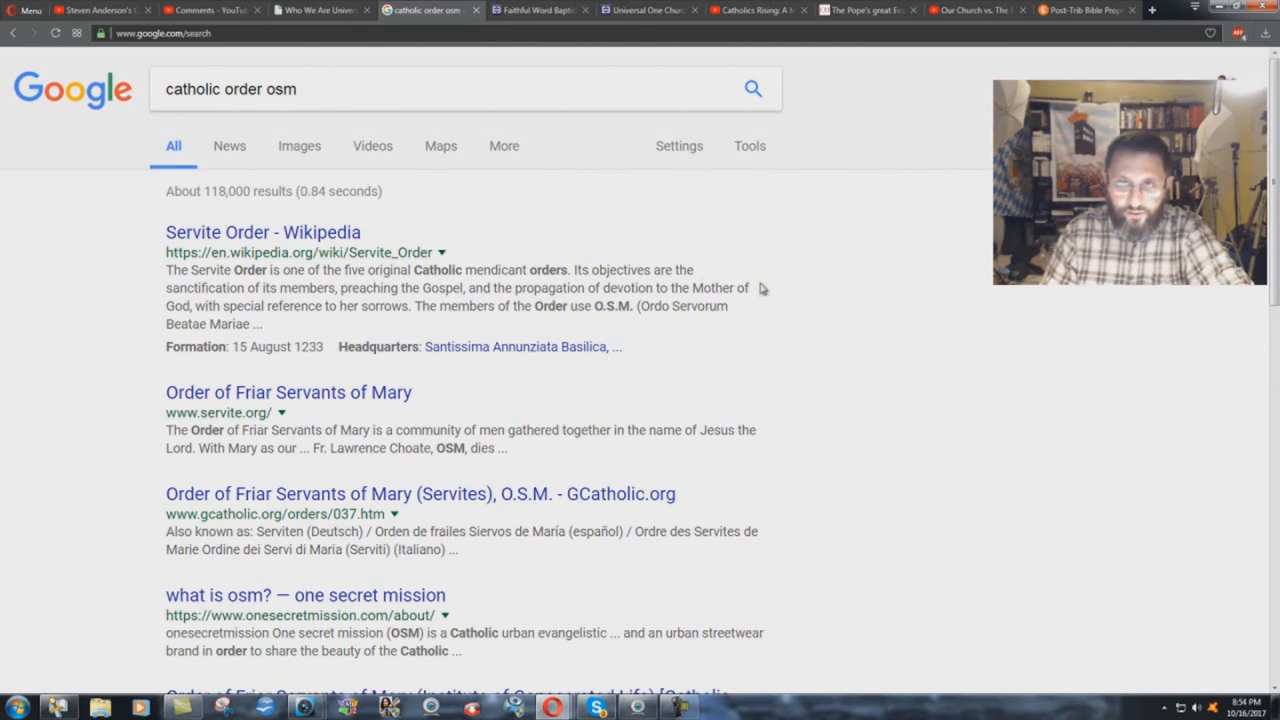
{"action": "mouse_move", "coordinate": [280, 322]}
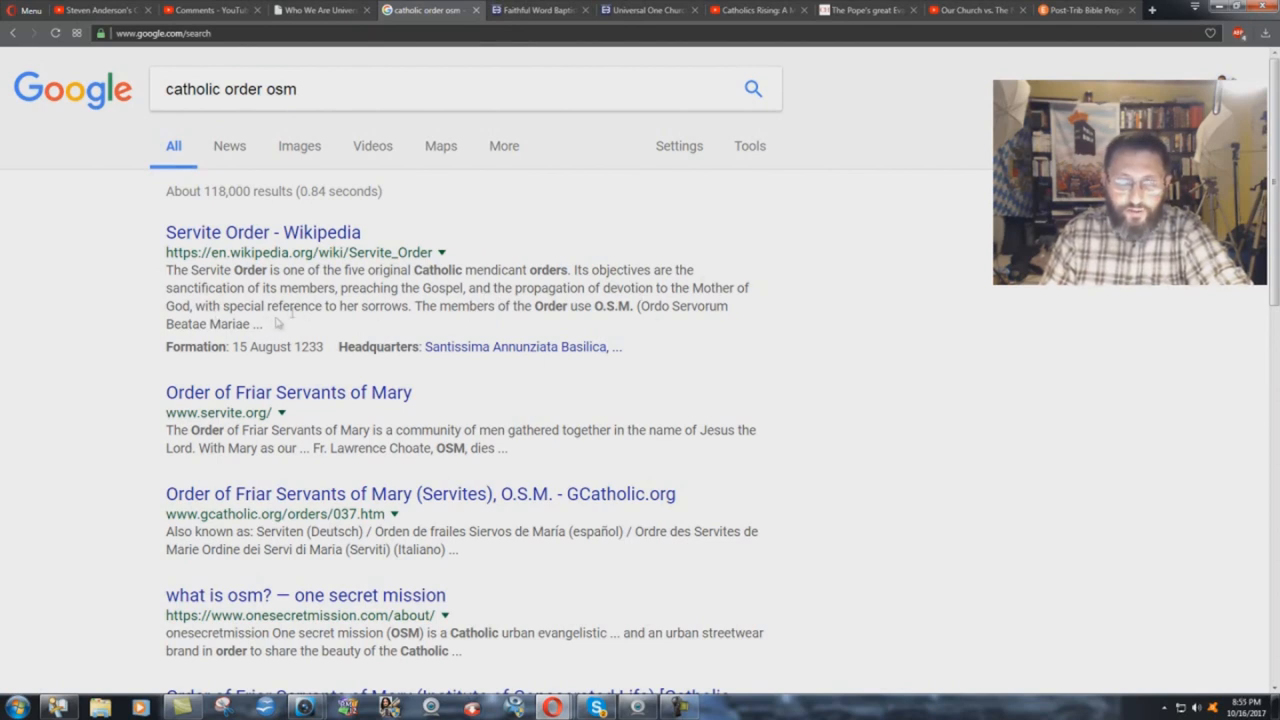
{"action": "mouse_move", "coordinate": [505, 307]}
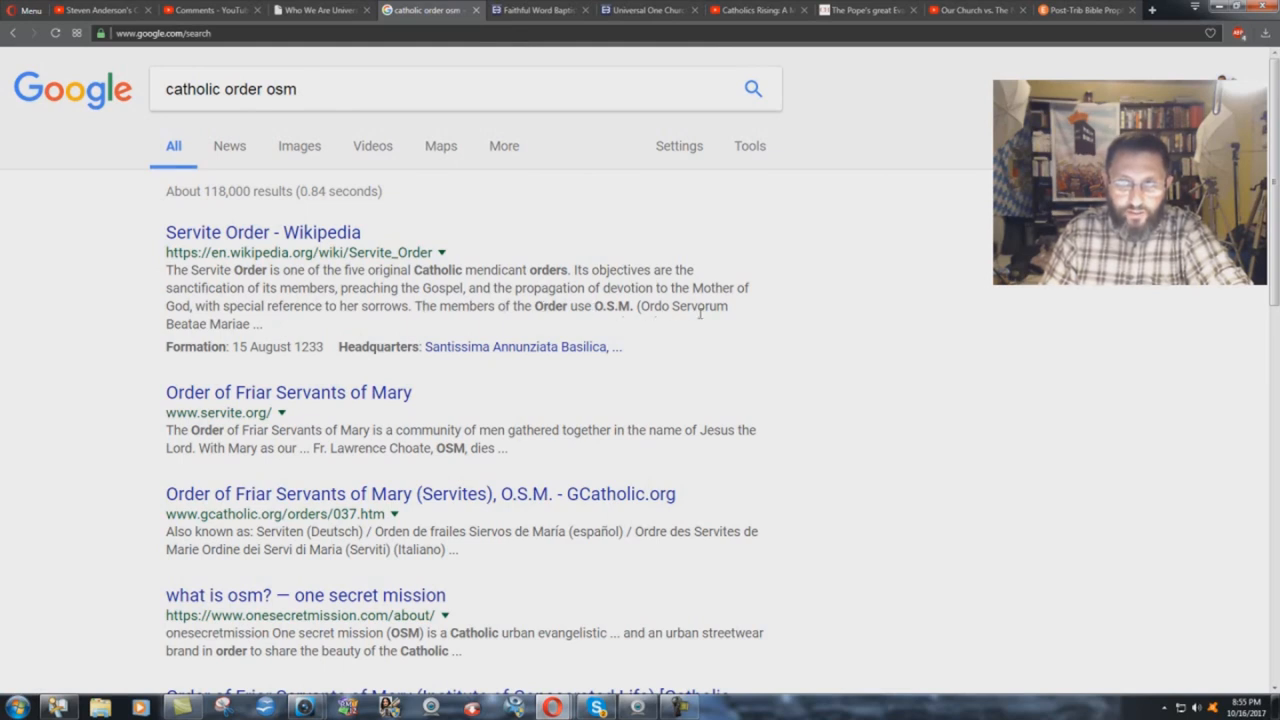
{"action": "mouse_move", "coordinate": [465, 335]}
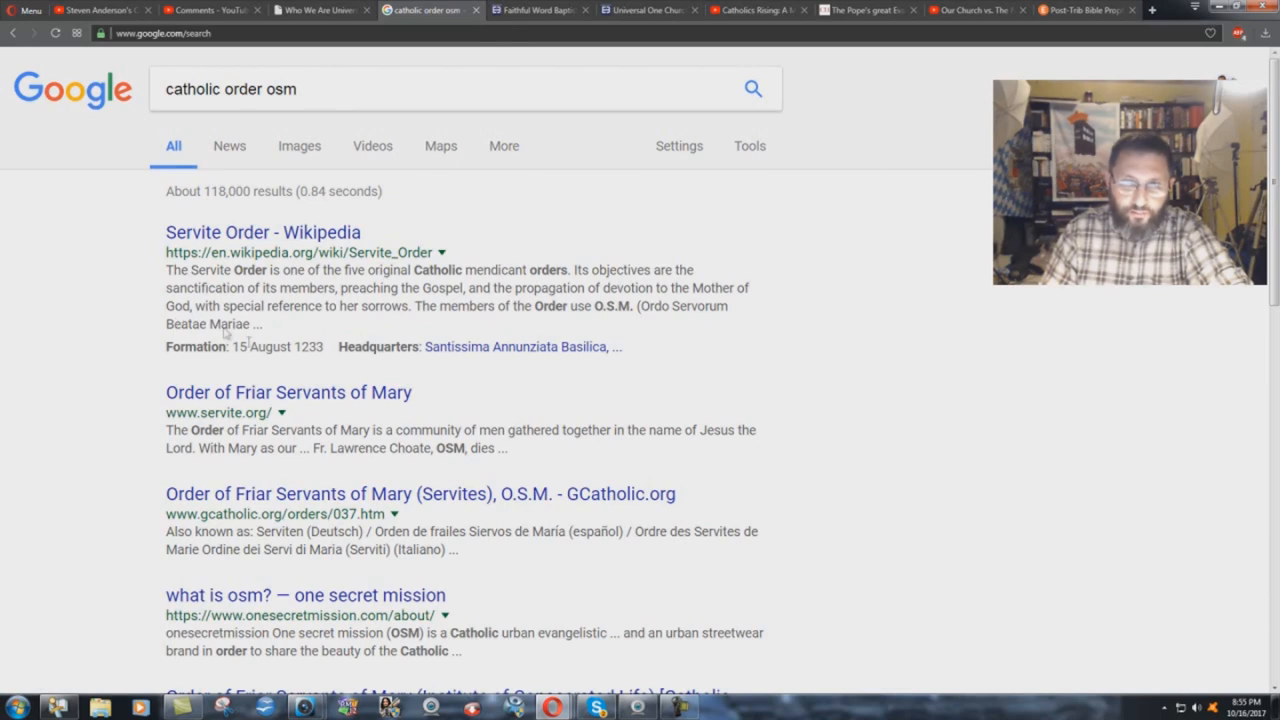
{"action": "scroll", "scroll_direction": "down", "scroll_amount": 3}
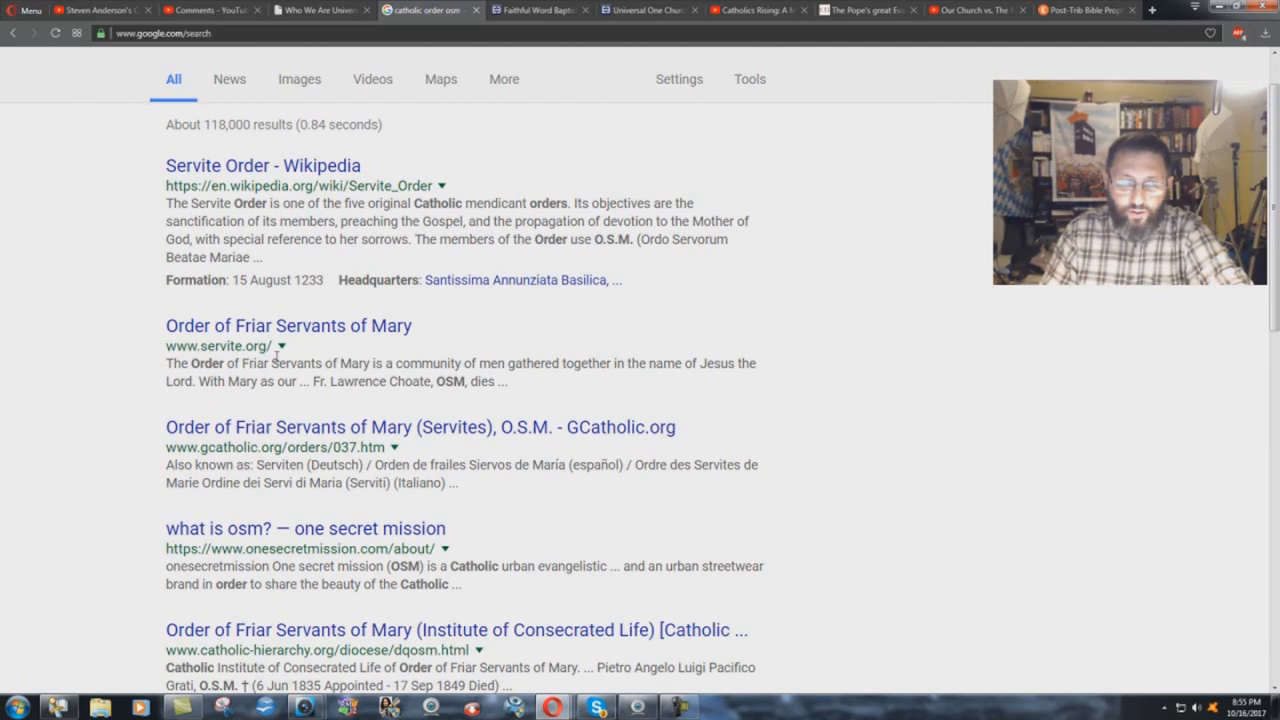
{"action": "mouse_move", "coordinate": [583, 542]}
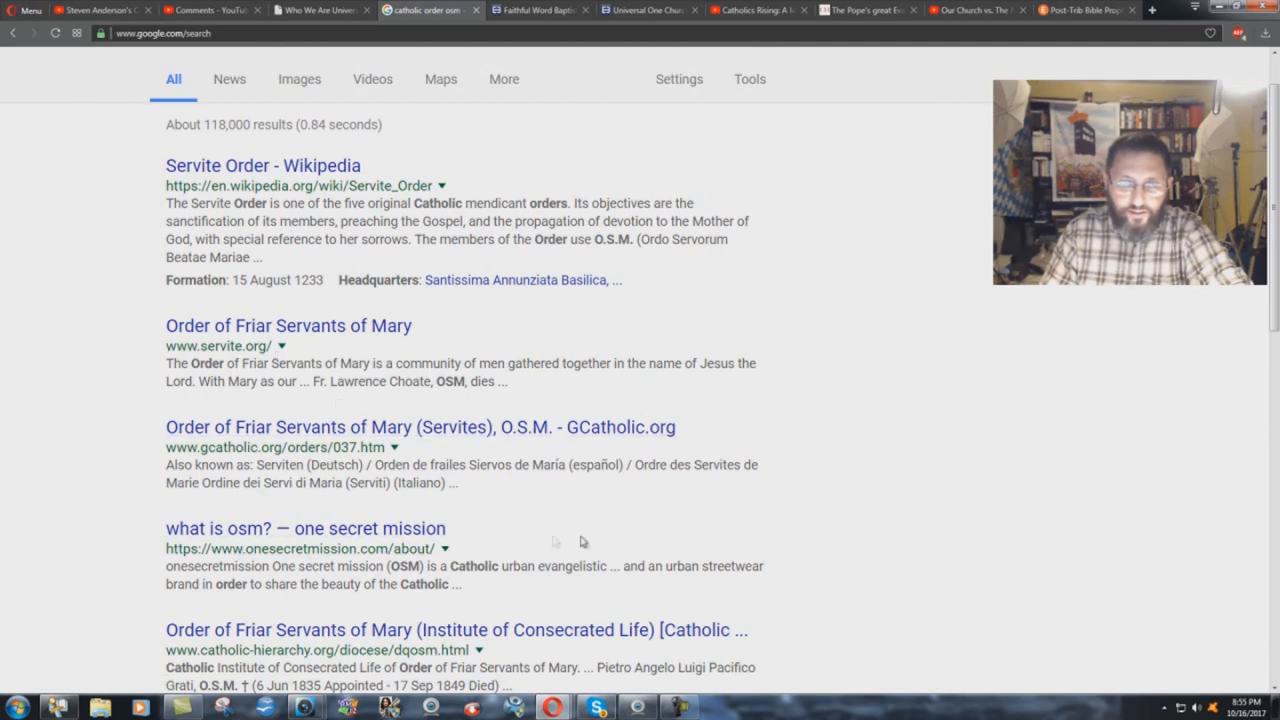
{"action": "scroll", "scroll_direction": "down", "scroll_amount": 3}
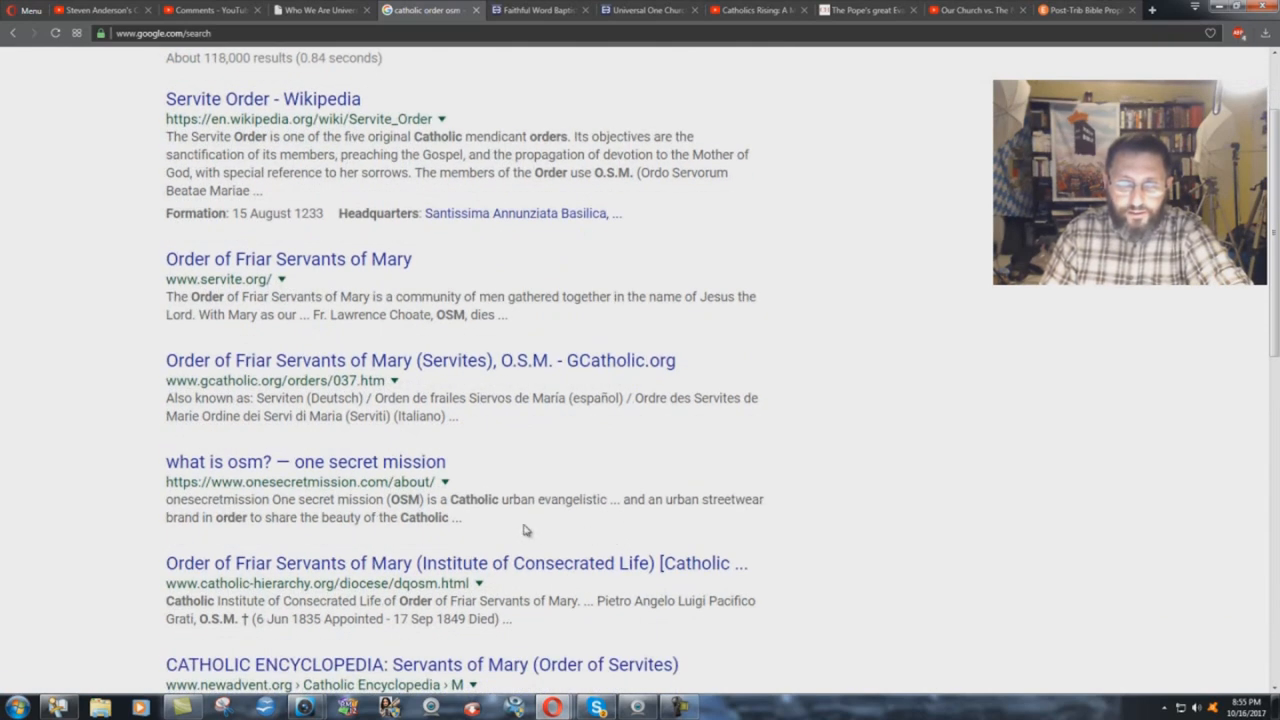
{"action": "scroll", "scroll_direction": "up", "scroll_amount": 3}
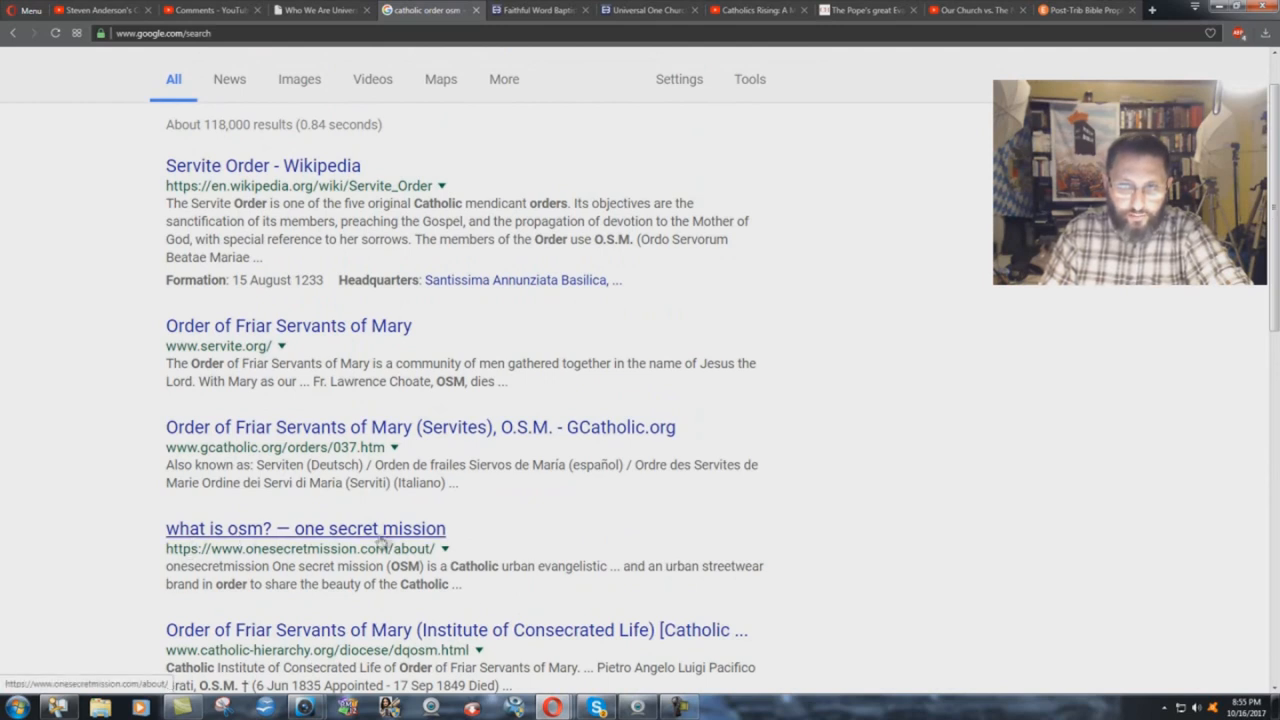
{"action": "mouse_move", "coordinate": [393, 580]}
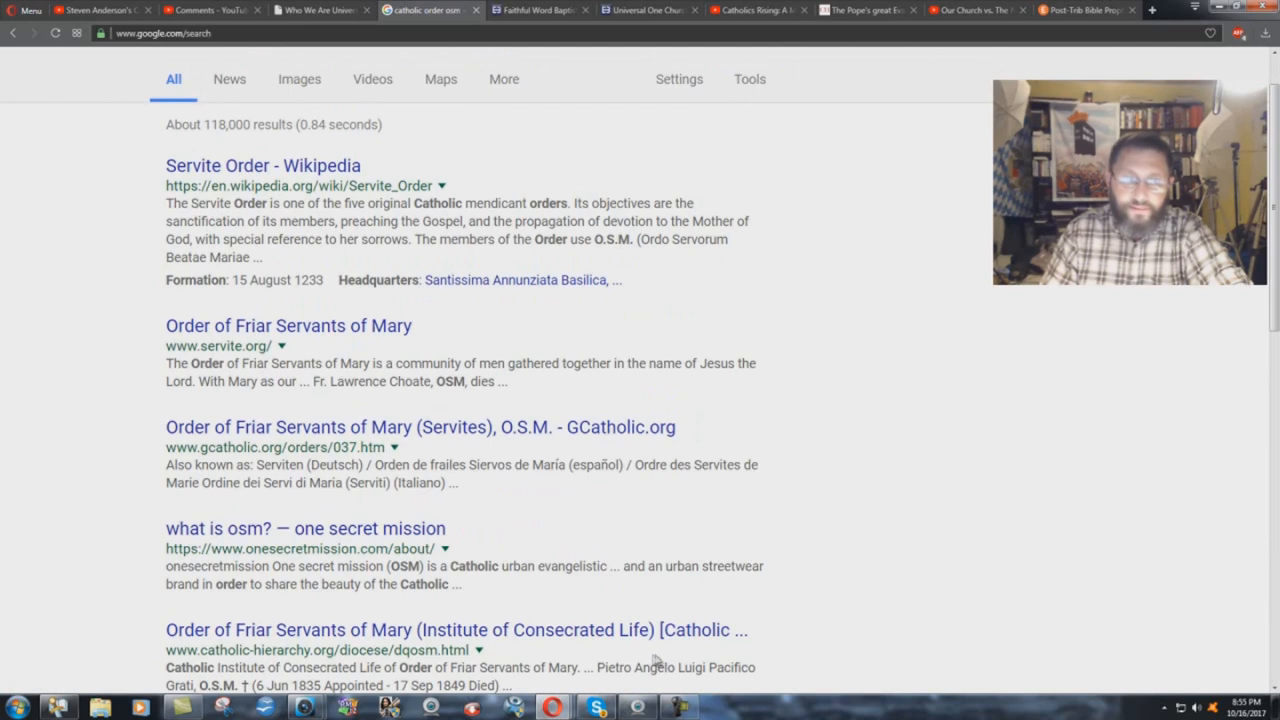
{"action": "mouse_move", "coordinate": [940, 408]}
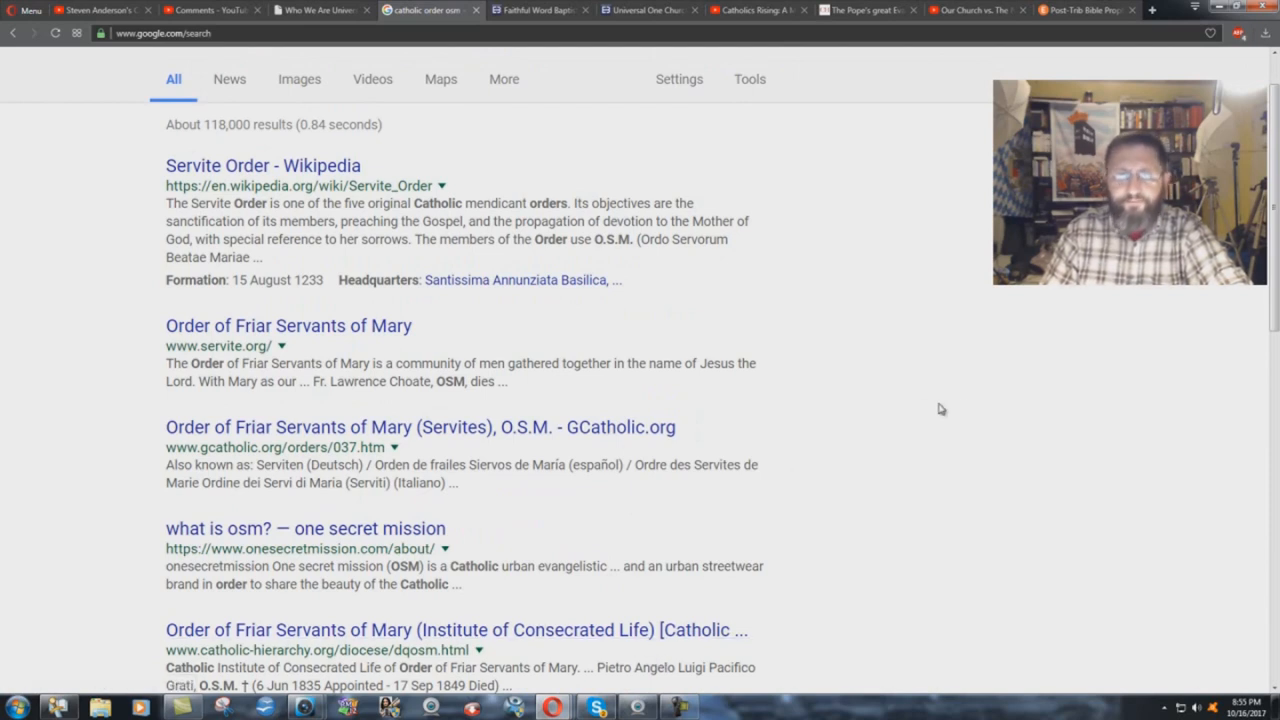
{"action": "scroll", "scroll_direction": "up", "scroll_amount": 3}
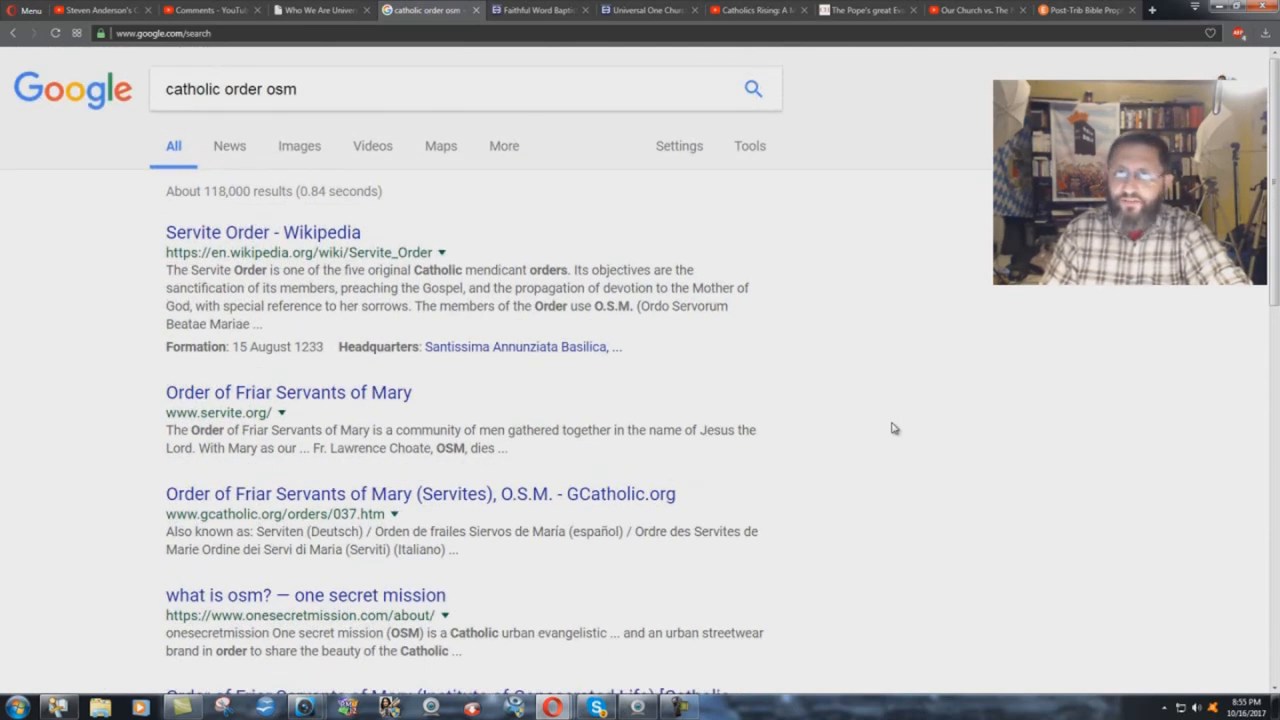
Step: Switch to the Faithful Word Baptist Church EnrollBusiness profile with its Cape Town address
{"action": "left_click", "coordinate": [538, 10]}
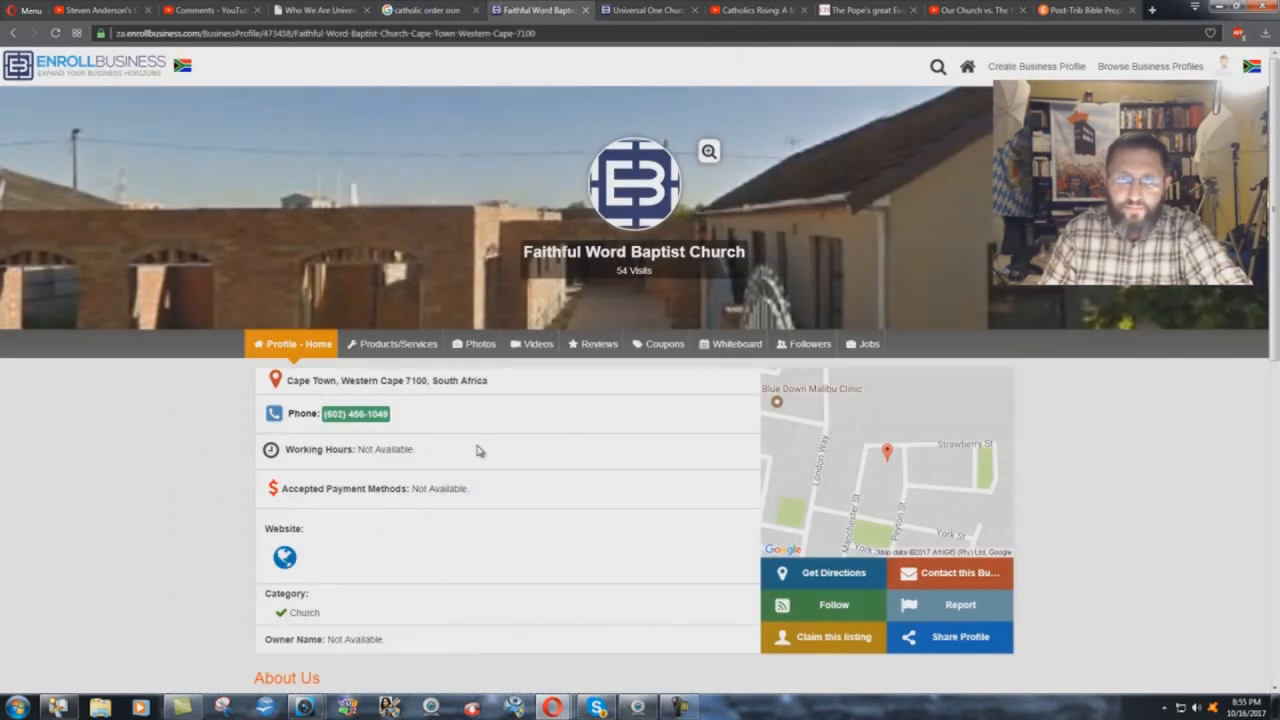
{"action": "mouse_move", "coordinate": [451, 385]}
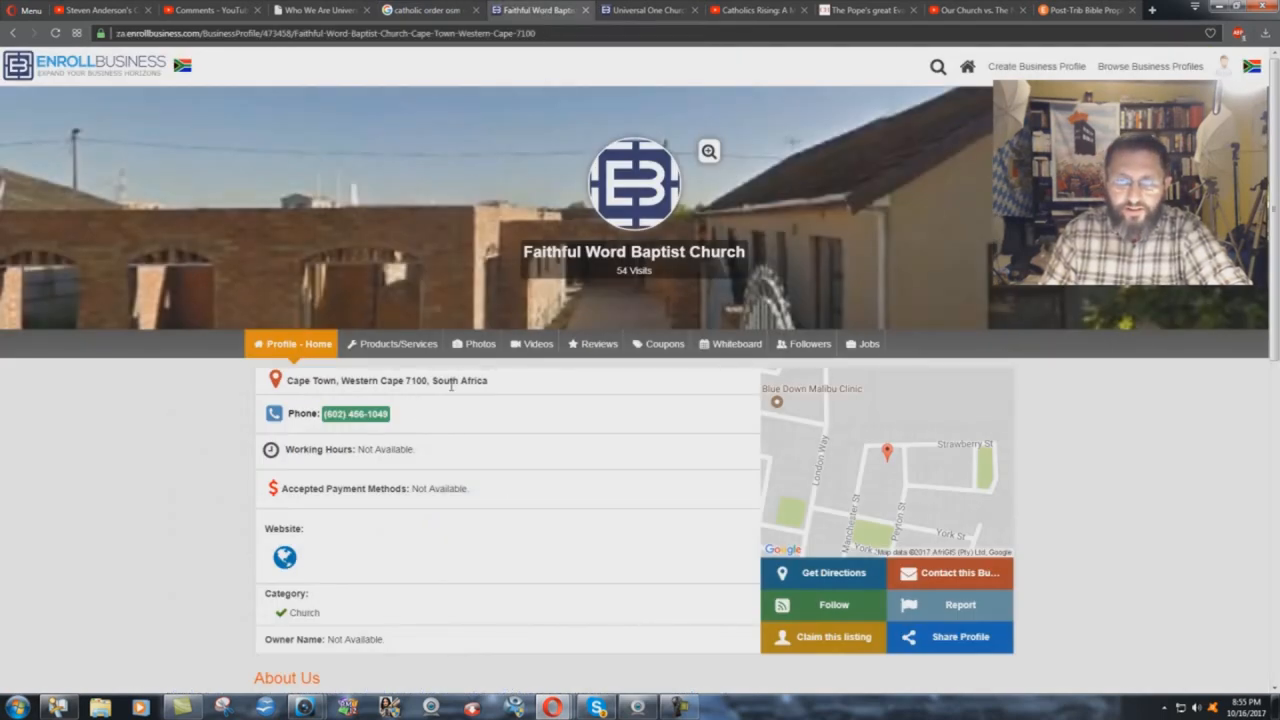
{"action": "mouse_move", "coordinate": [751, 258]}
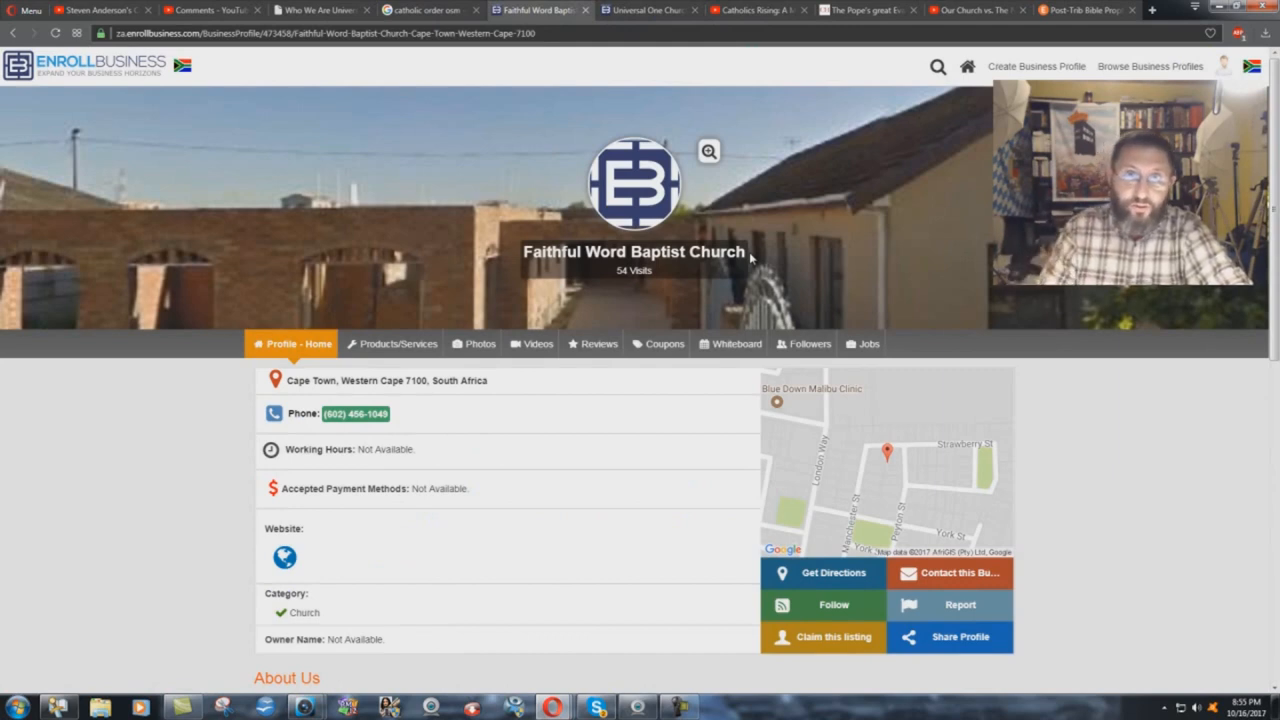
{"action": "mouse_move", "coordinate": [445, 427]}
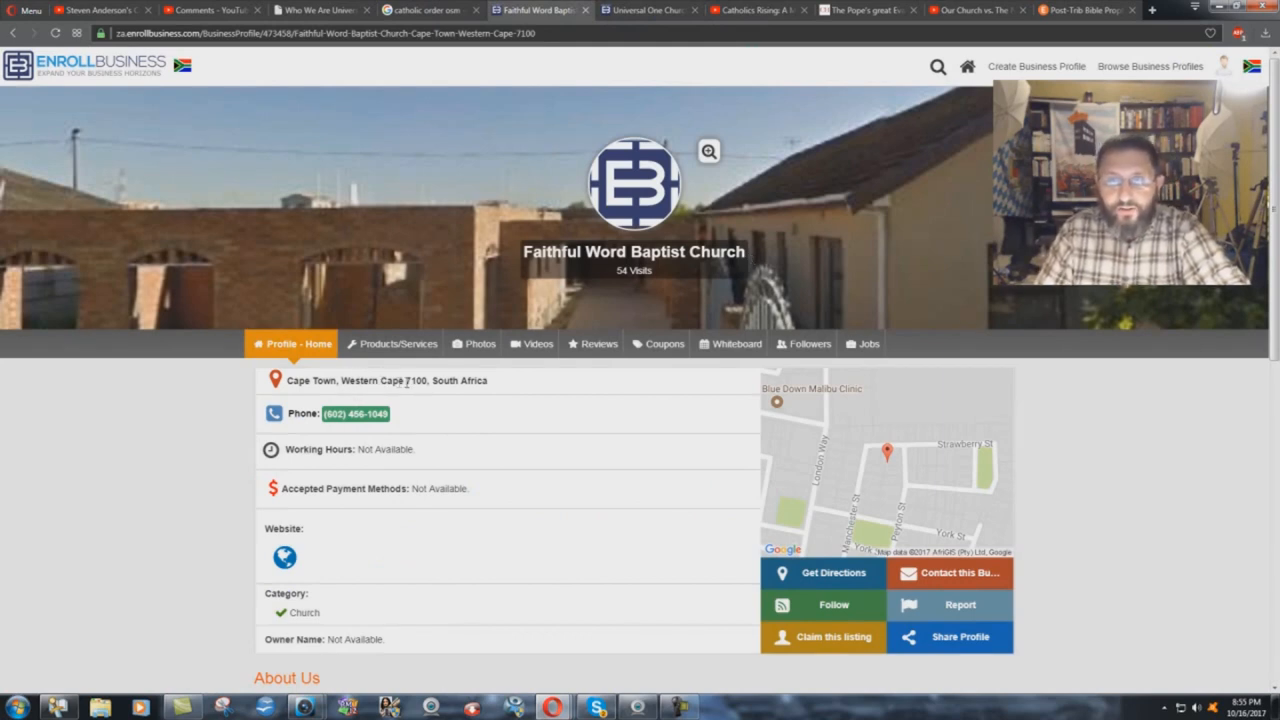
{"action": "mouse_move", "coordinate": [478, 391]}
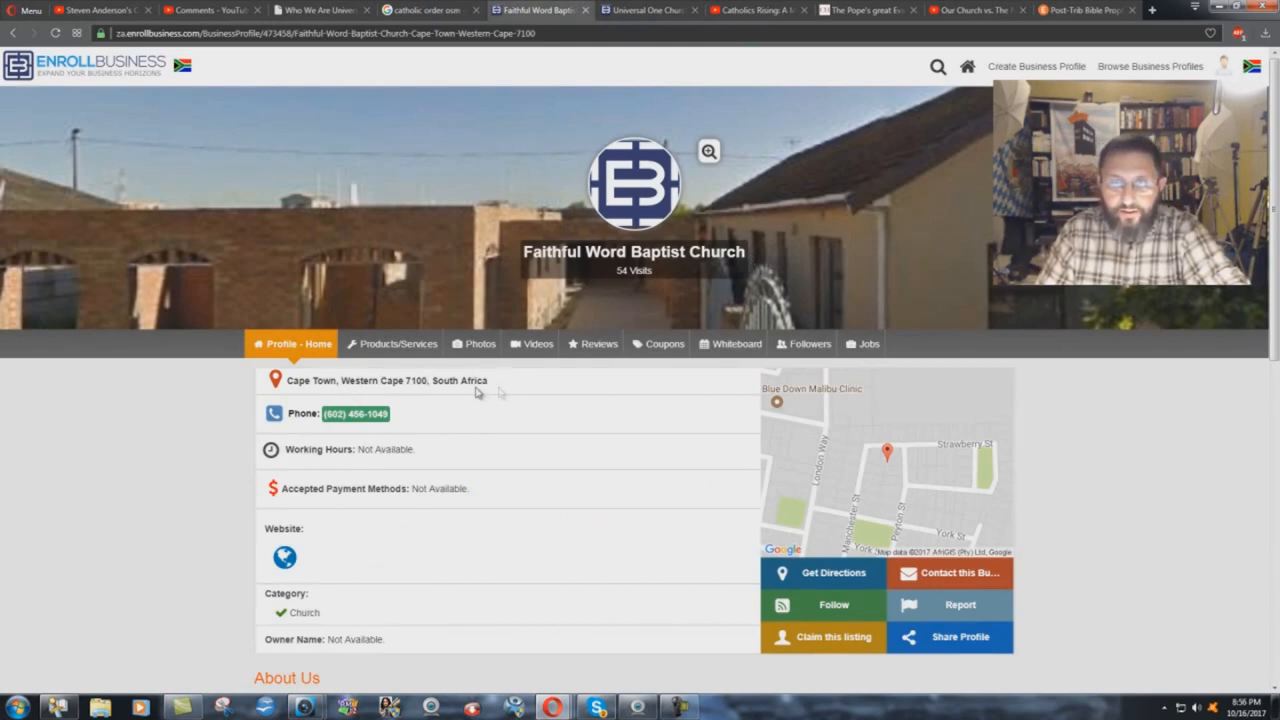
{"action": "mouse_move", "coordinate": [335, 427]}
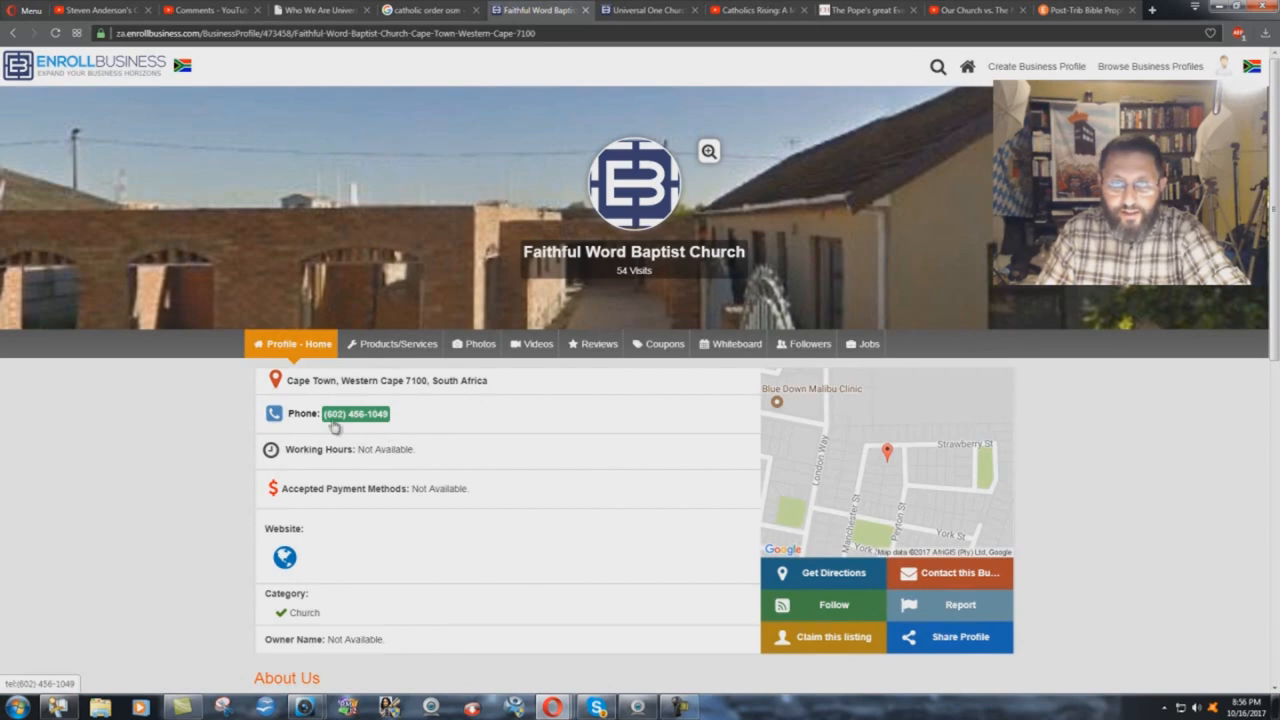
{"action": "mouse_move", "coordinate": [383, 427]}
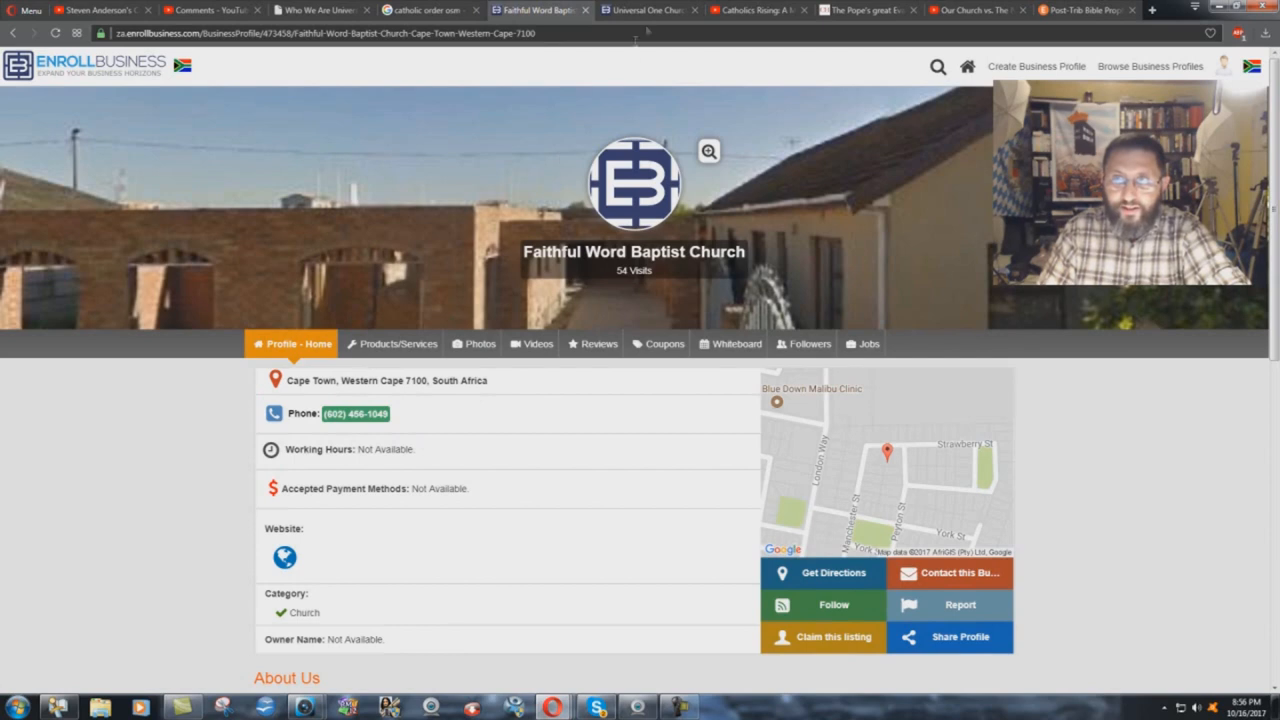
Step: Compare the Universal One Church, Faithful Word and Wayback pages, ending on Universal One Church
{"action": "left_click", "coordinate": [645, 10]}
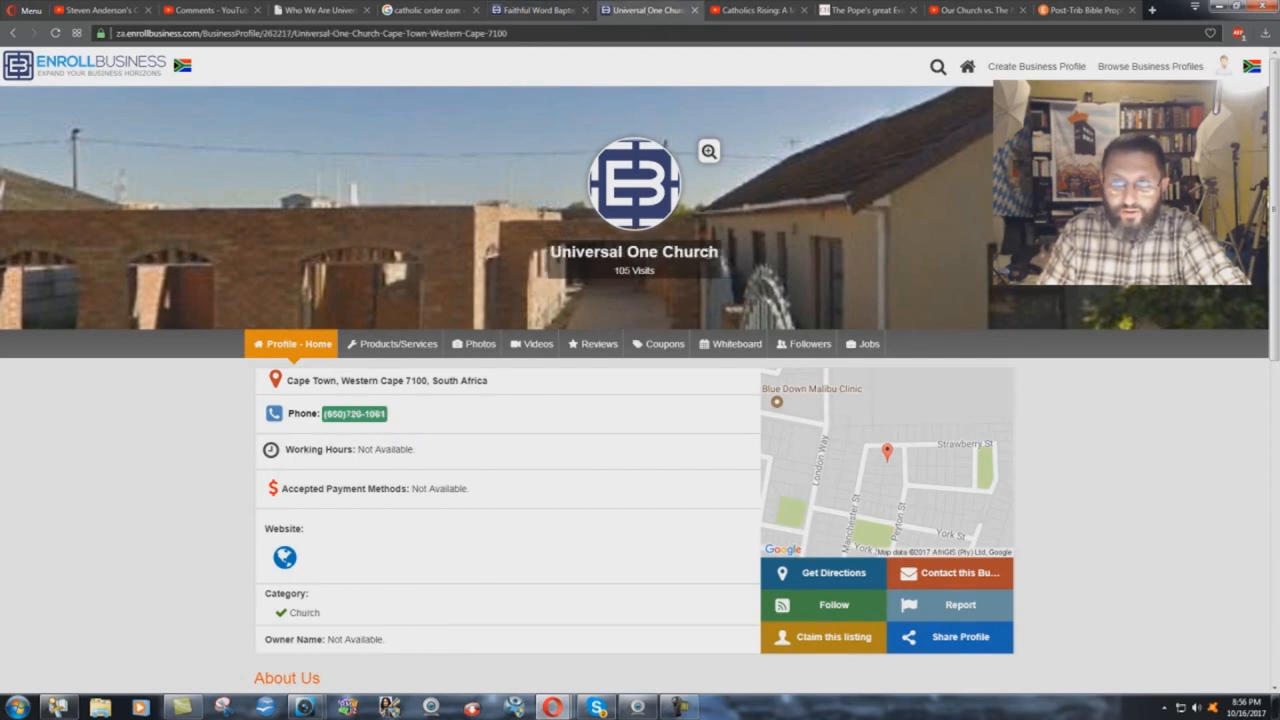
{"action": "mouse_move", "coordinate": [362, 392]}
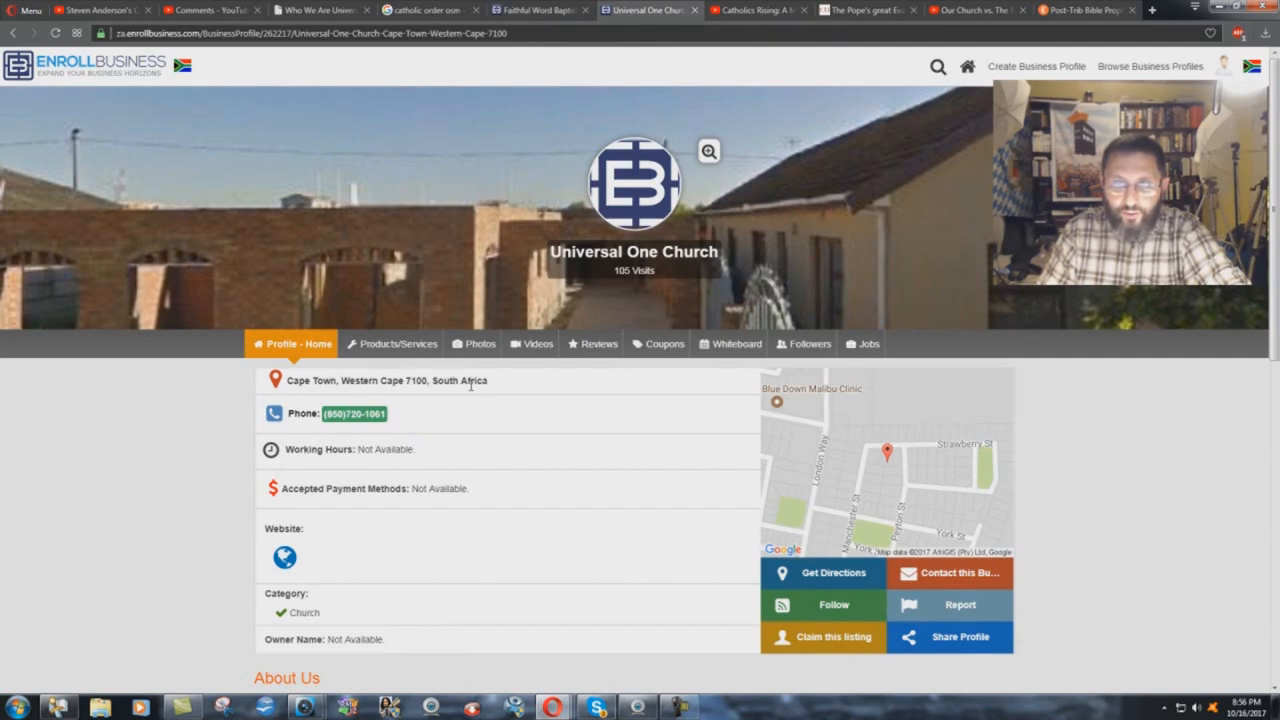
{"action": "mouse_move", "coordinate": [333, 425]}
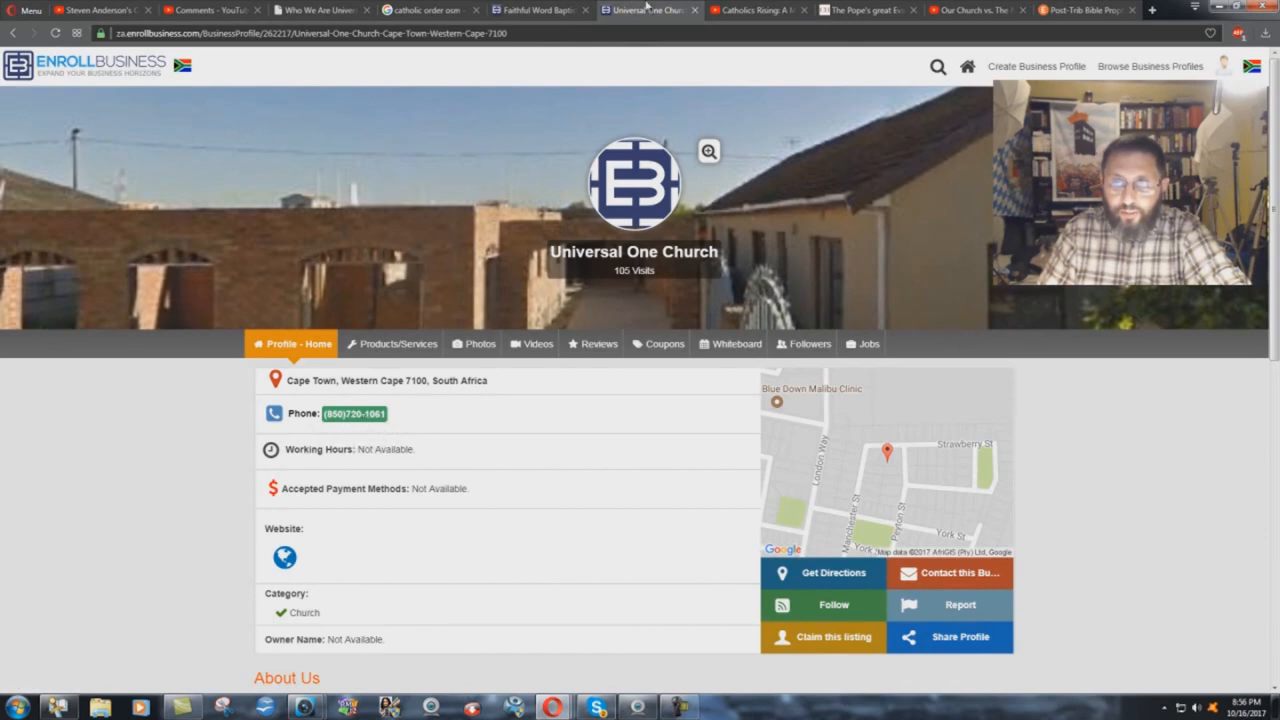
{"action": "left_click", "coordinate": [540, 10]}
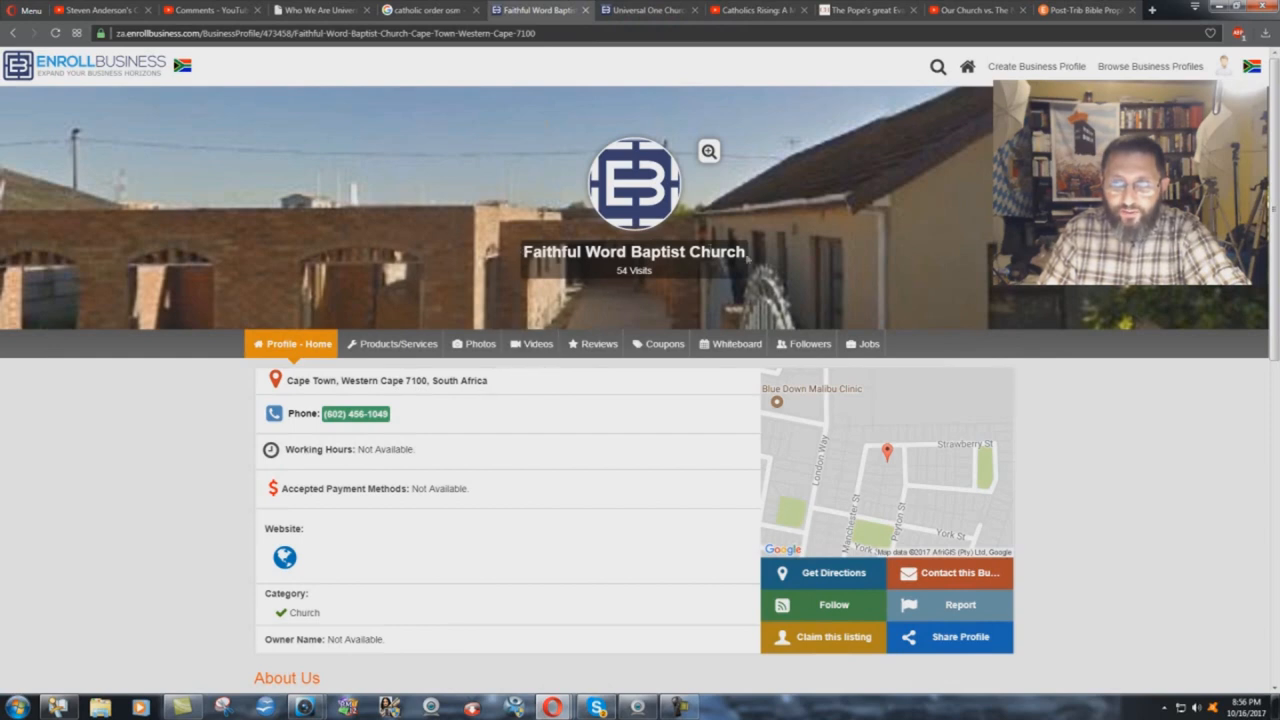
{"action": "left_click", "coordinate": [648, 10]}
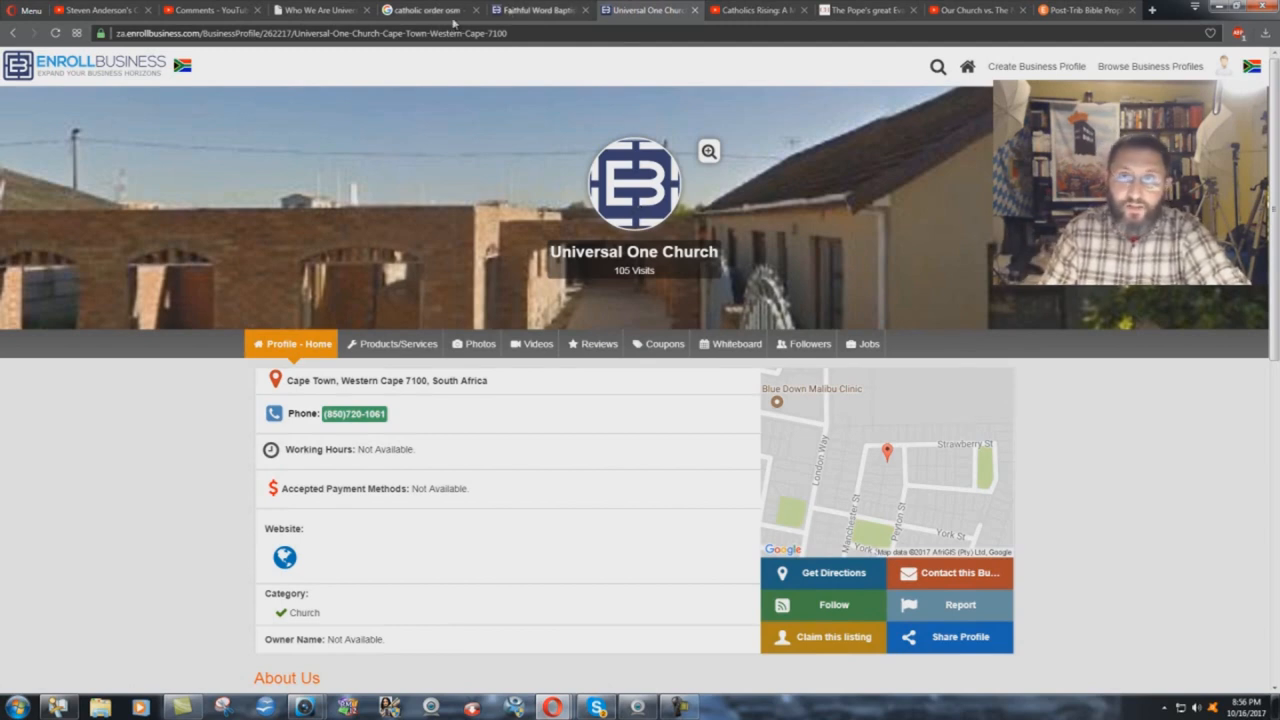
{"action": "left_click", "coordinate": [318, 10]}
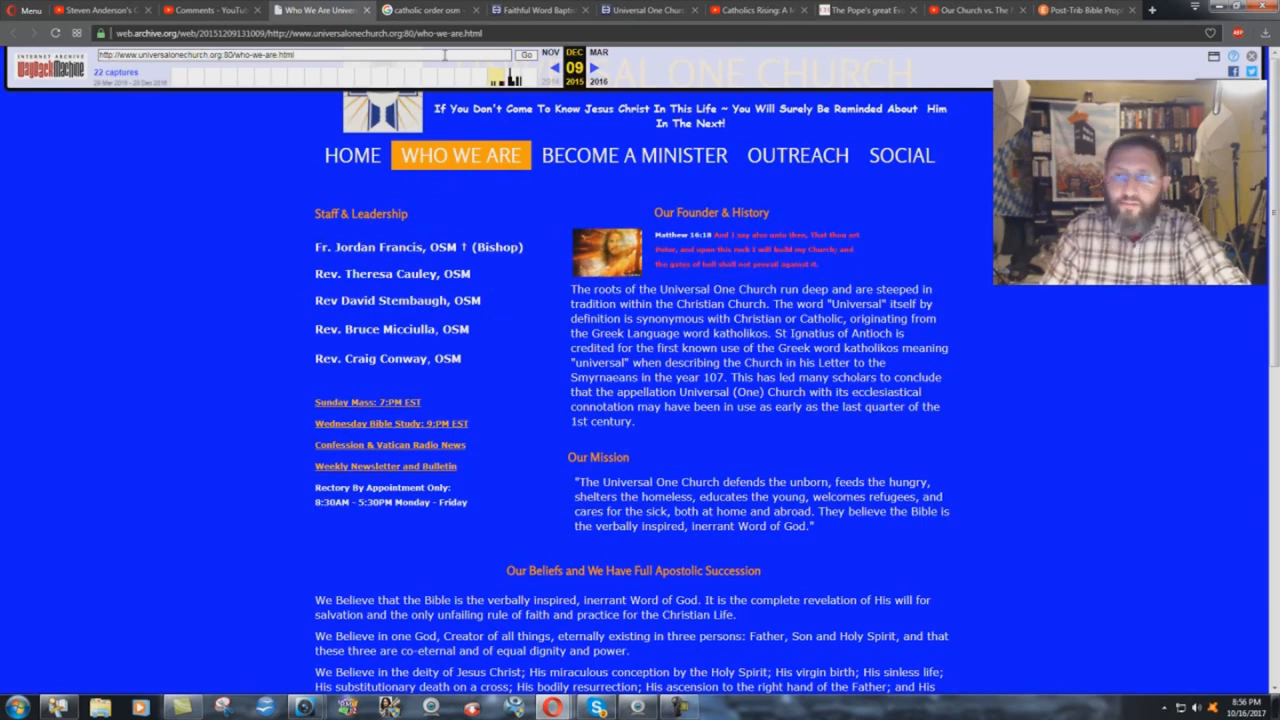
{"action": "left_click", "coordinate": [540, 9]}
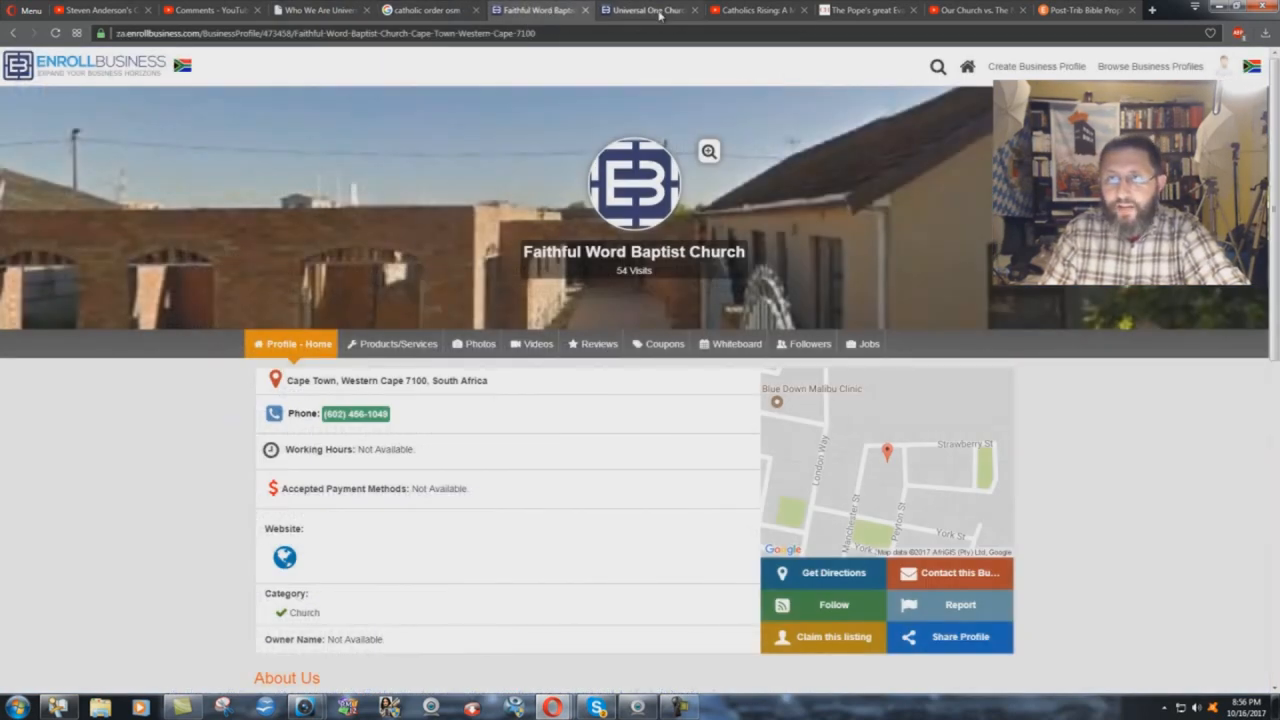
{"action": "left_click", "coordinate": [645, 10]}
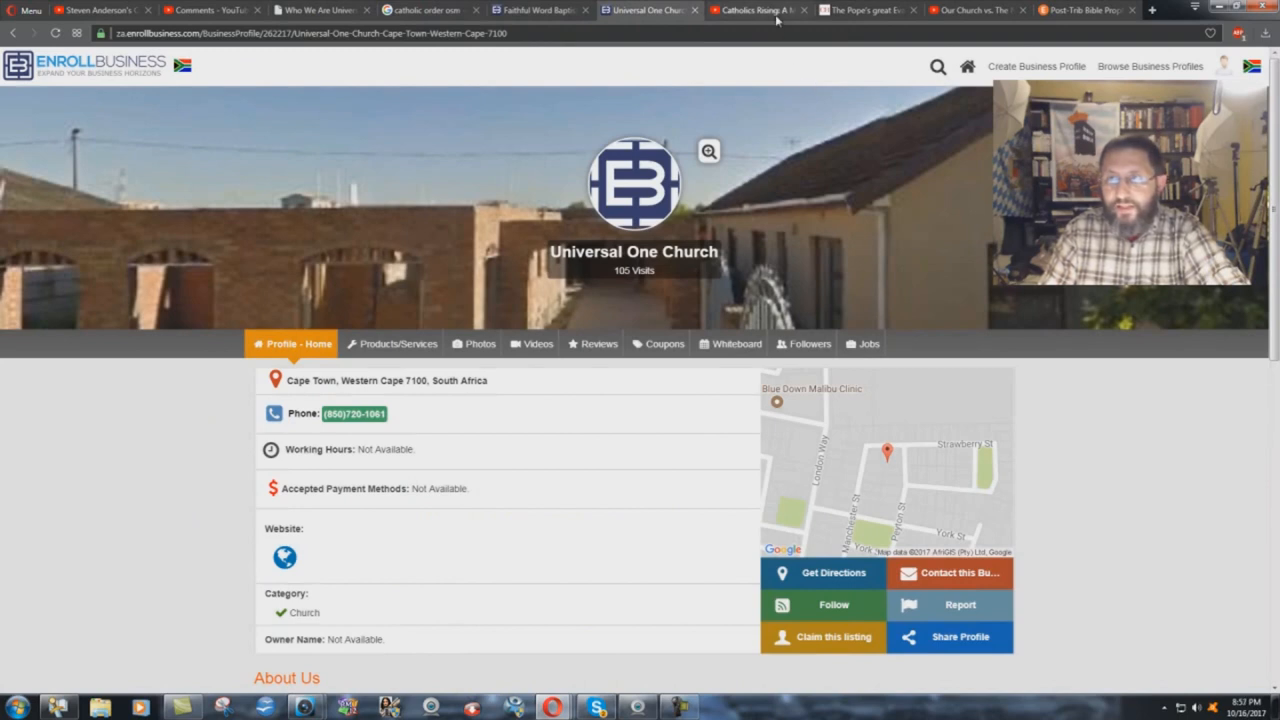
{"action": "mouse_move", "coordinate": [758, 10]}
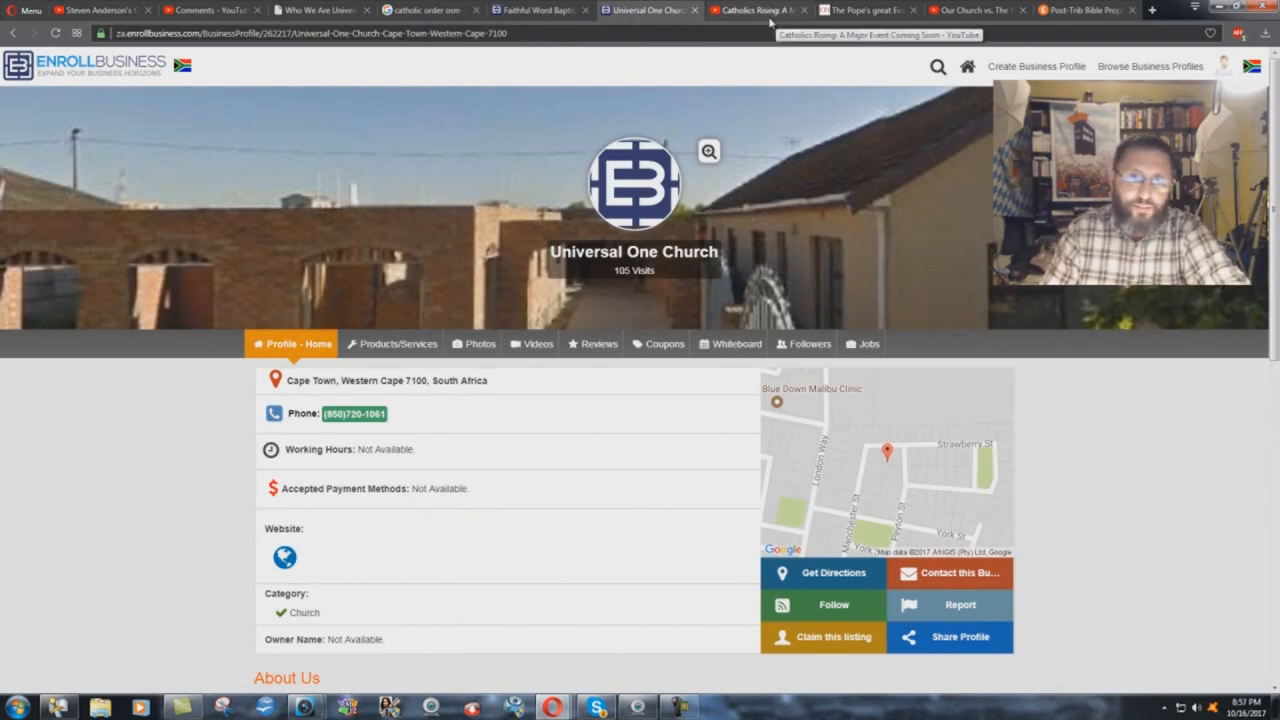
Step: Switch to the Catholics Rising video about the Catholic Identity Conference 2017 in Pittsburgh
{"action": "left_click", "coordinate": [757, 10]}
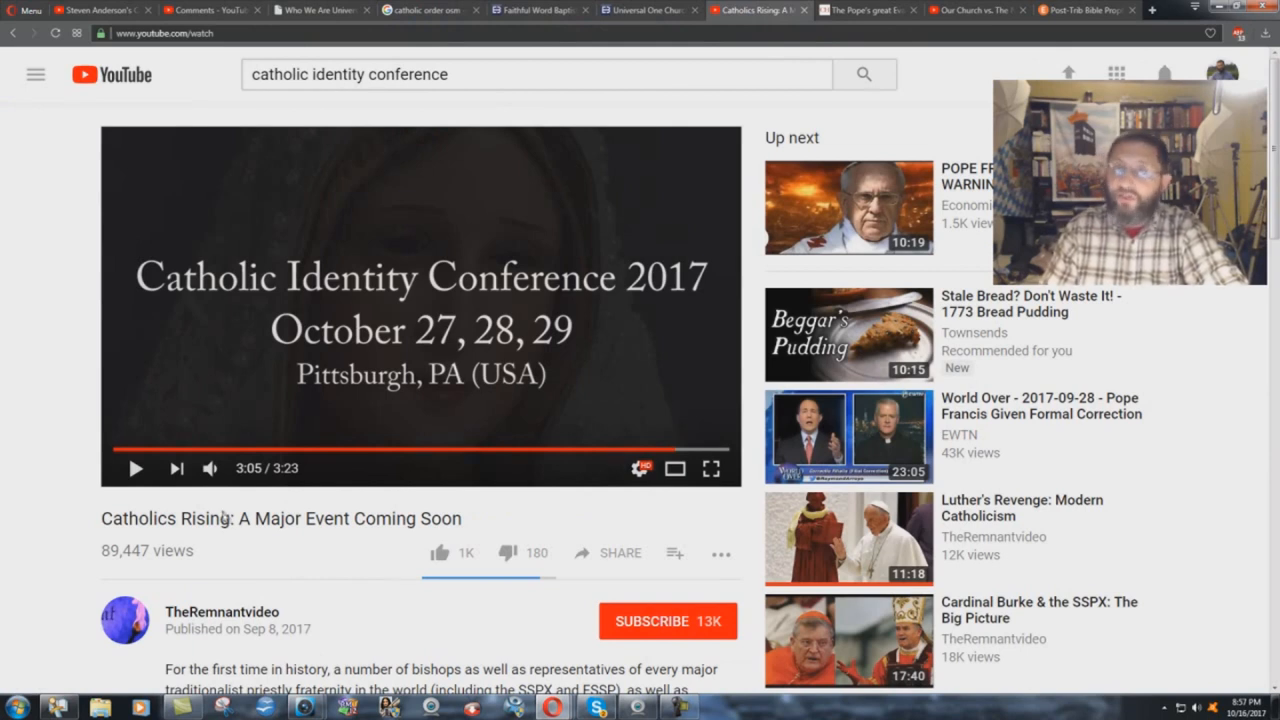
{"action": "mouse_move", "coordinate": [222, 502]}
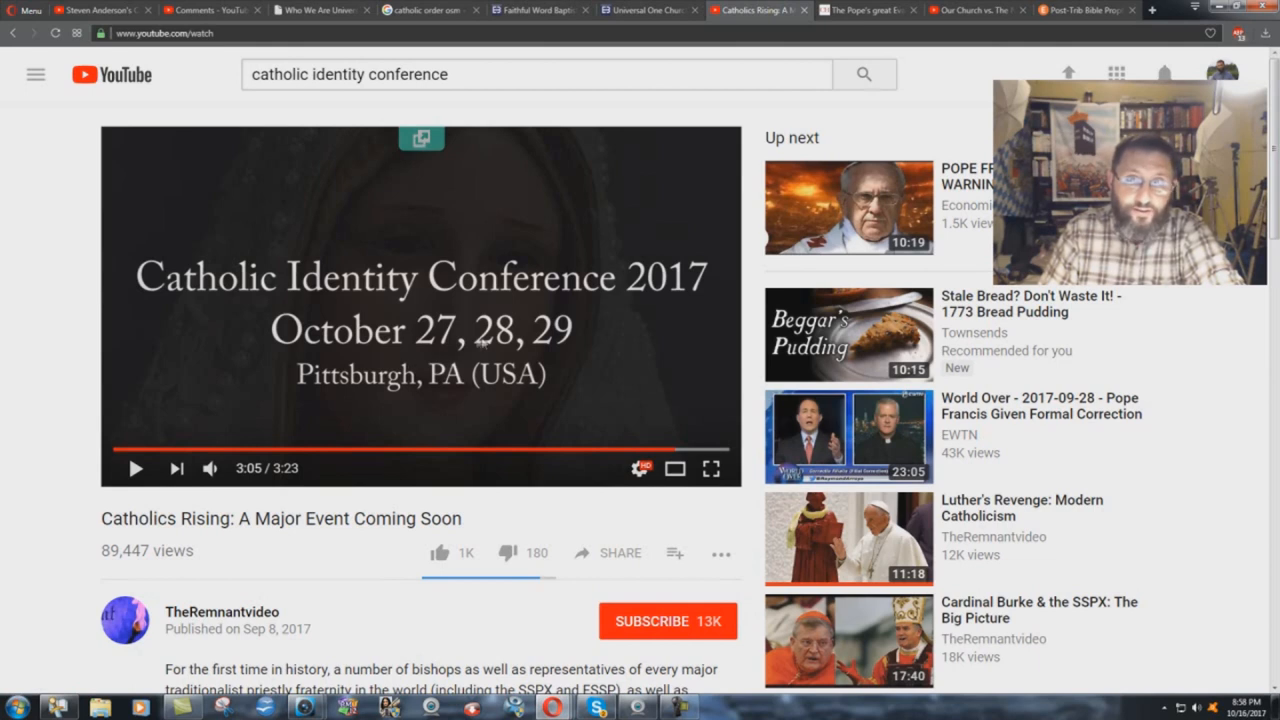
{"action": "mouse_move", "coordinate": [592, 532]}
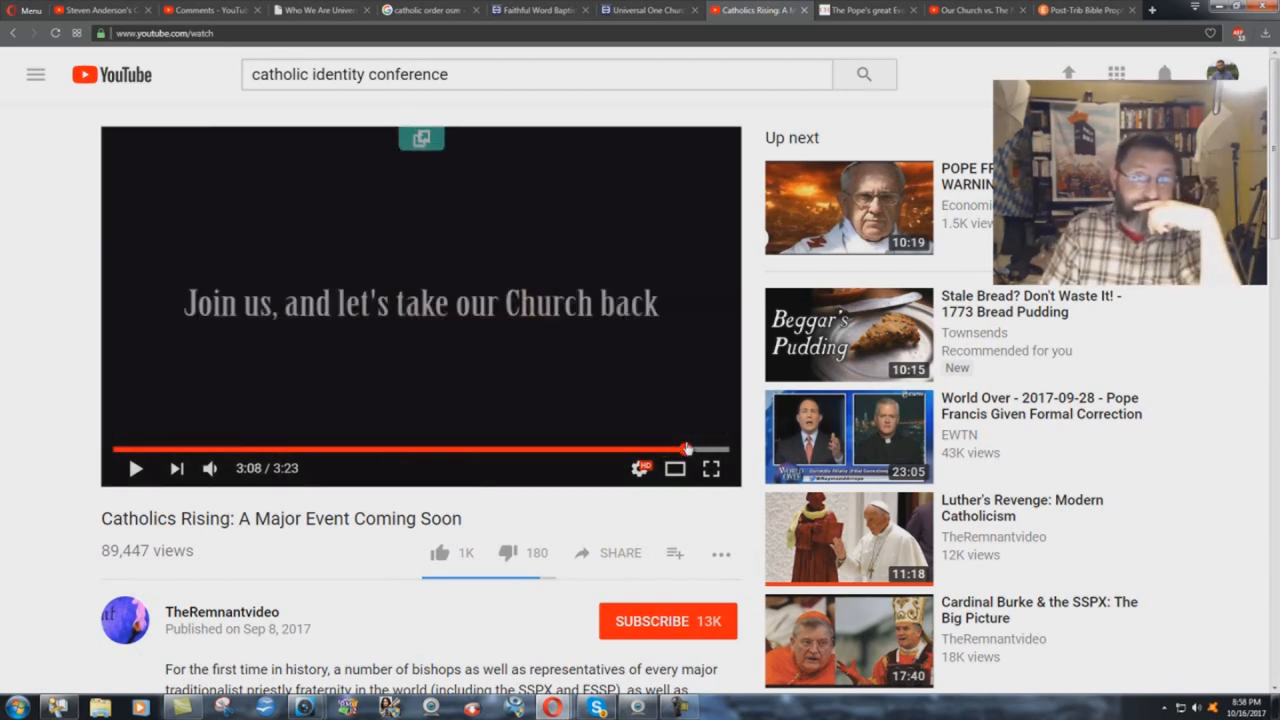
{"action": "mouse_move", "coordinate": [703, 461]}
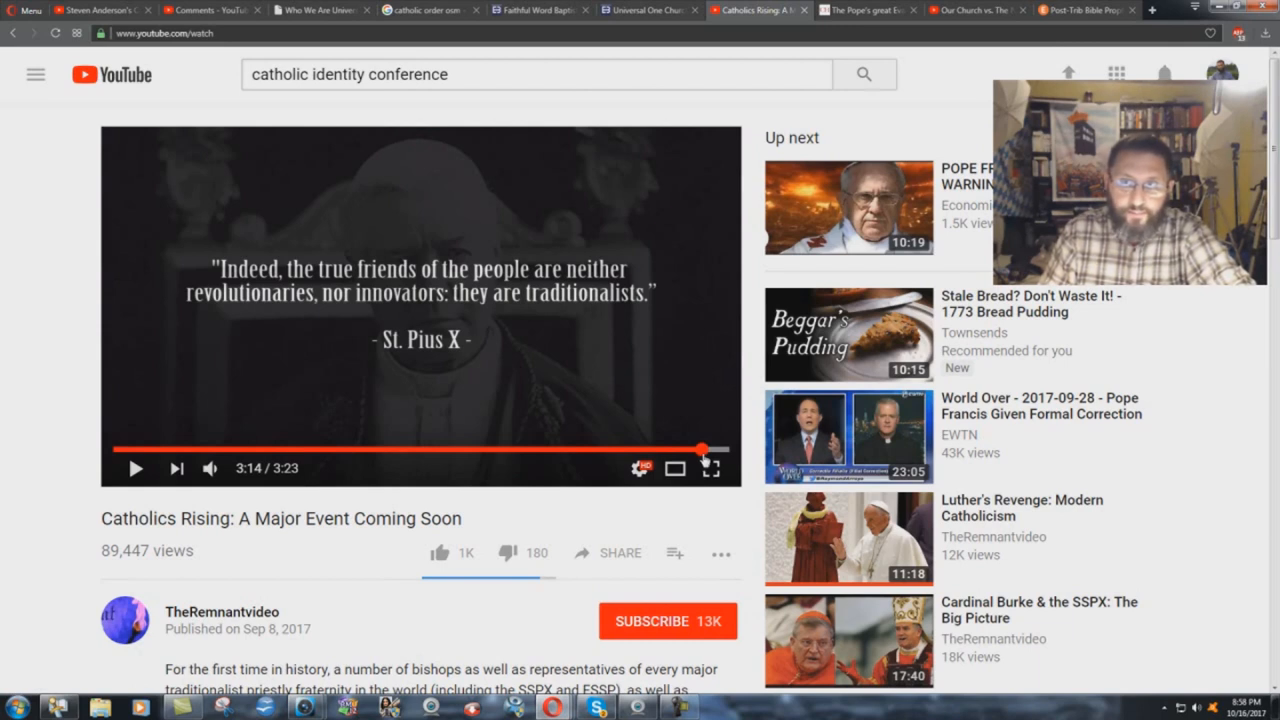
{"action": "mouse_move", "coordinate": [485, 372]}
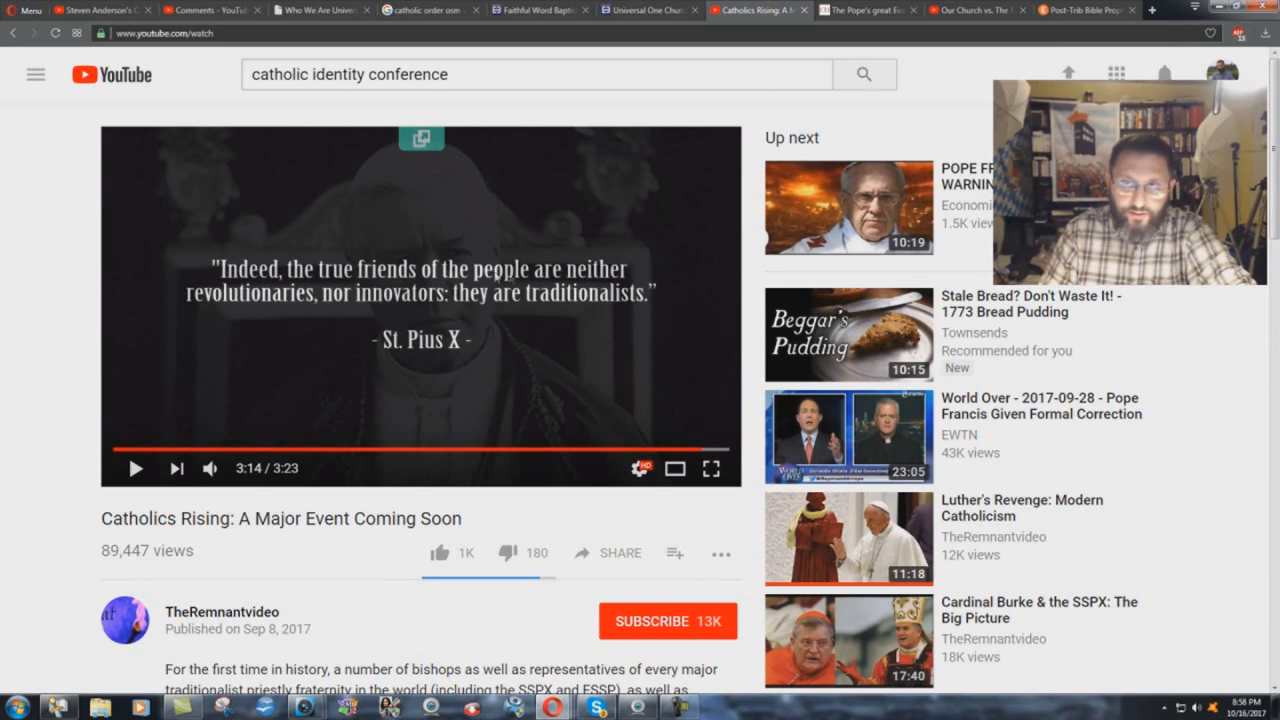
{"action": "mouse_move", "coordinate": [470, 308]}
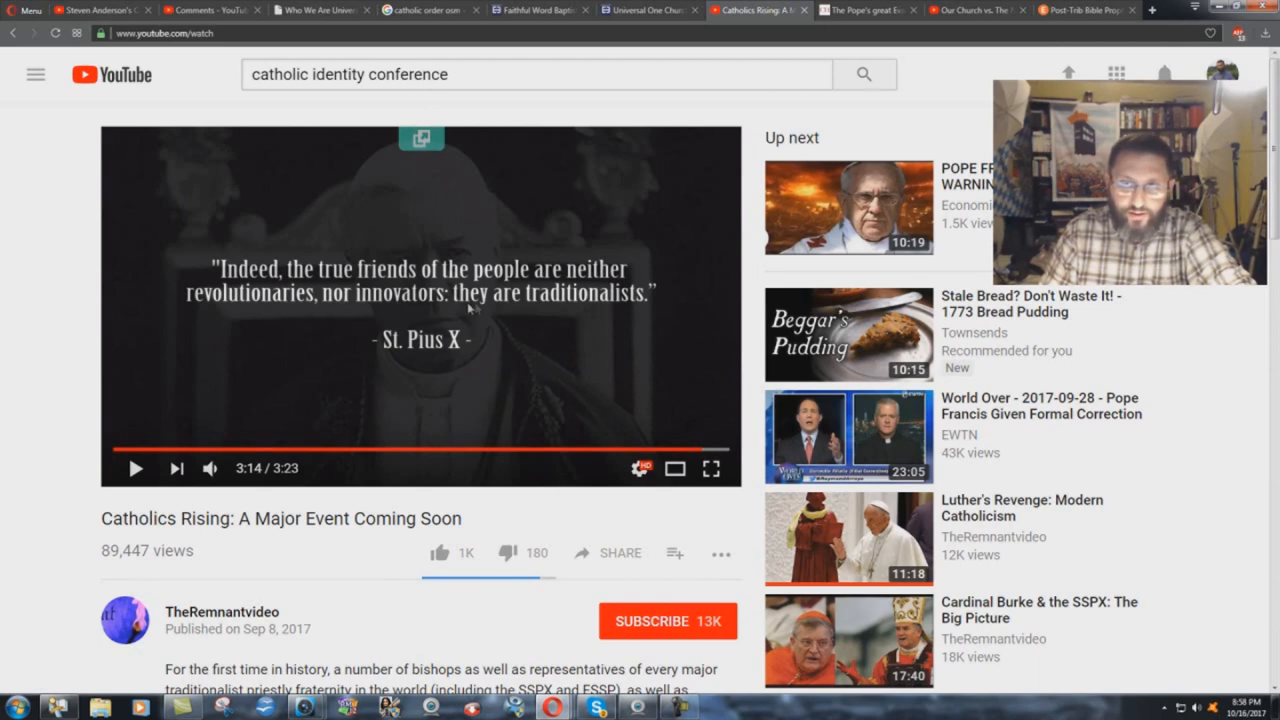
{"action": "mouse_move", "coordinate": [530, 345]}
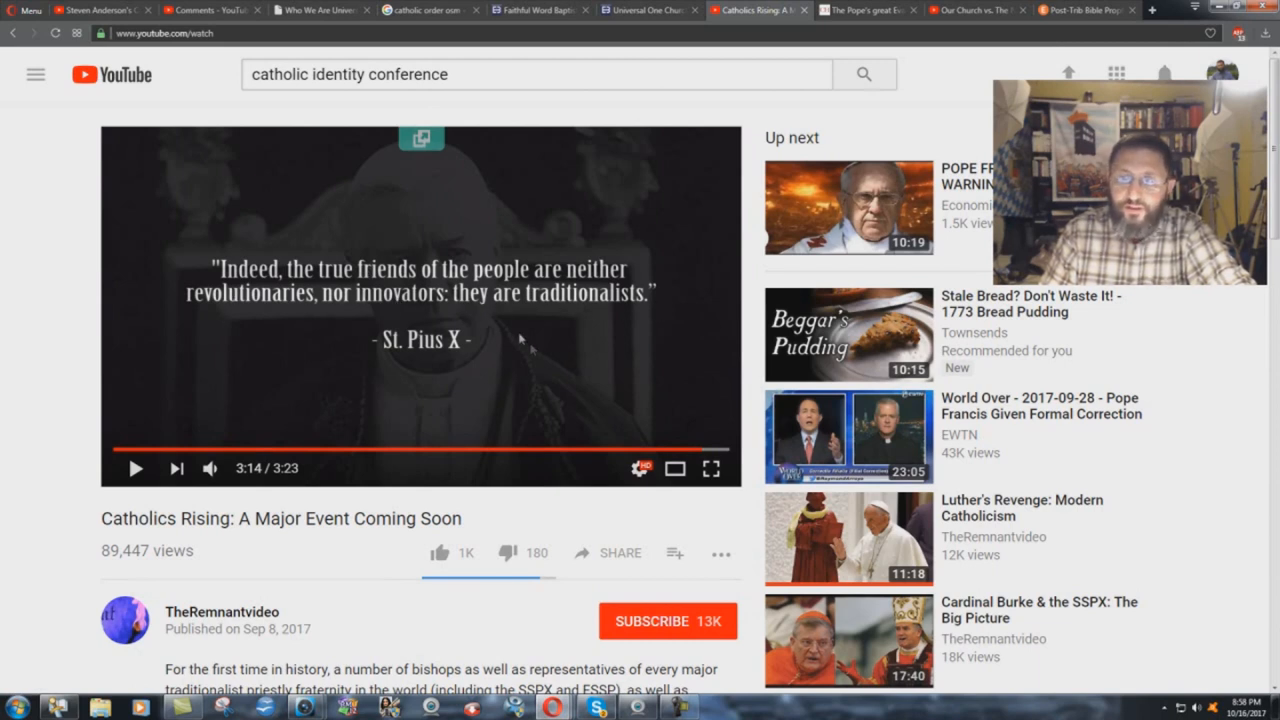
{"action": "mouse_move", "coordinate": [660, 450]}
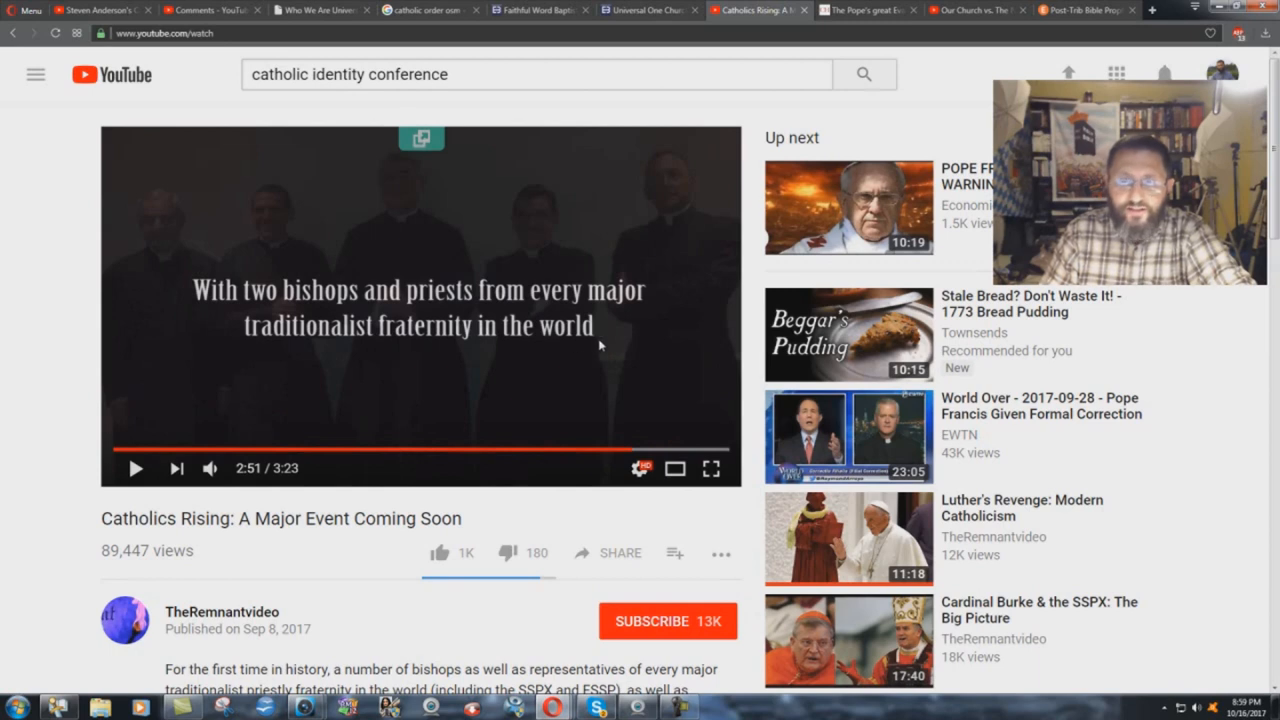
{"action": "mouse_move", "coordinate": [589, 353]}
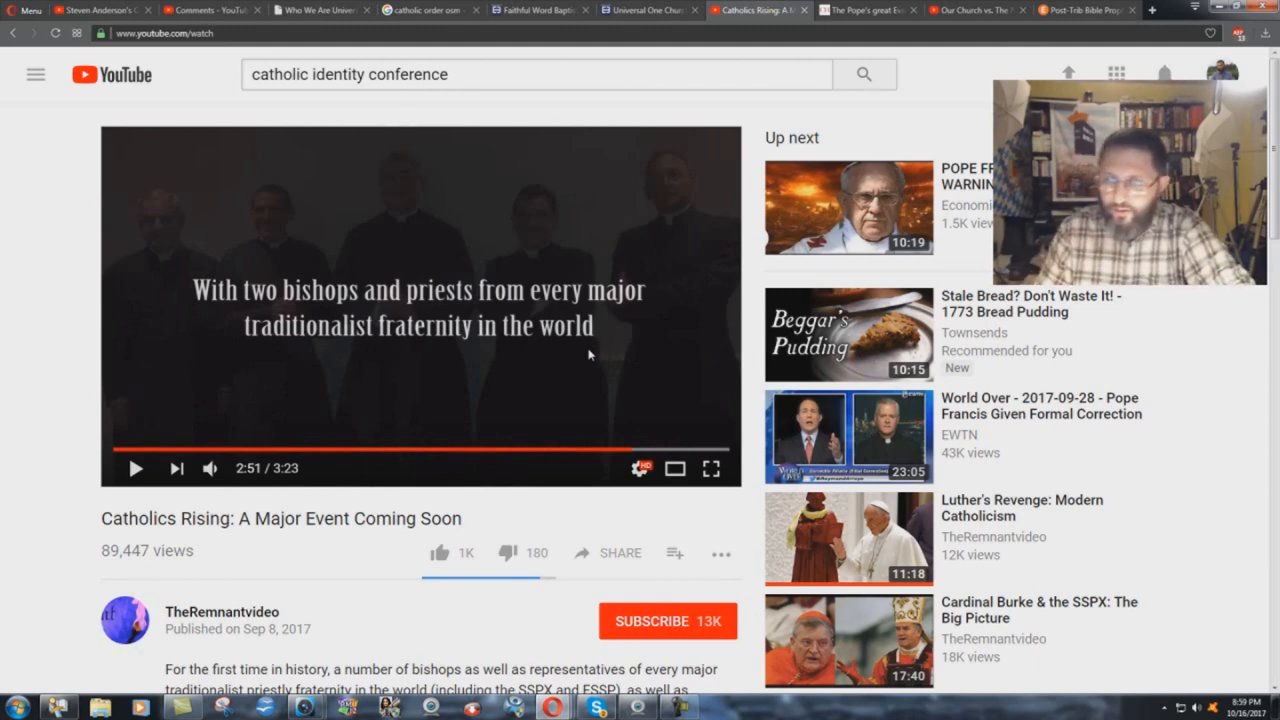
{"action": "mouse_move", "coordinate": [630, 449]}
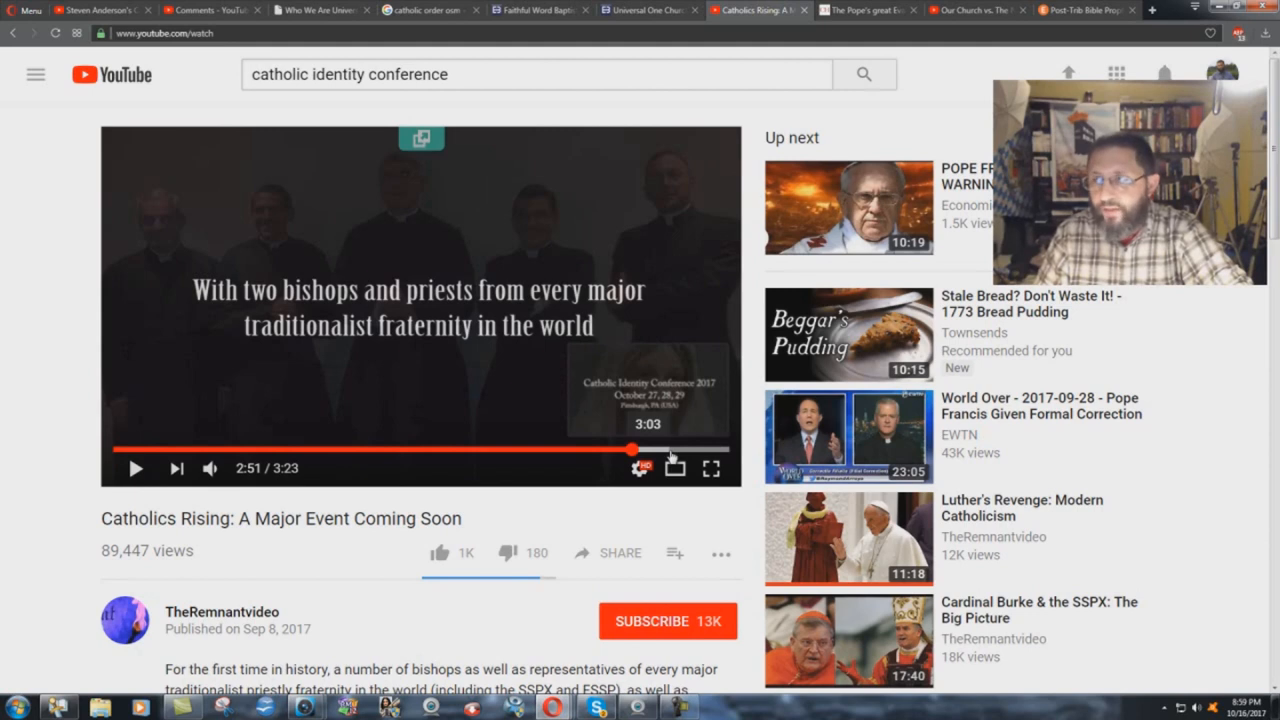
{"action": "mouse_move", "coordinate": [867, 10]}
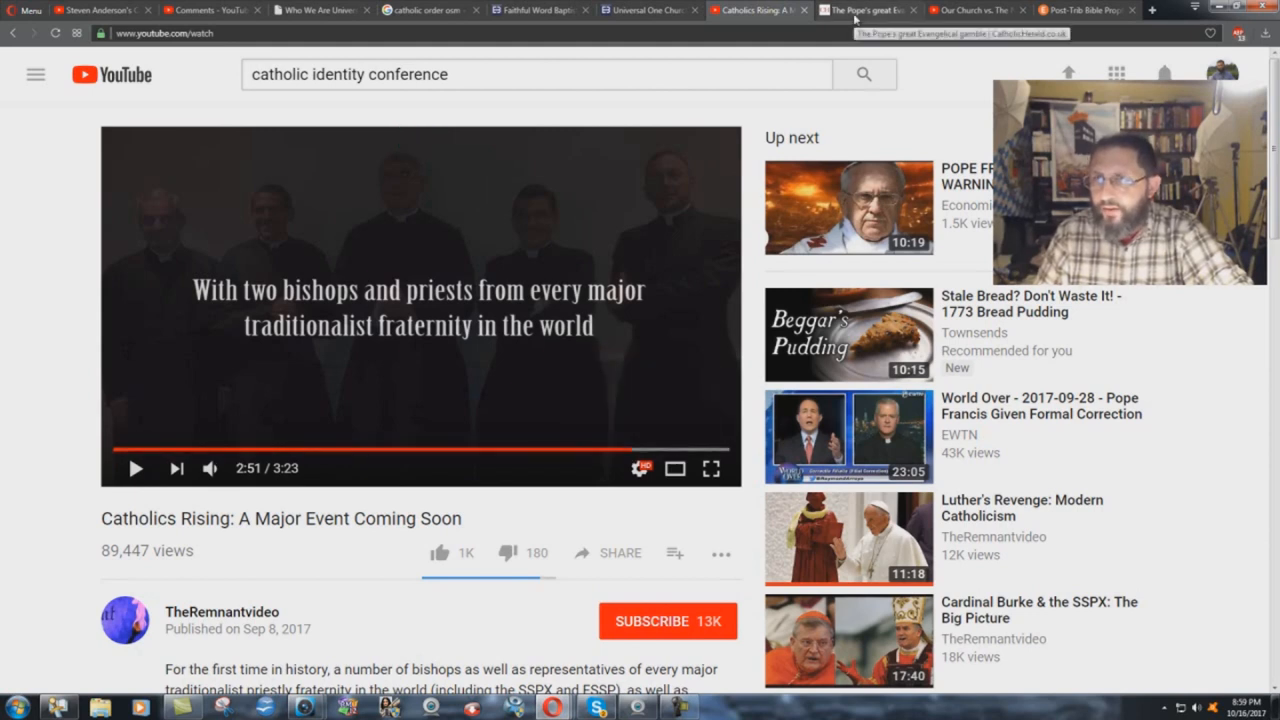
Step: Switch to the Catholic Herald article 'The Pope's great Evangelical gamble'
{"action": "left_click", "coordinate": [865, 9]}
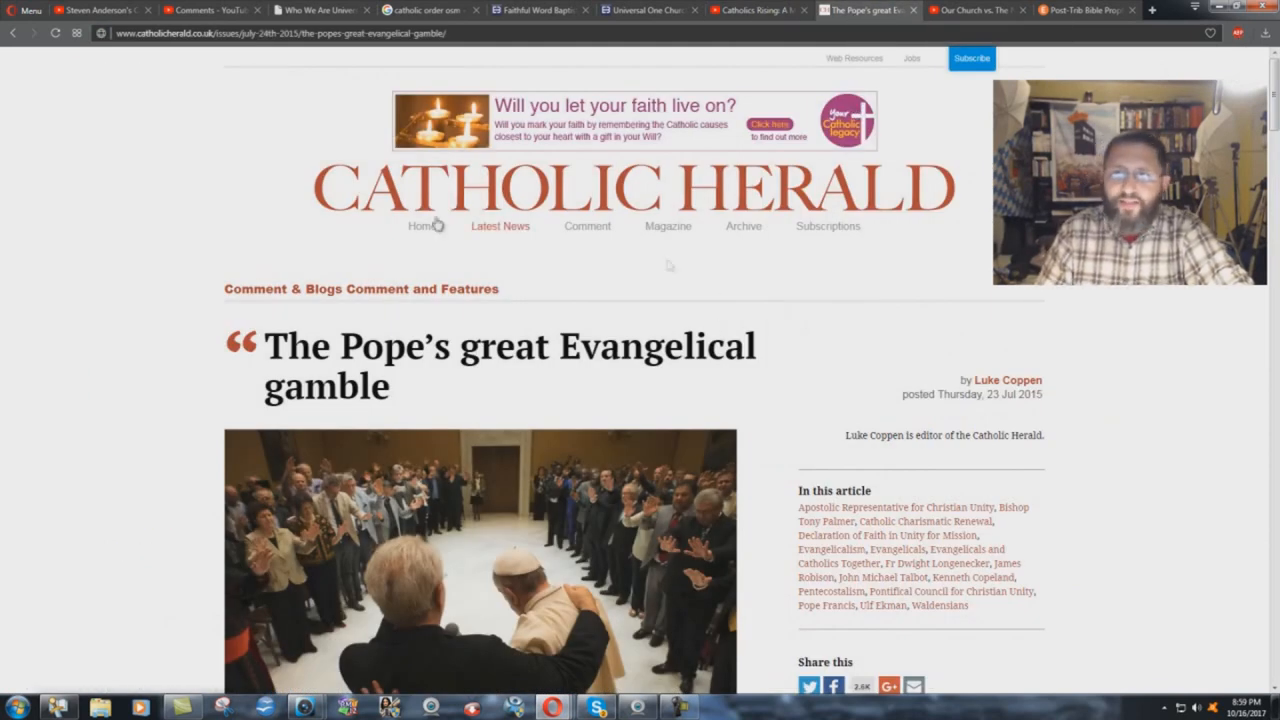
{"action": "mouse_move", "coordinate": [668, 265]}
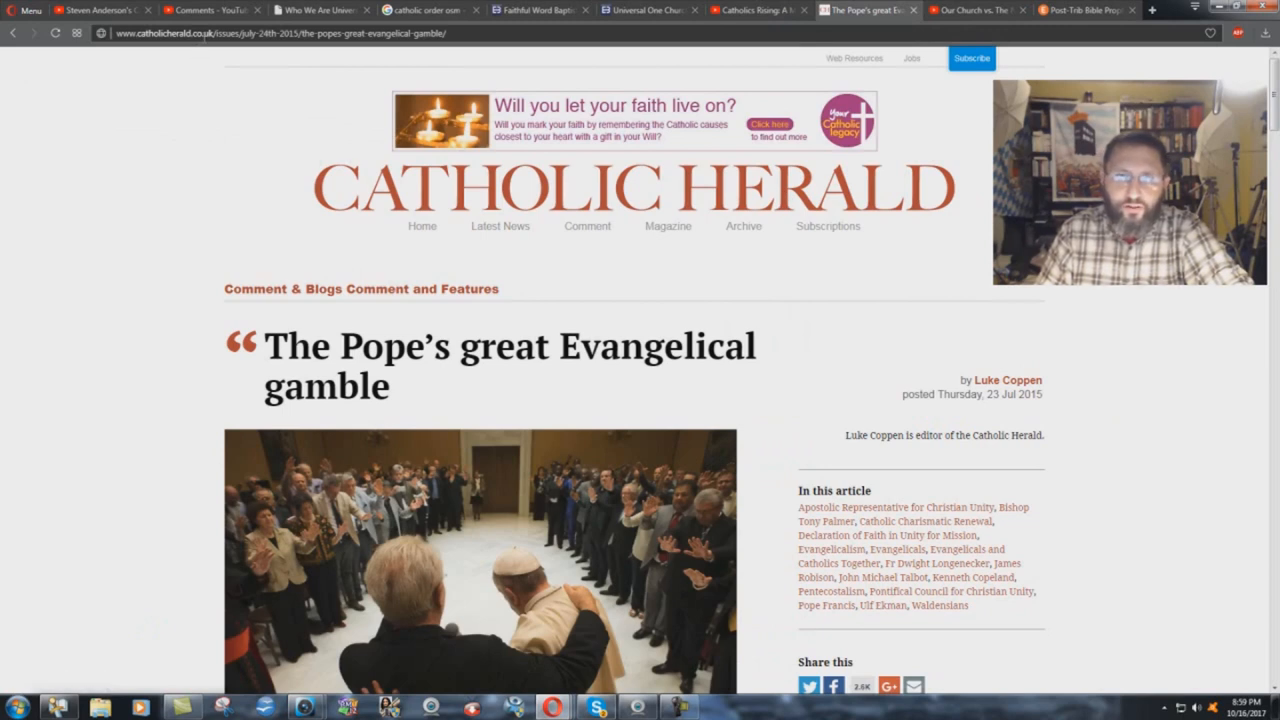
{"action": "mouse_move", "coordinate": [753, 256]}
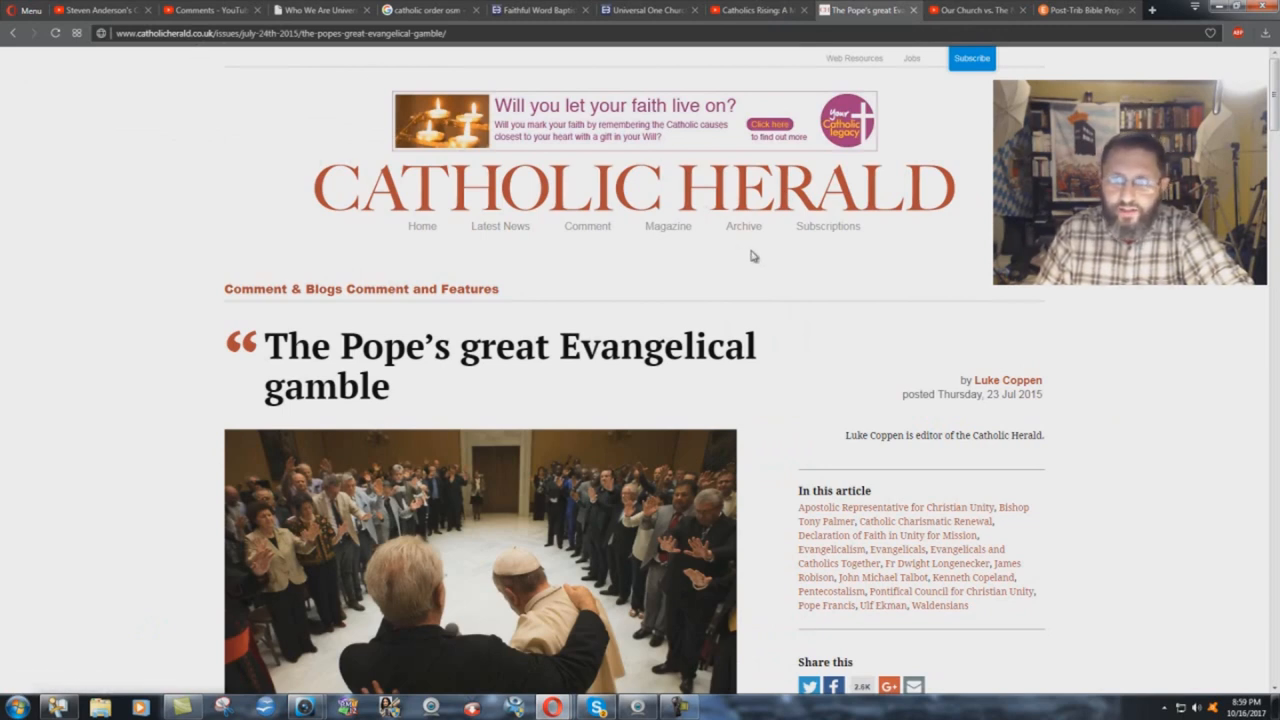
{"action": "mouse_move", "coordinate": [1015, 400]}
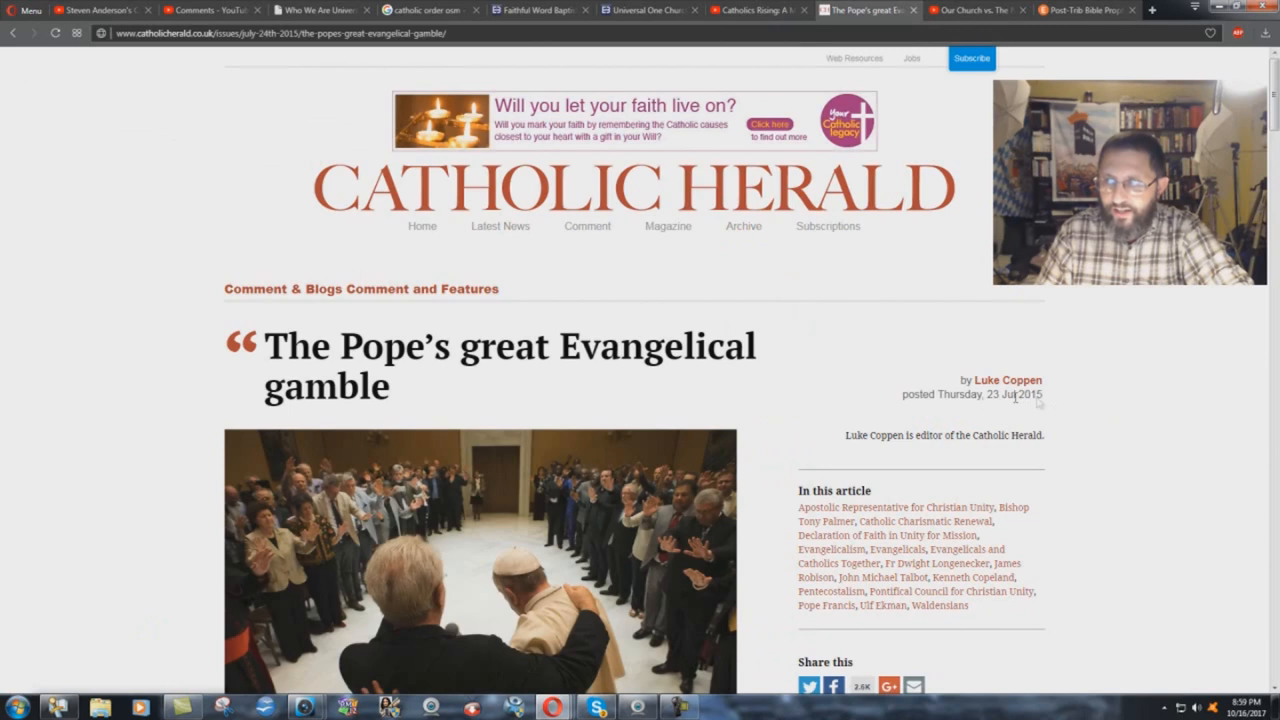
{"action": "mouse_move", "coordinate": [1043, 403]}
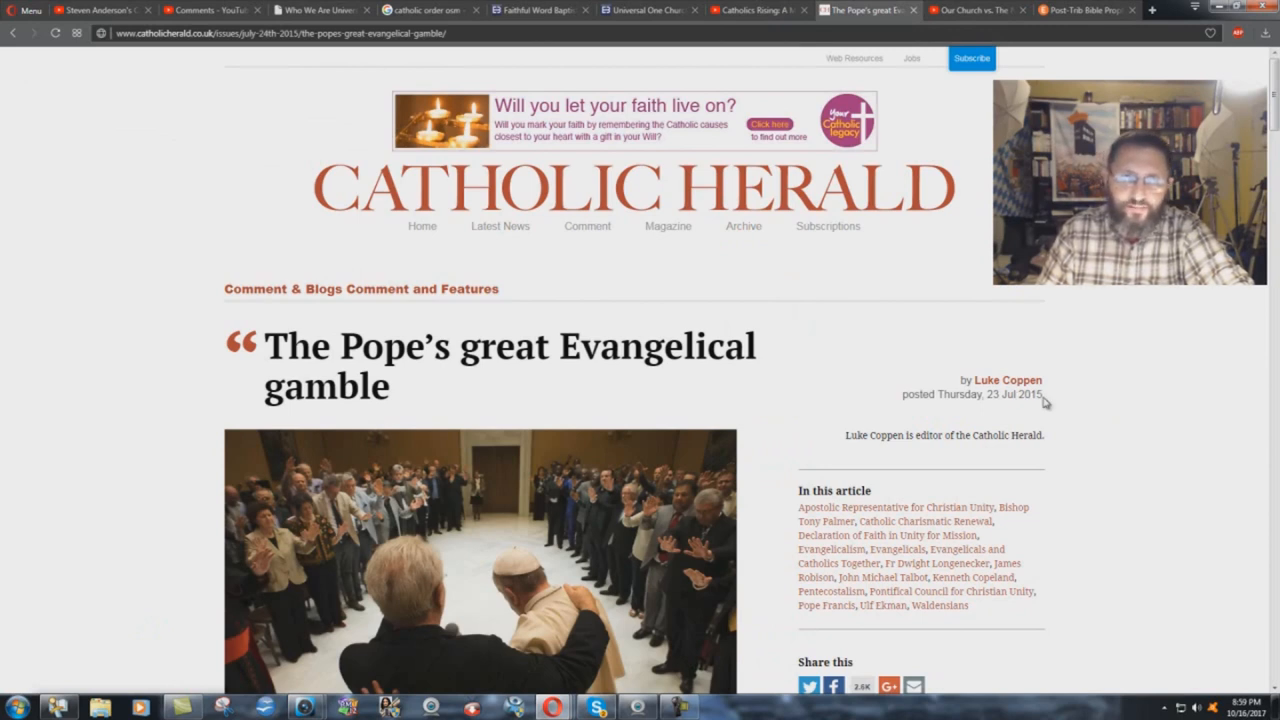
{"action": "mouse_move", "coordinate": [970, 394]}
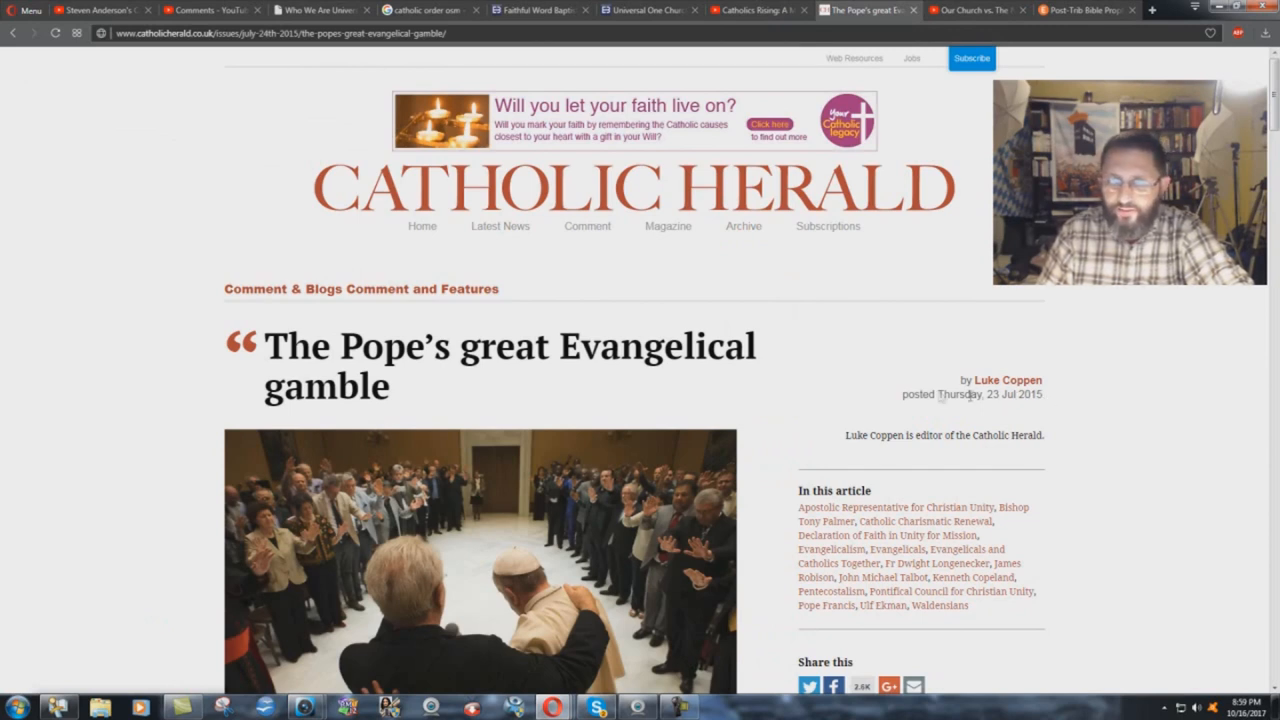
{"action": "mouse_move", "coordinate": [665, 388]}
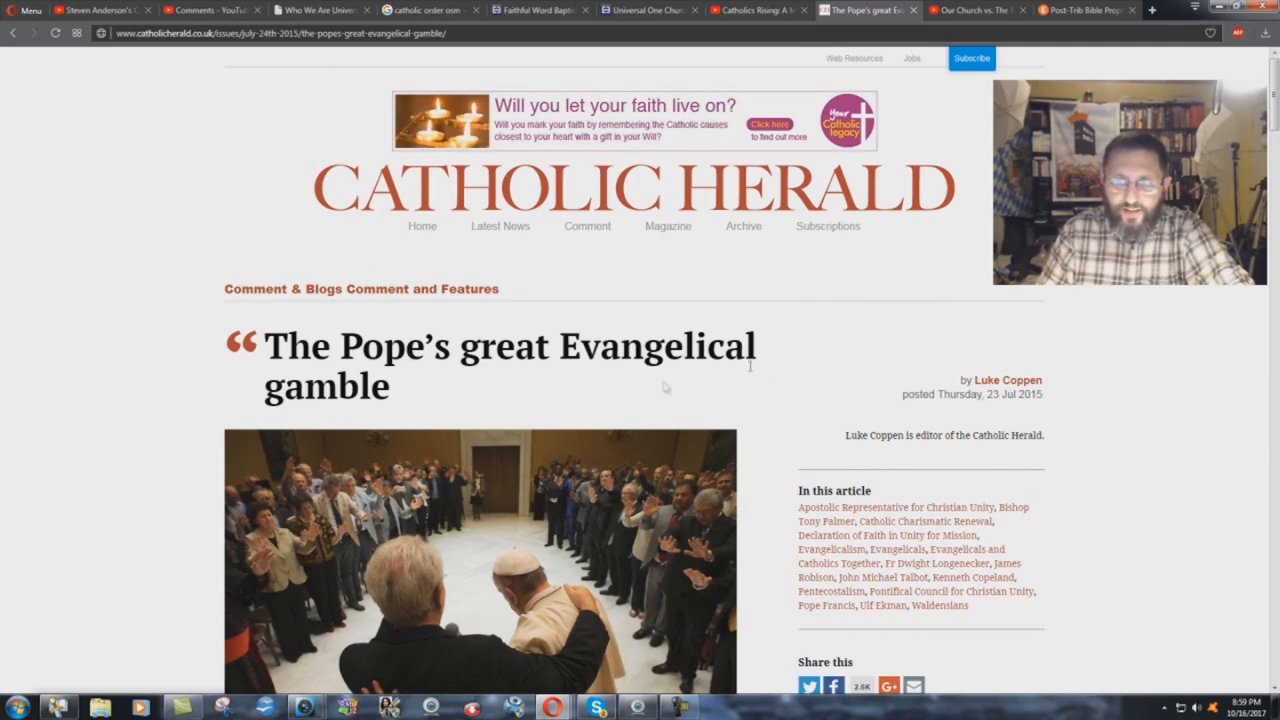
{"action": "mouse_move", "coordinate": [443, 406]}
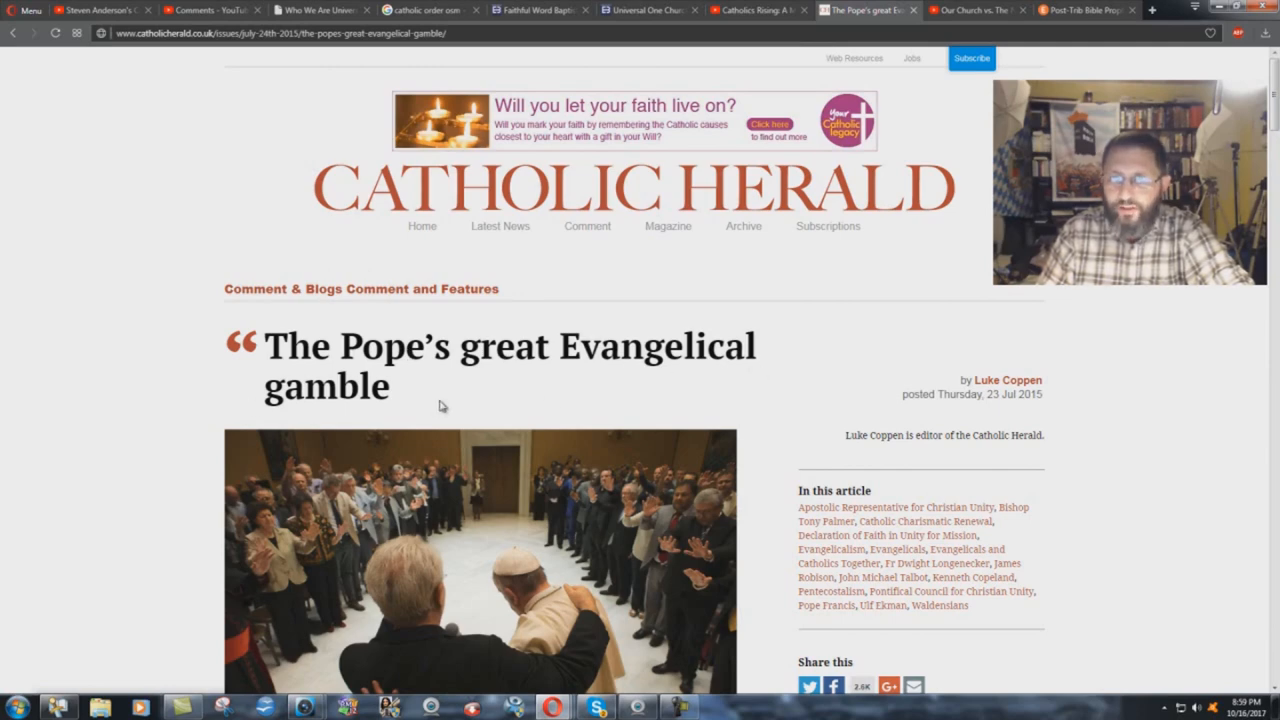
Step: Read the article's opening on Catholic–Evangelical antagonism, then switch to 'Our Church vs. The New Evangelical Movement'
{"action": "scroll", "scroll_direction": "down", "scroll_amount": 3}
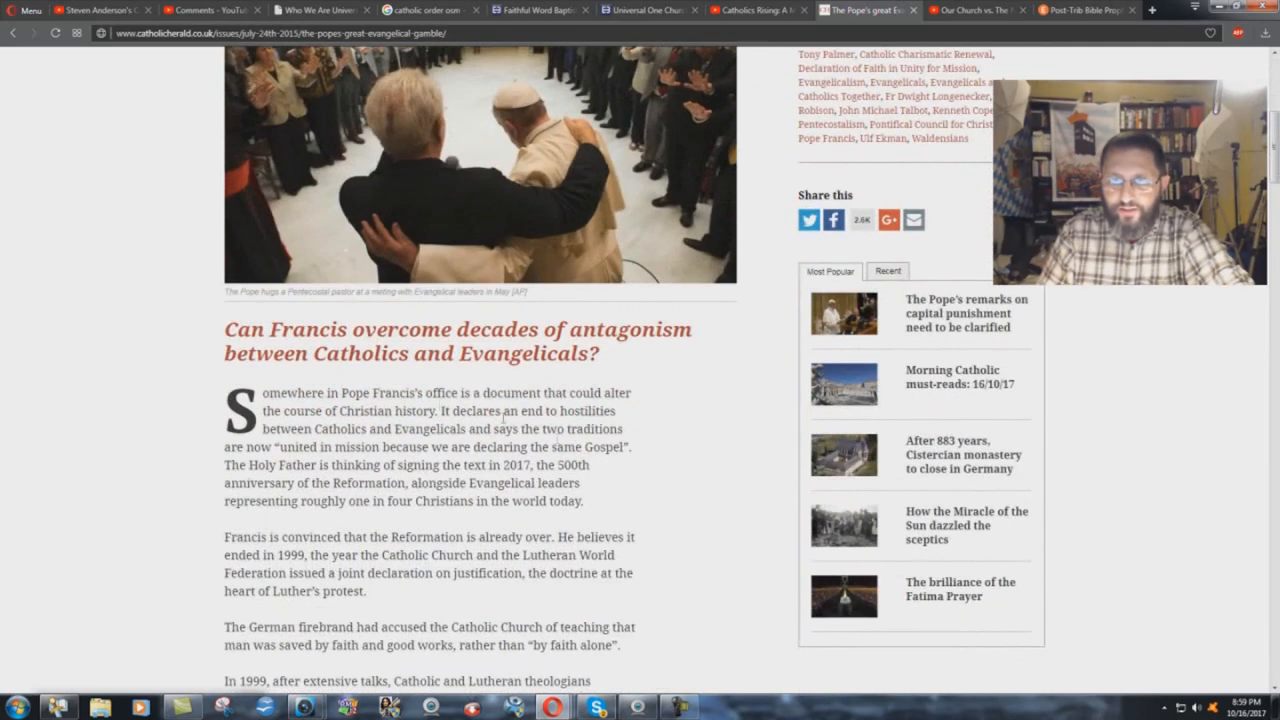
{"action": "mouse_move", "coordinate": [208, 471]}
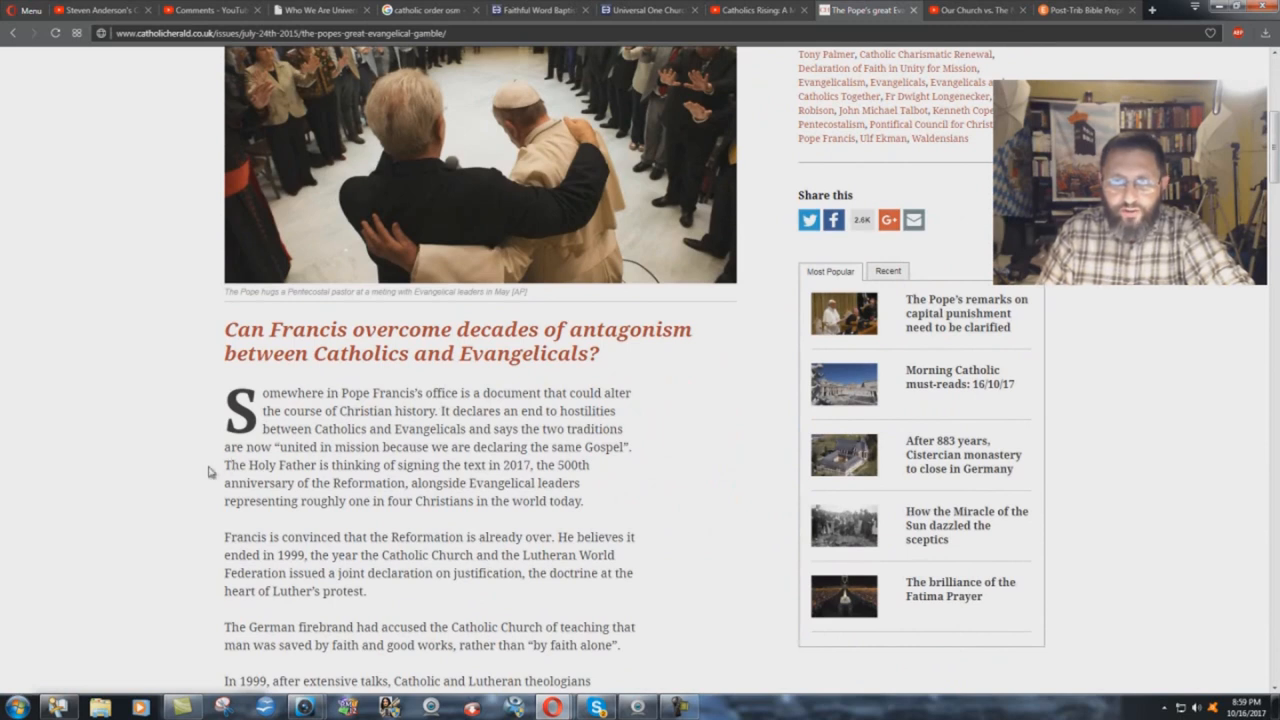
{"action": "left_click_drag", "start_coordinate": [222, 464], "coordinate": [397, 484]}
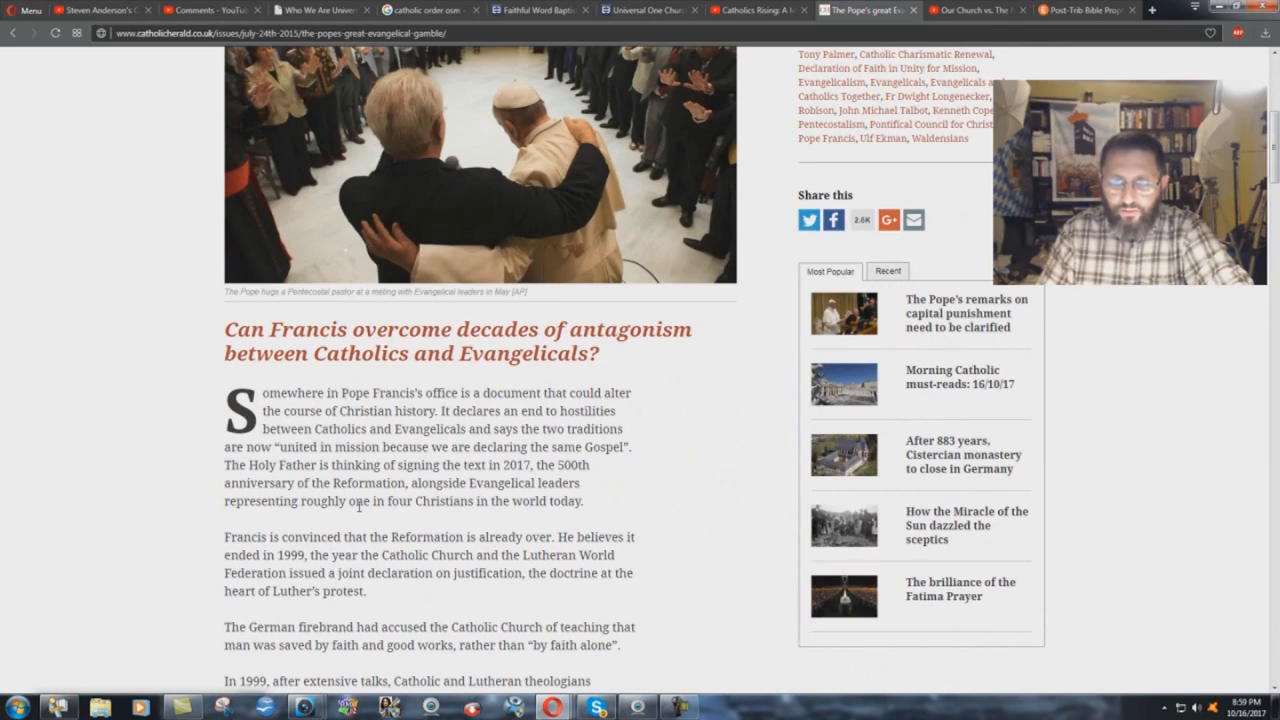
{"action": "mouse_move", "coordinate": [604, 506]}
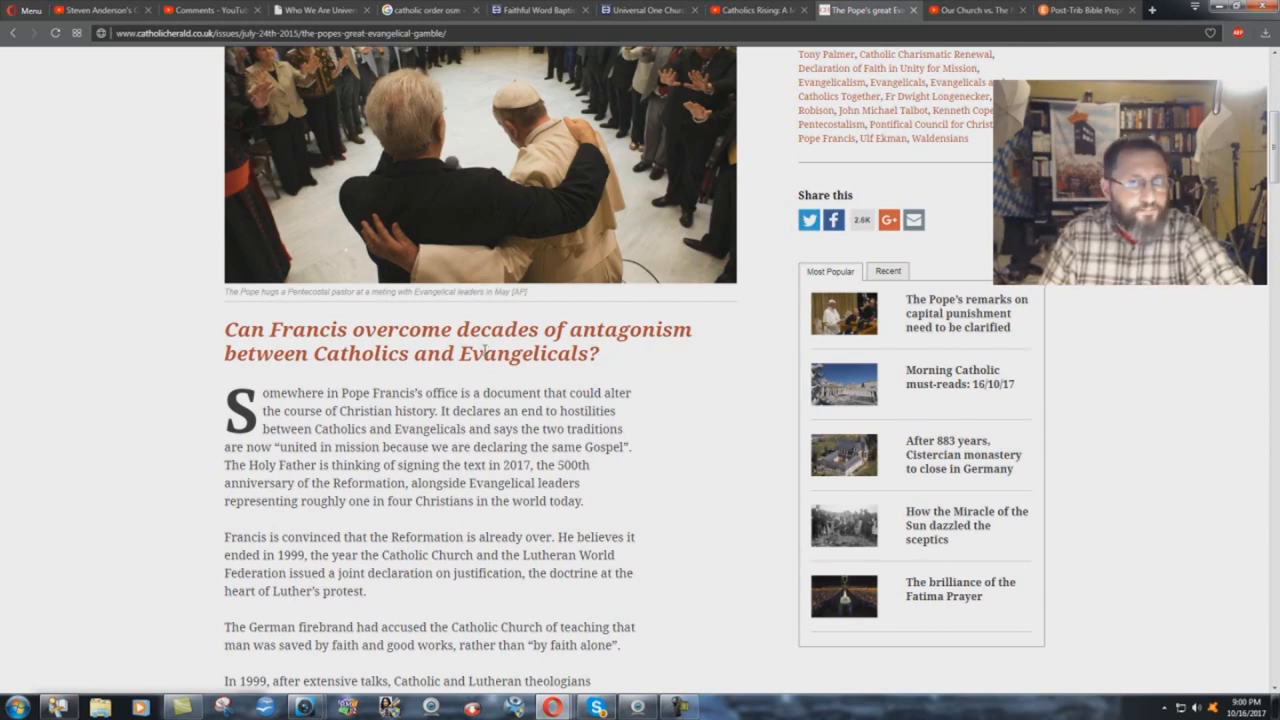
{"action": "mouse_move", "coordinate": [524, 414]}
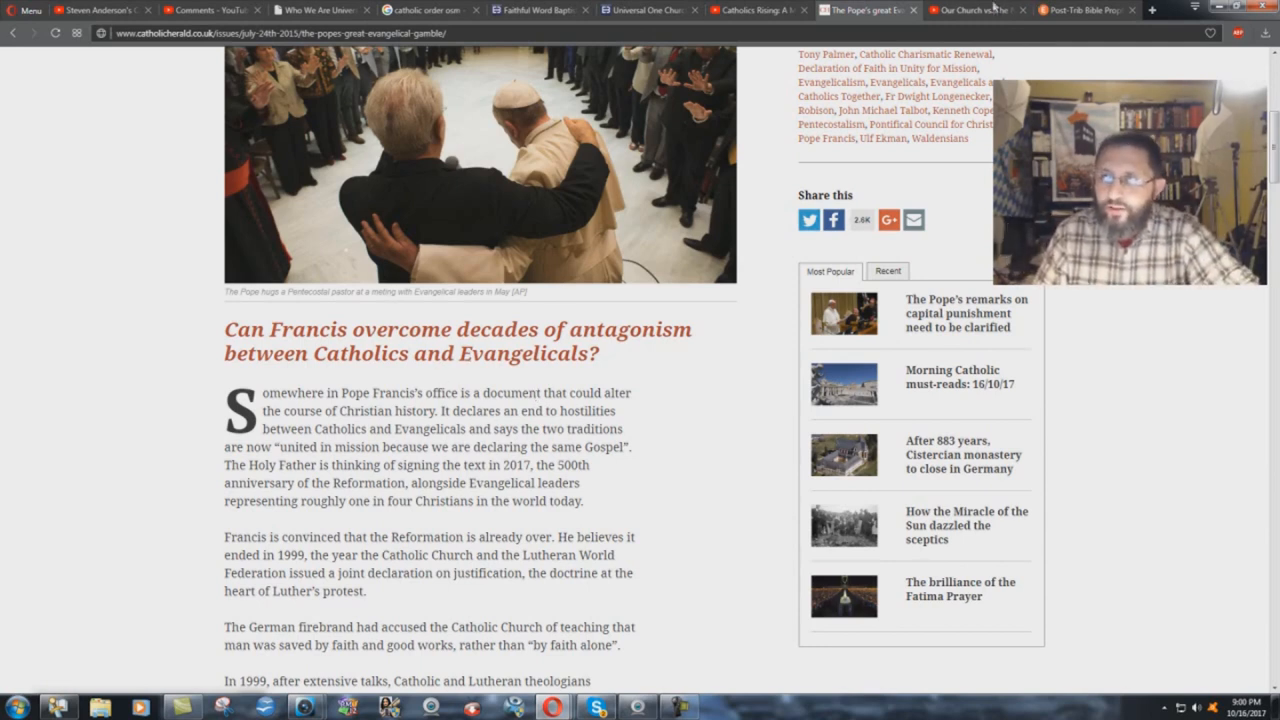
{"action": "left_click", "coordinate": [965, 9]}
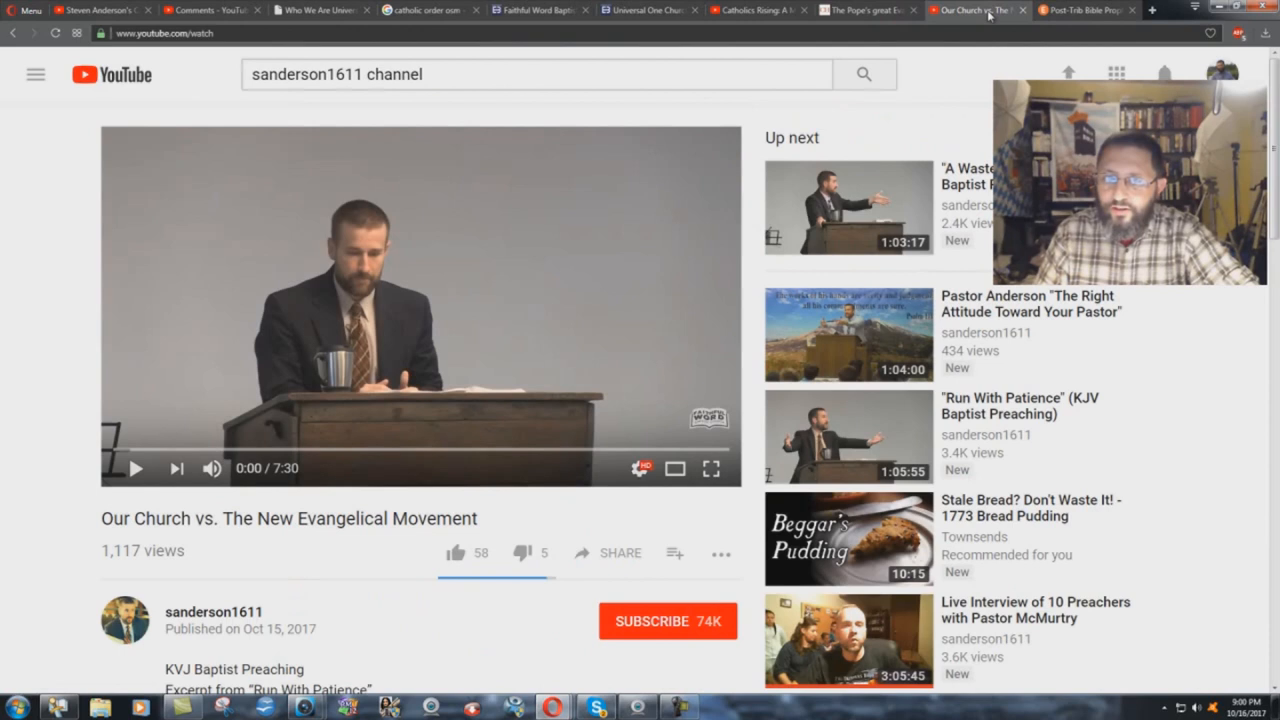
{"action": "mouse_move", "coordinate": [393, 632]}
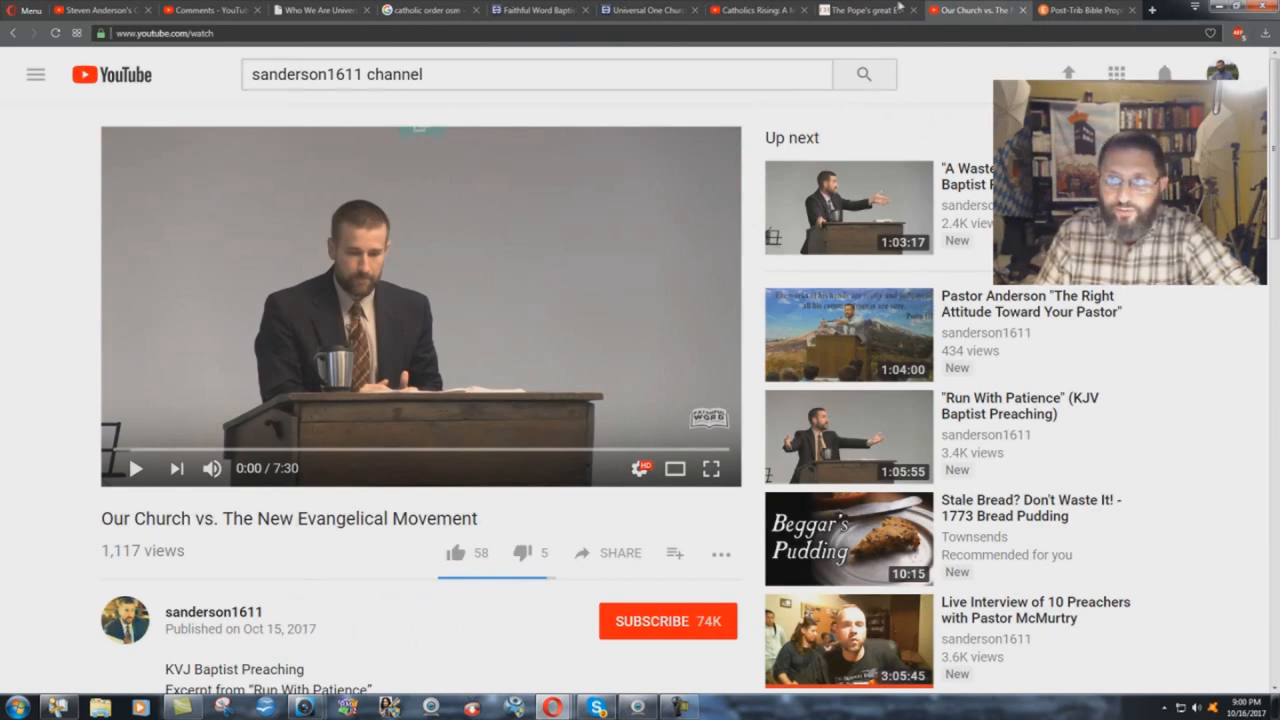
Step: Switch back to the Catholic Herald article on Francis and Evangelicals
{"action": "left_click", "coordinate": [868, 9]}
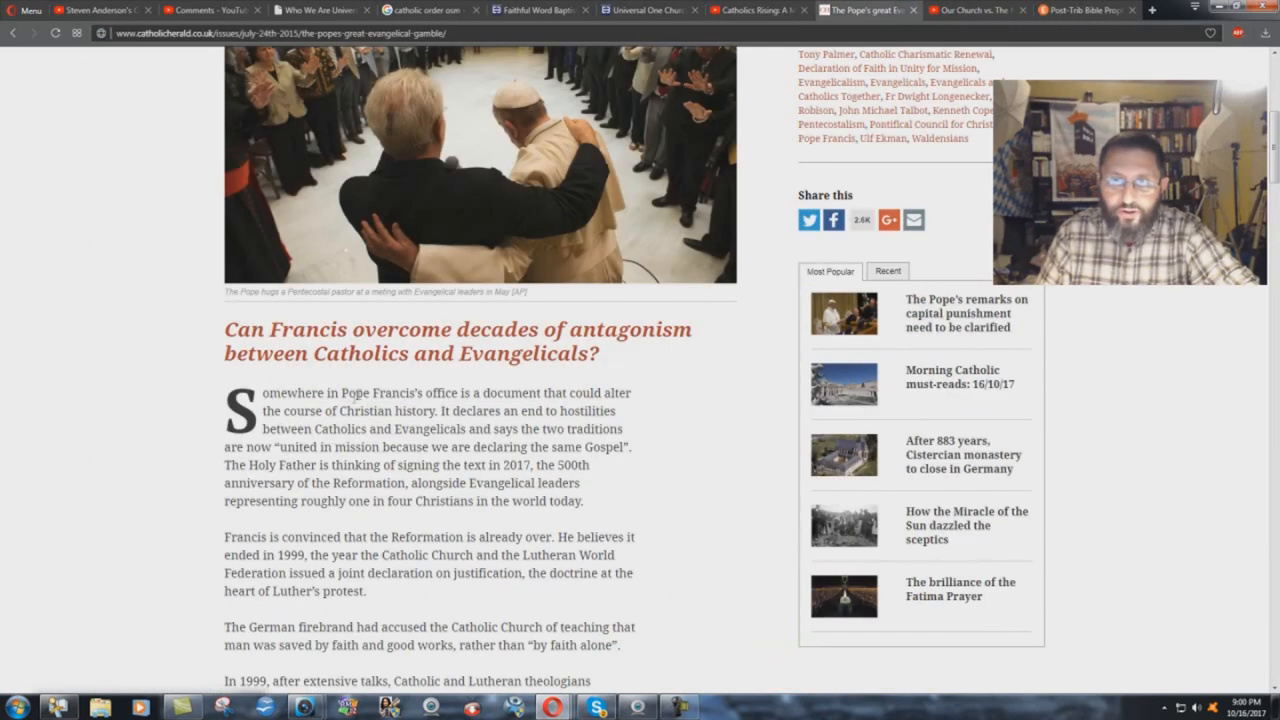
{"action": "mouse_move", "coordinate": [504, 520]}
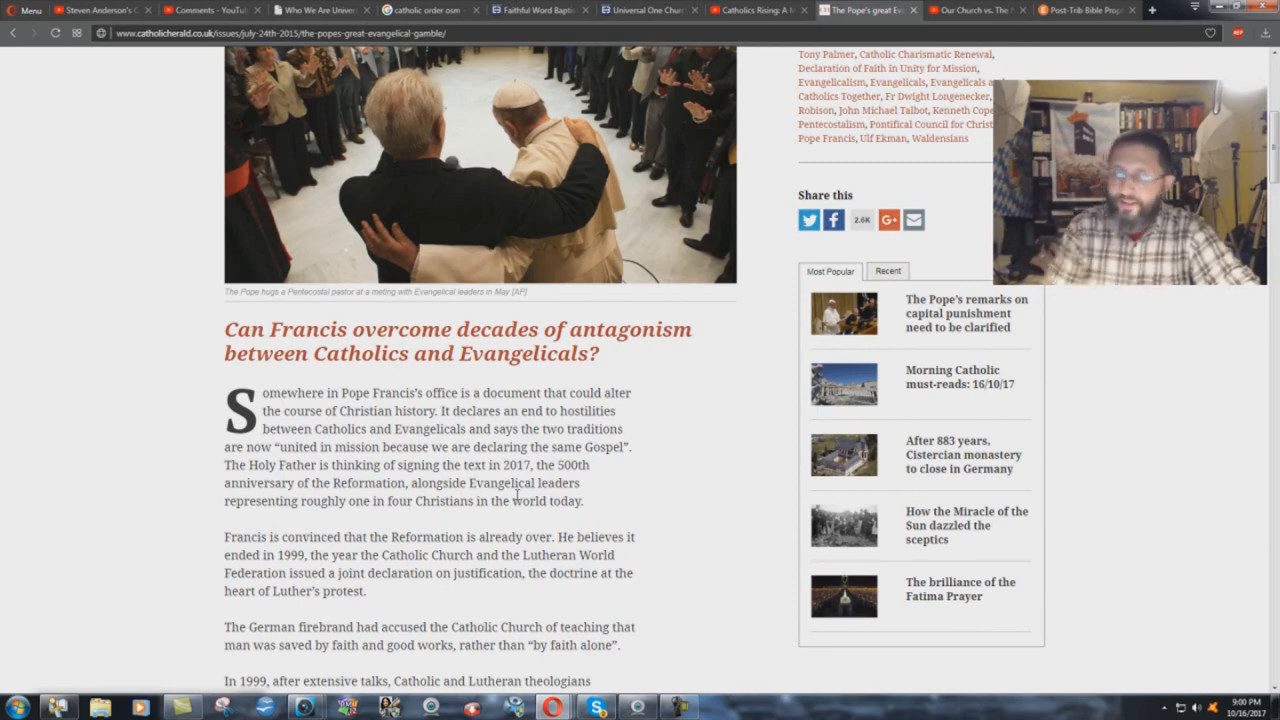
Step: Scroll the article down to Fr Dwight Longenecker's doubts about Evangelicals wanting reunion
{"action": "scroll", "scroll_direction": "down", "scroll_amount": 3}
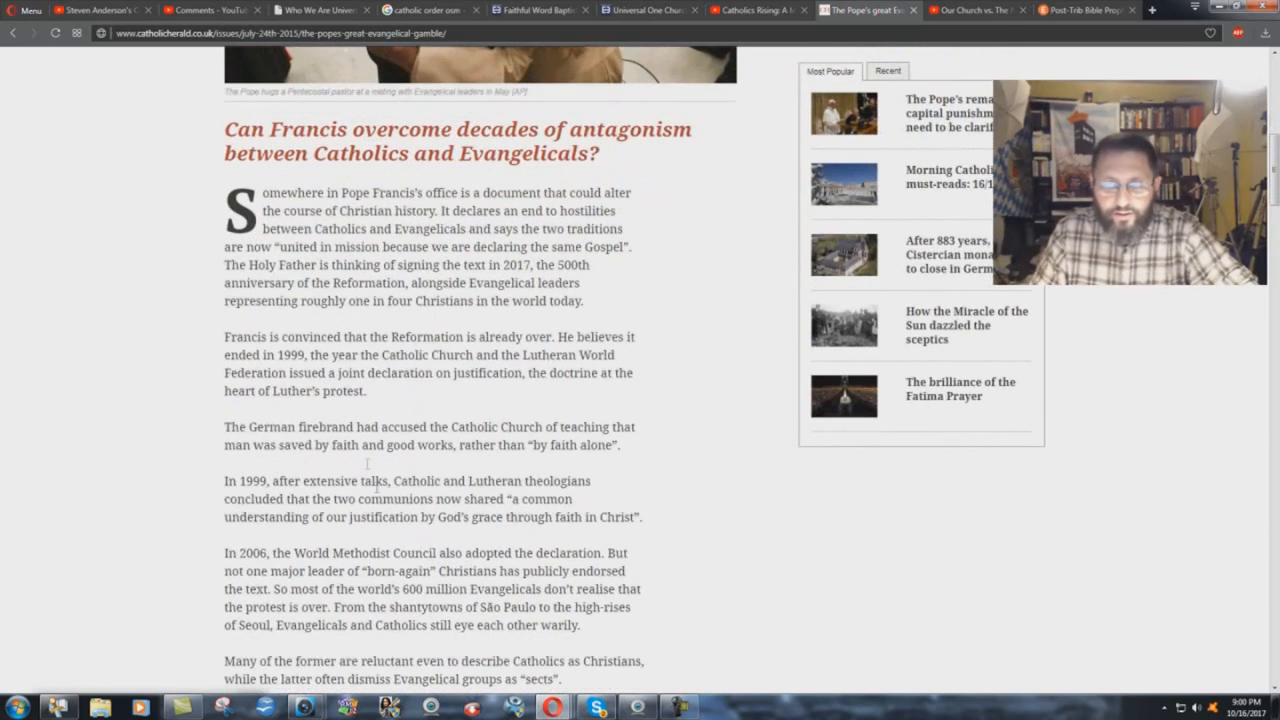
{"action": "scroll", "scroll_direction": "down", "scroll_amount": 3}
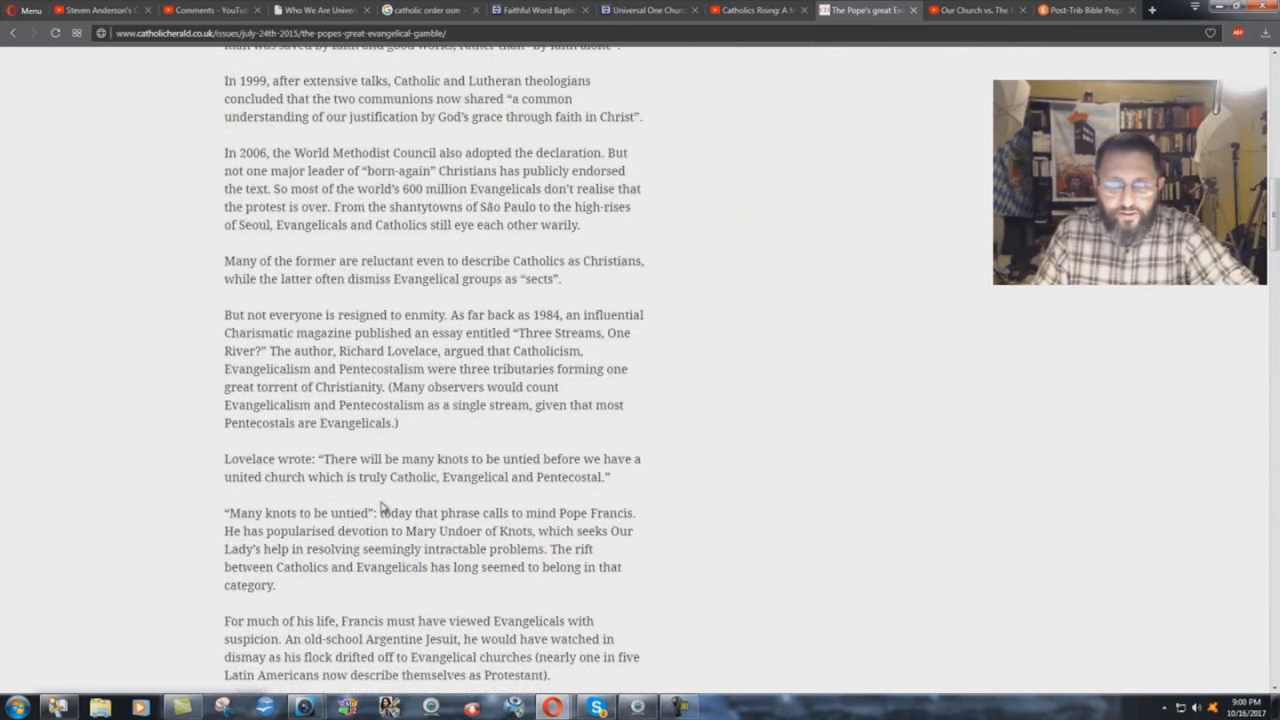
{"action": "scroll", "scroll_direction": "down", "scroll_amount": 3}
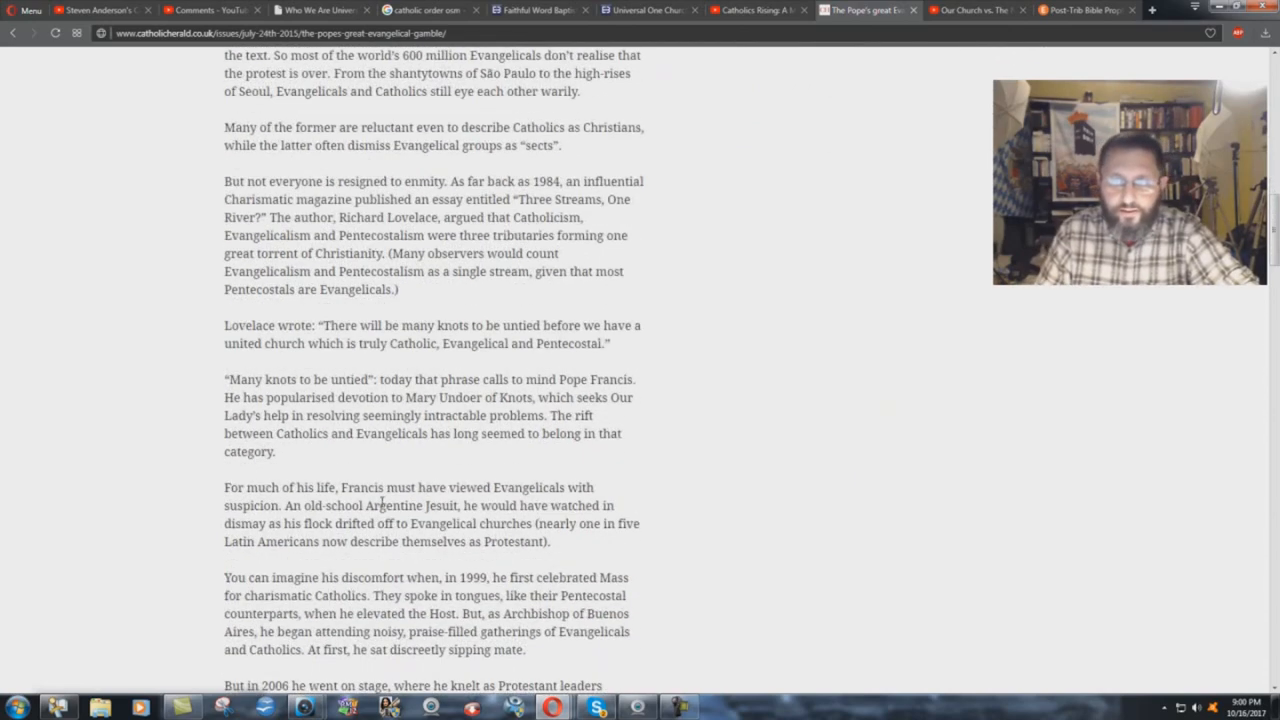
{"action": "scroll", "scroll_direction": "down", "scroll_amount": 3}
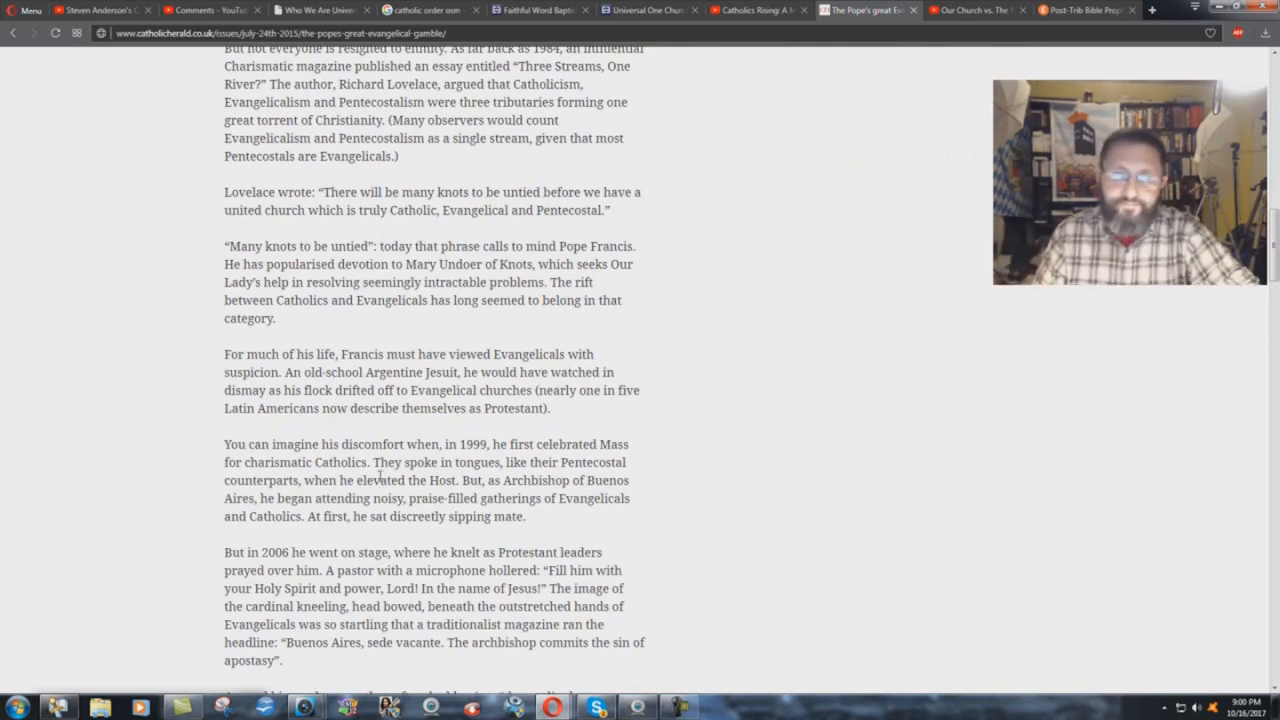
{"action": "scroll", "scroll_direction": "down", "scroll_amount": 3}
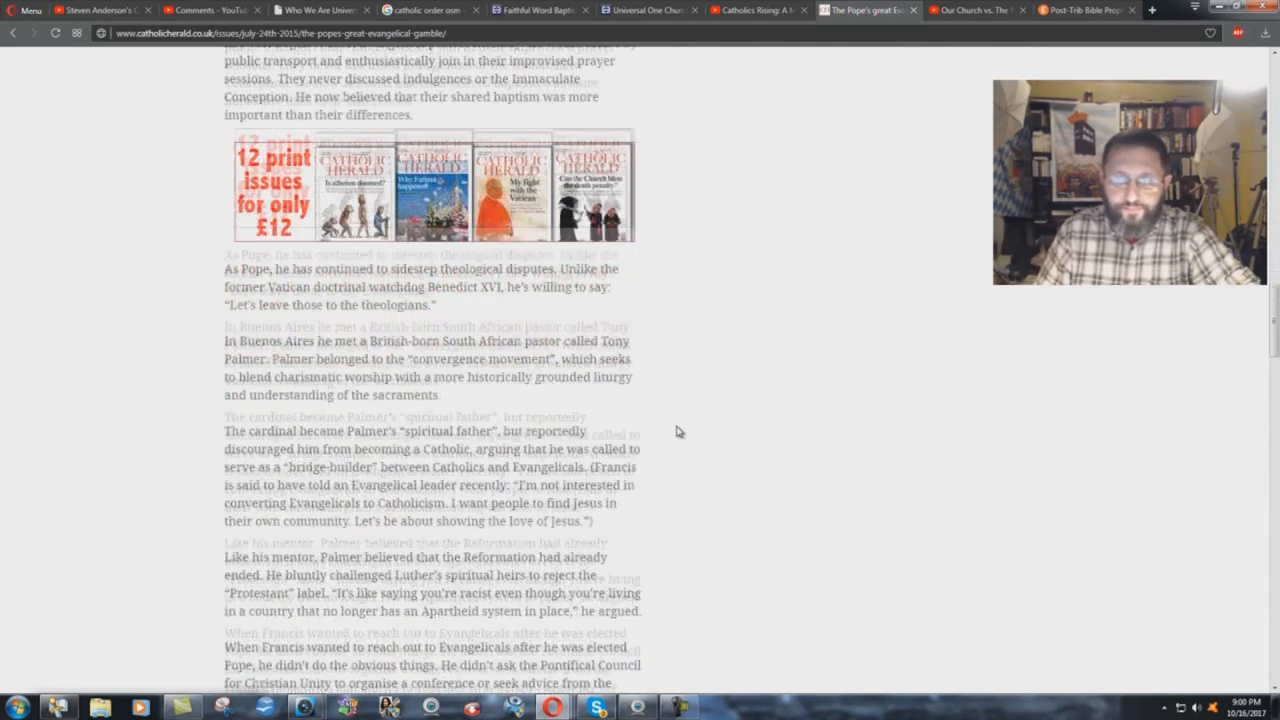
{"action": "scroll", "scroll_direction": "down", "scroll_amount": 3}
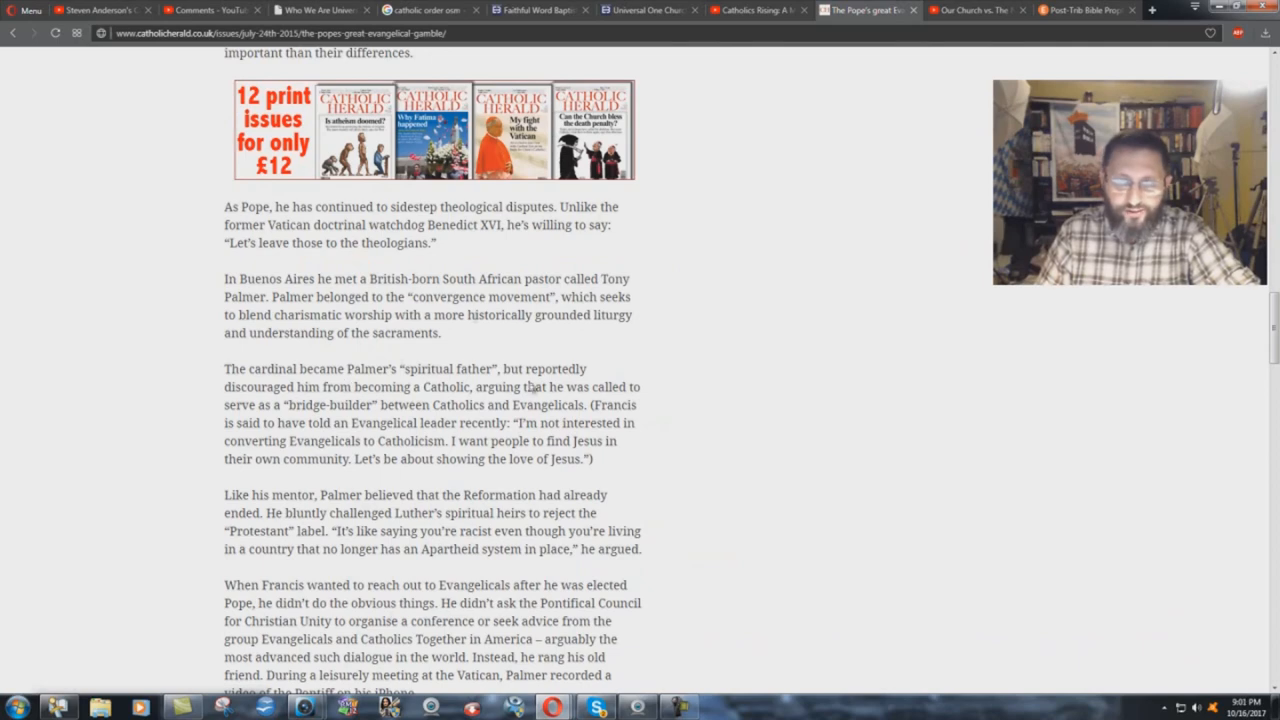
{"action": "scroll", "scroll_direction": "down", "scroll_amount": 3}
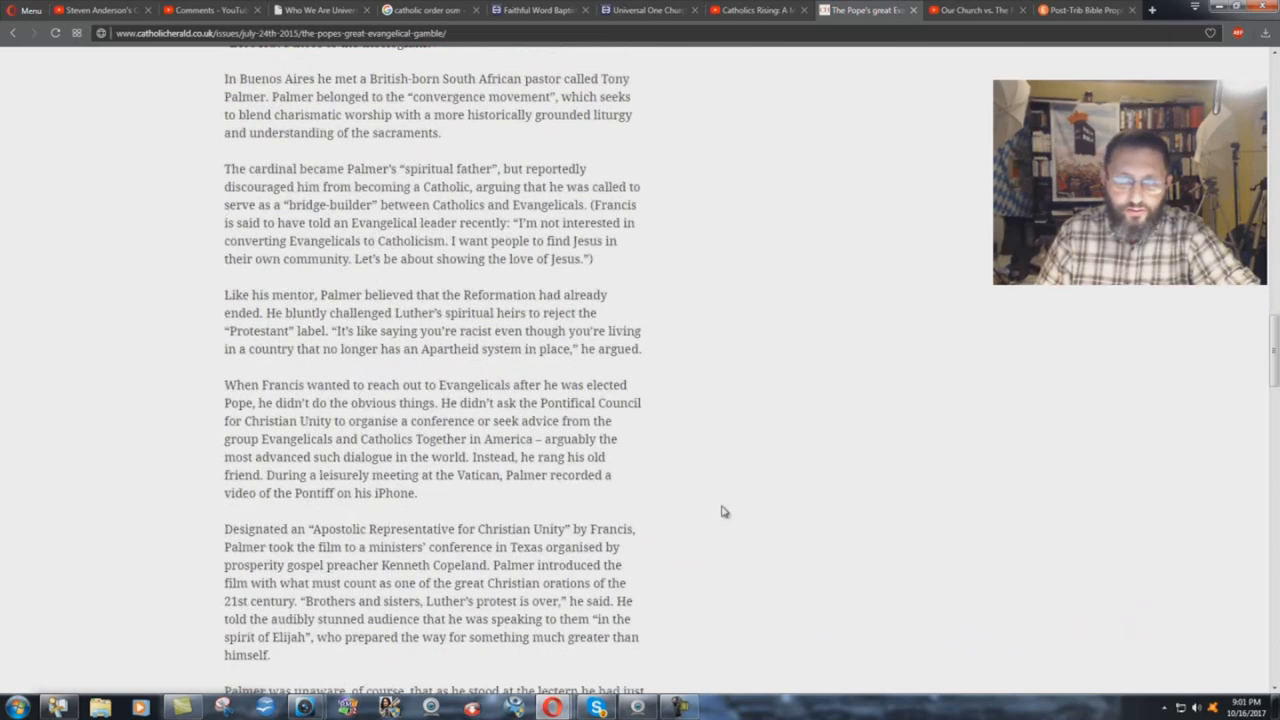
{"action": "scroll", "scroll_direction": "down", "scroll_amount": 3}
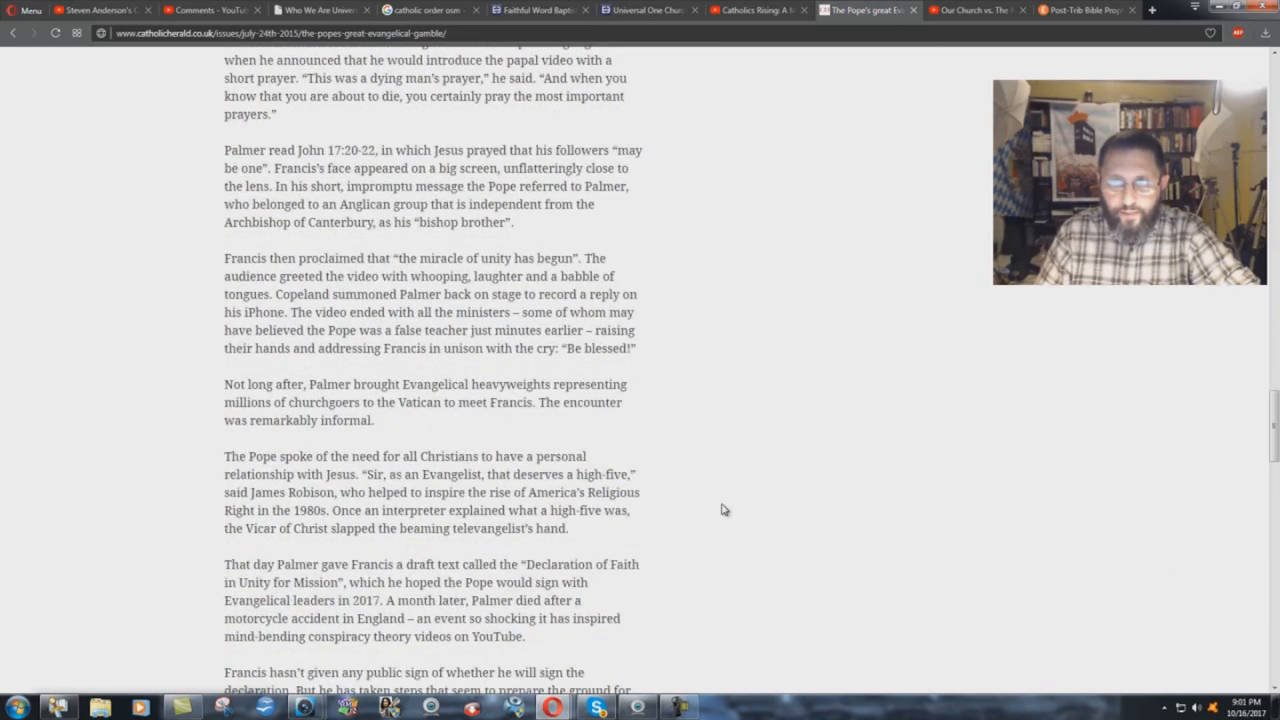
{"action": "scroll", "scroll_direction": "down", "scroll_amount": 3}
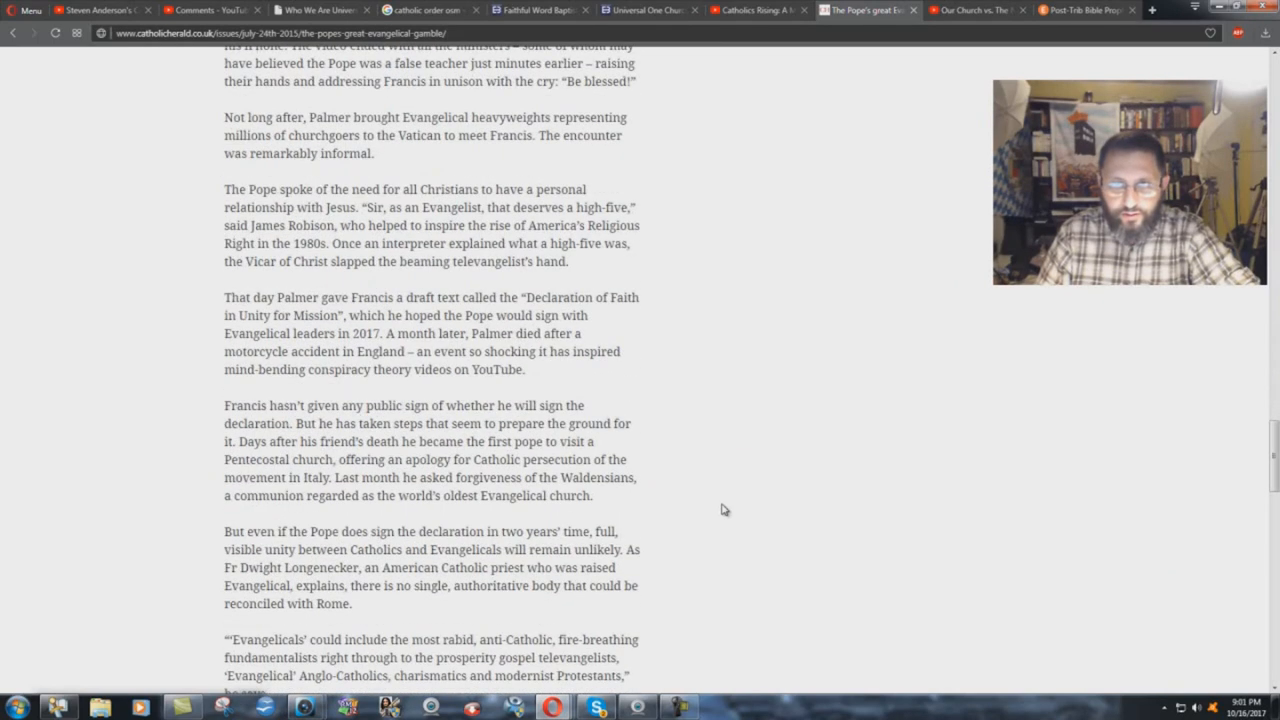
{"action": "scroll", "scroll_direction": "down", "scroll_amount": 3}
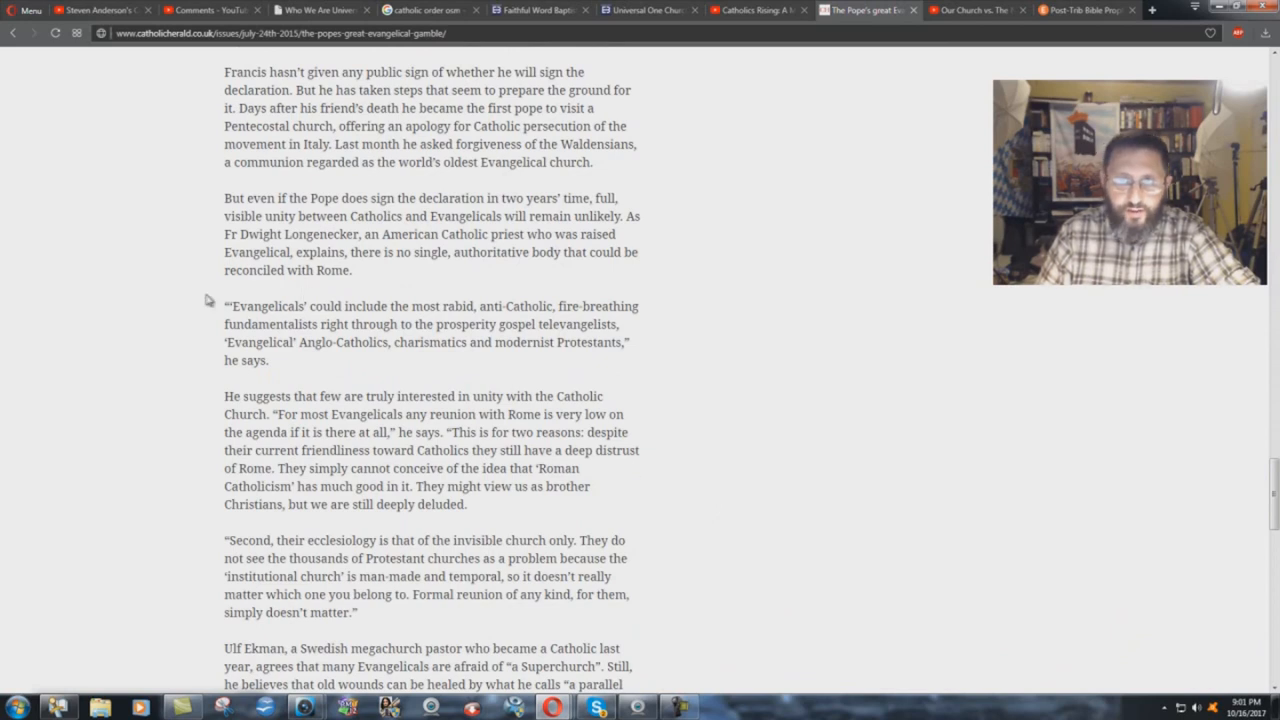
{"action": "left_click_drag", "start_coordinate": [224, 306], "coordinate": [271, 342]}
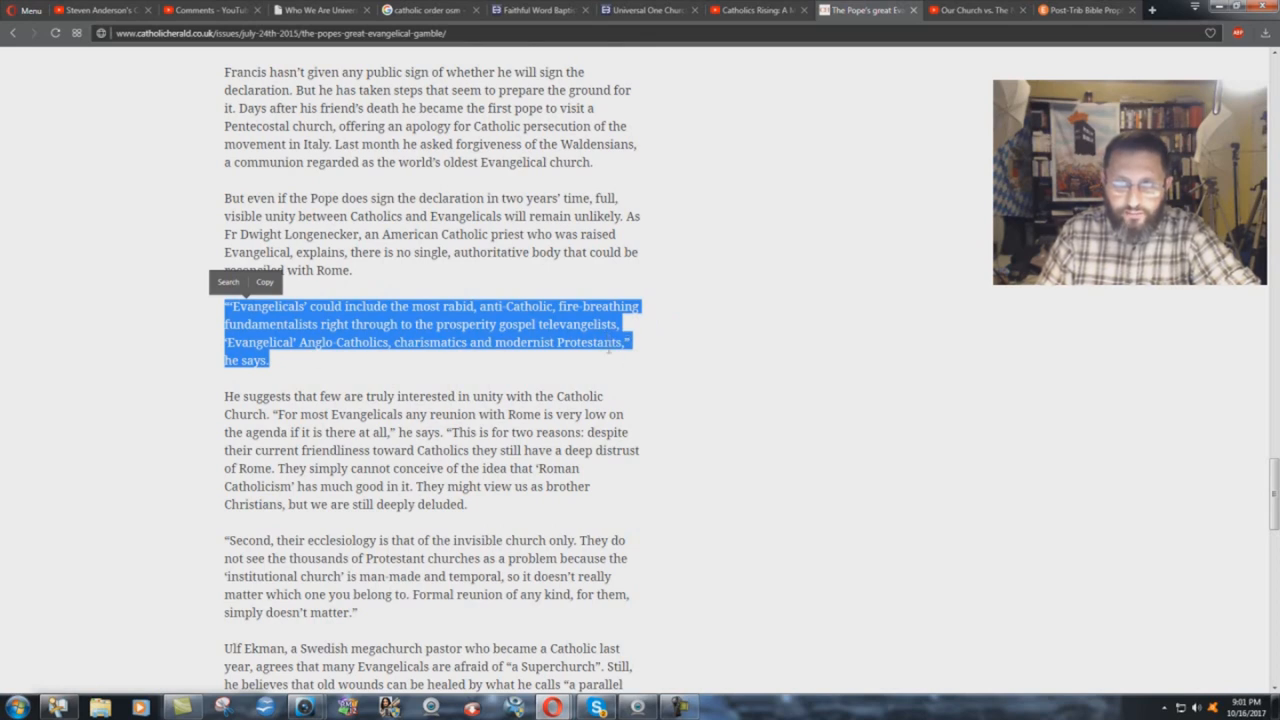
{"action": "left_click", "coordinate": [330, 374]}
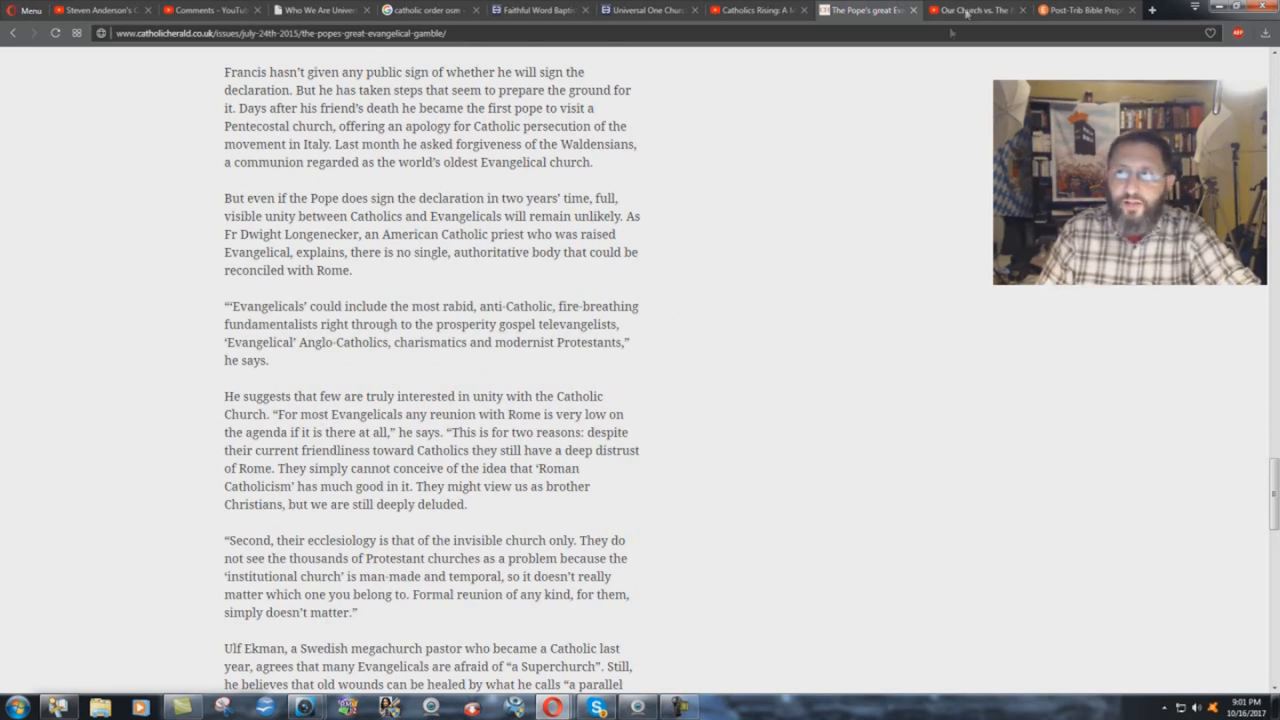
{"action": "left_click", "coordinate": [978, 9]}
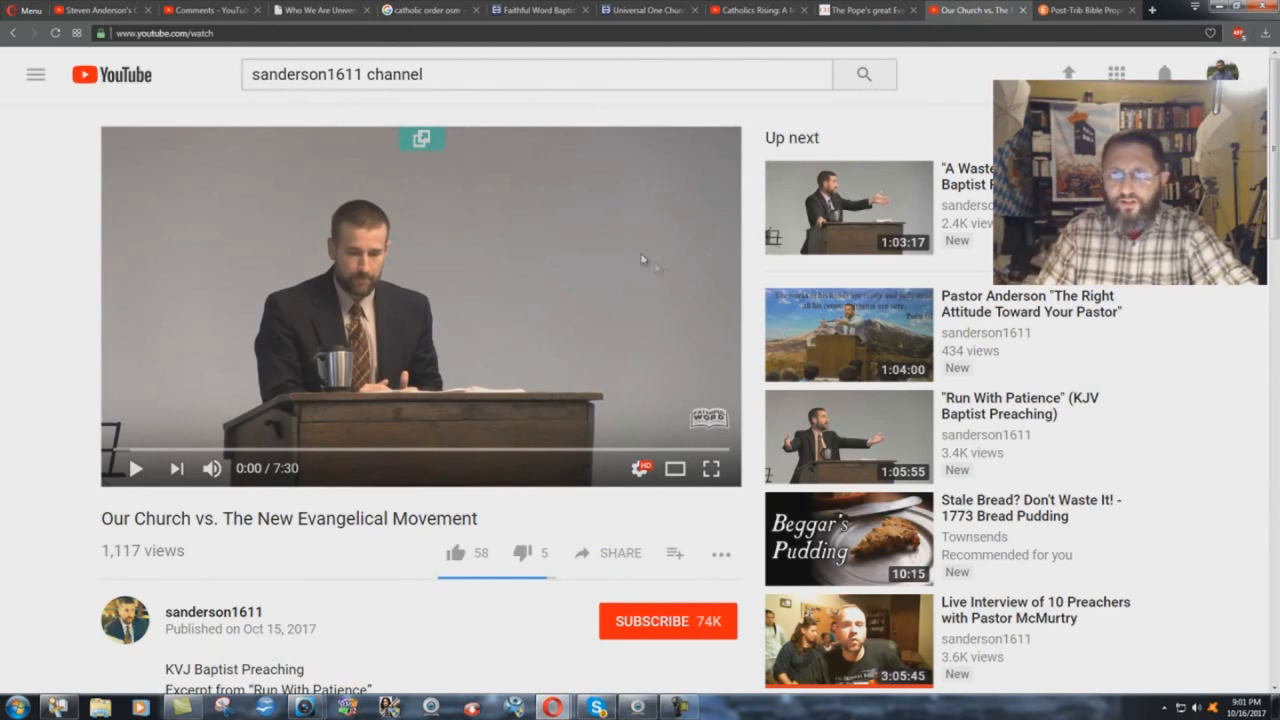
{"action": "left_click", "coordinate": [866, 9]}
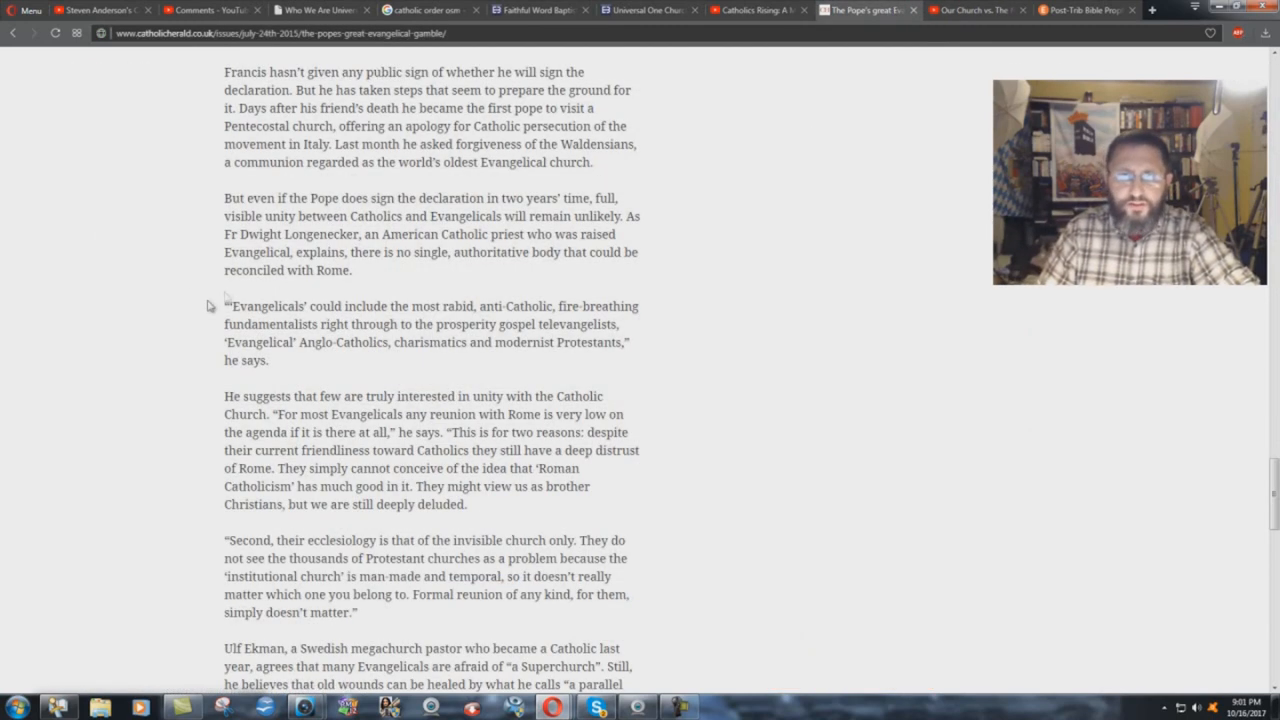
{"action": "mouse_move", "coordinate": [282, 343]}
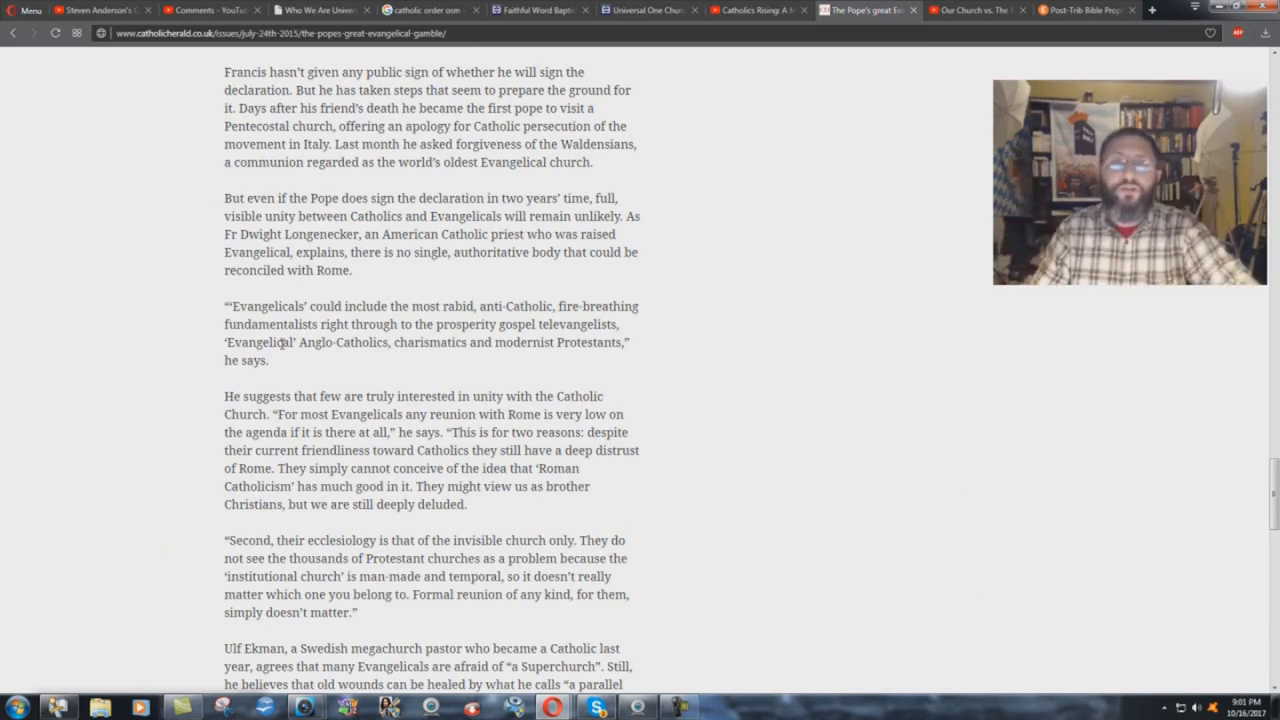
{"action": "mouse_move", "coordinate": [210, 352]}
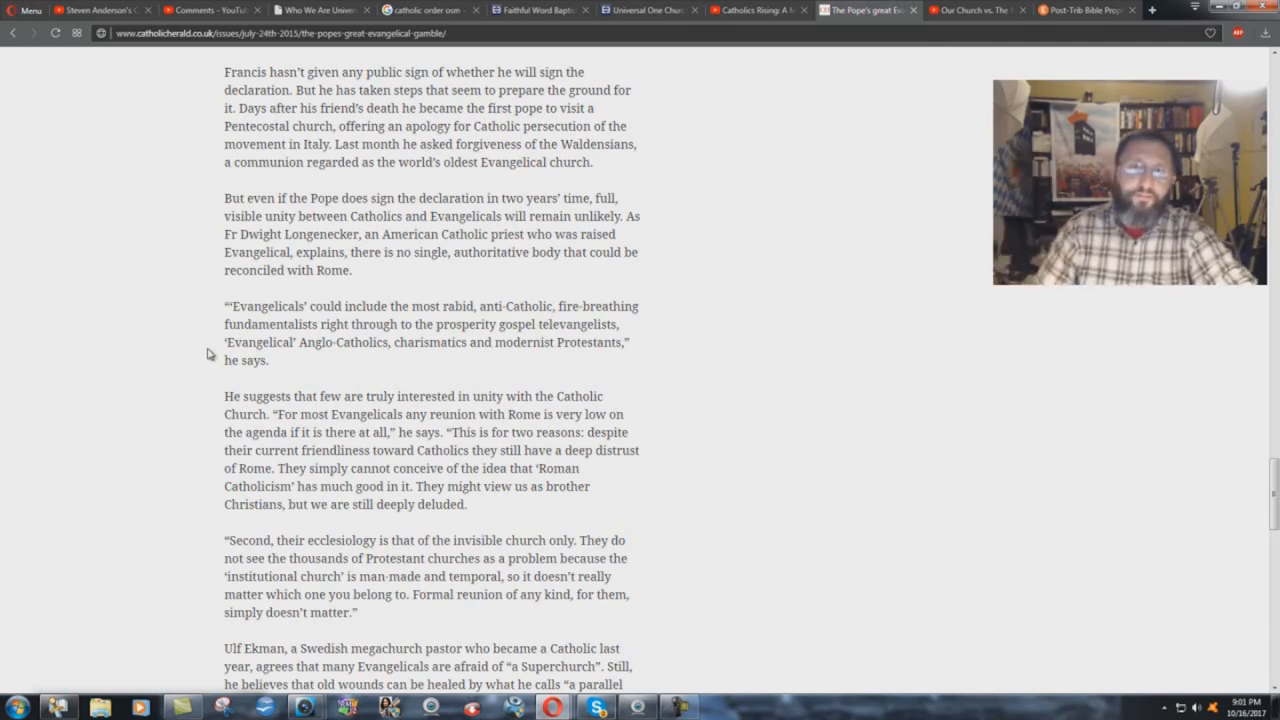
{"action": "scroll", "scroll_direction": "down", "scroll_amount": 3}
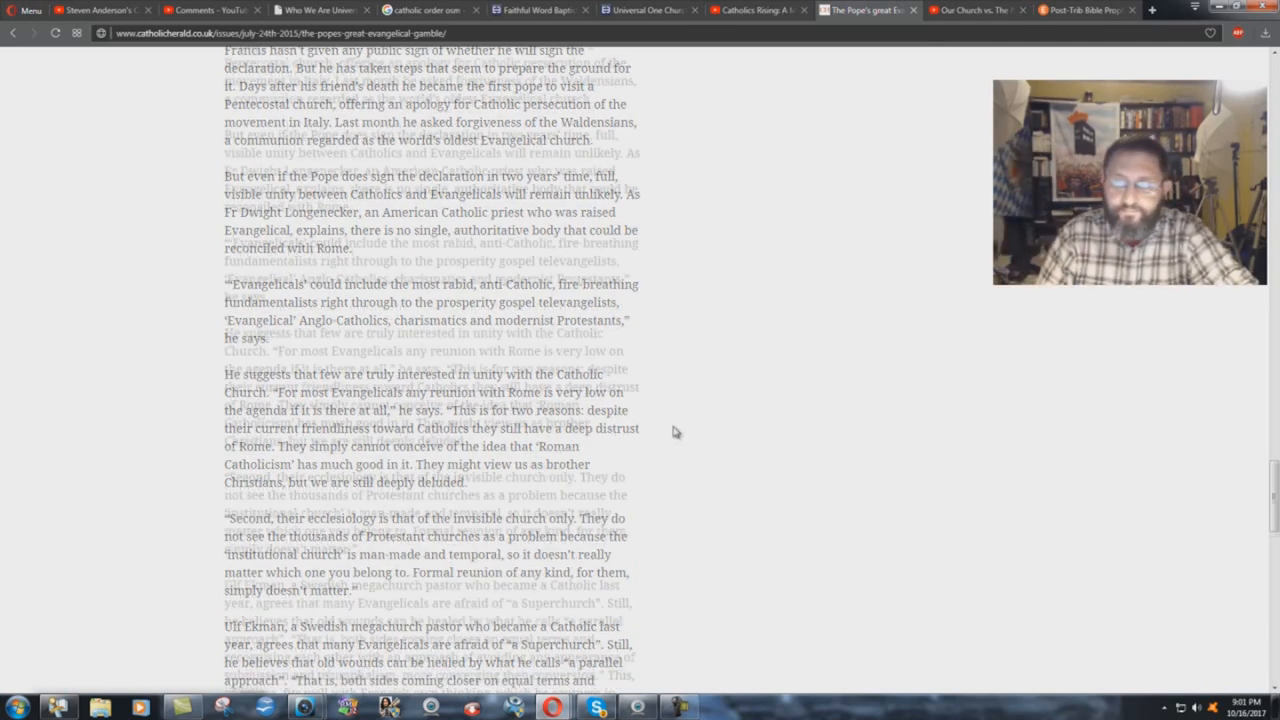
Step: Scroll to the article's end, noting its 24/7/15 magazine edition origin
{"action": "scroll", "scroll_direction": "down", "scroll_amount": 3}
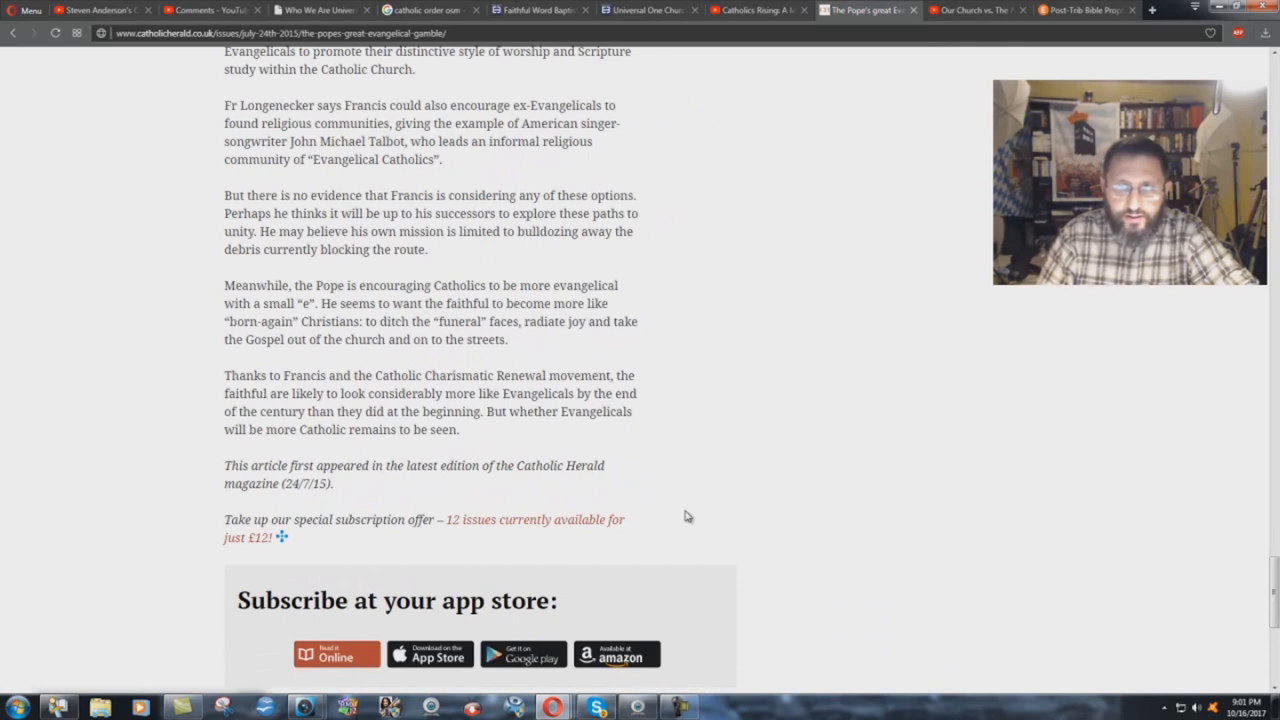
{"action": "mouse_move", "coordinate": [255, 300]}
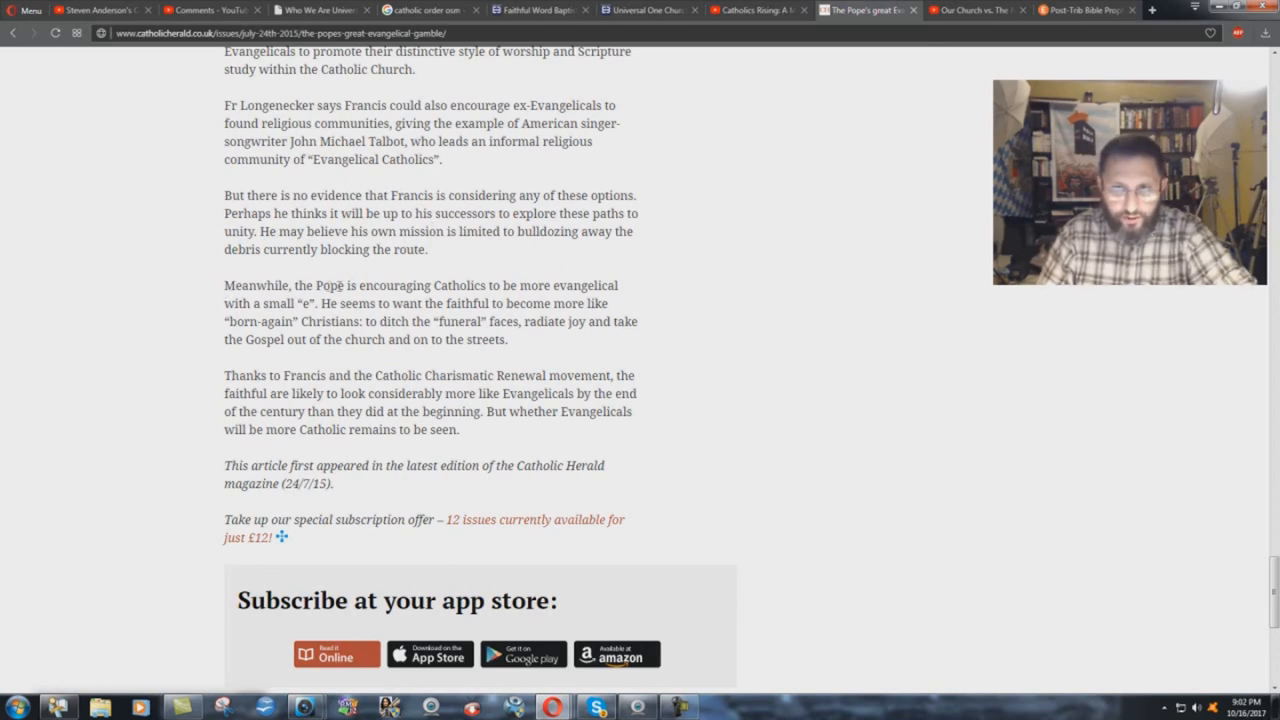
{"action": "mouse_move", "coordinate": [595, 287]}
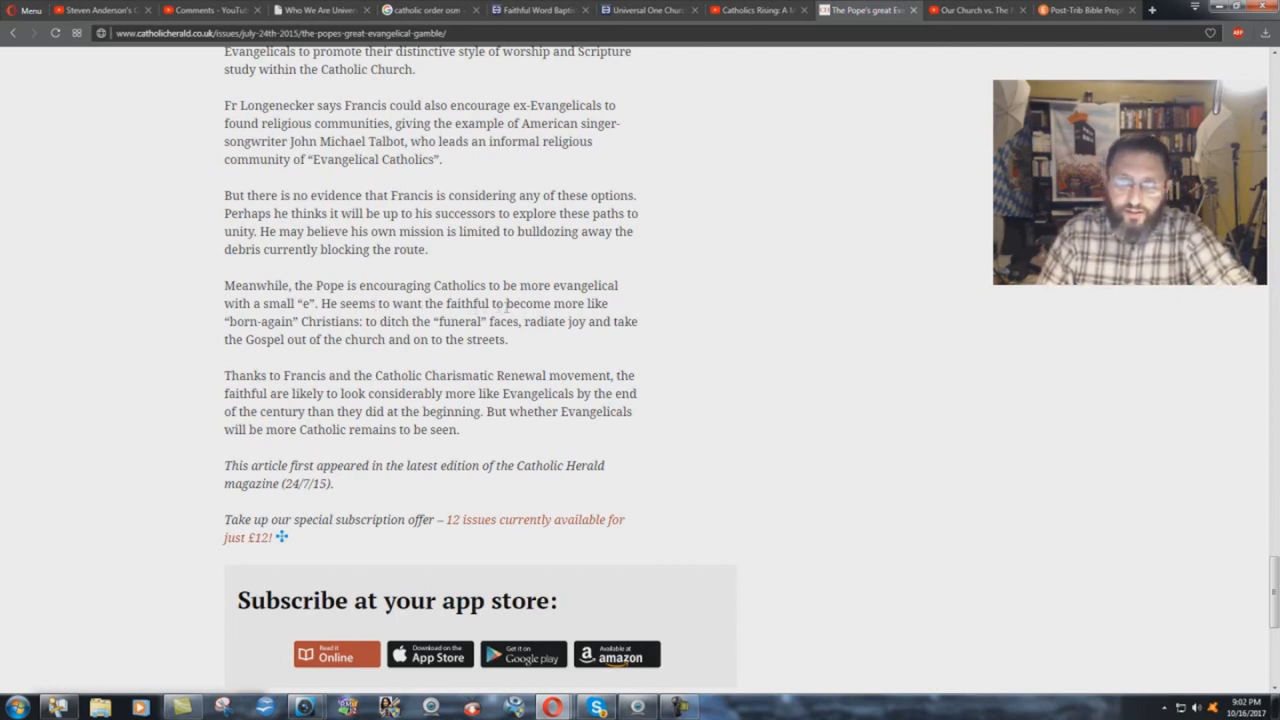
{"action": "mouse_move", "coordinate": [360, 336]}
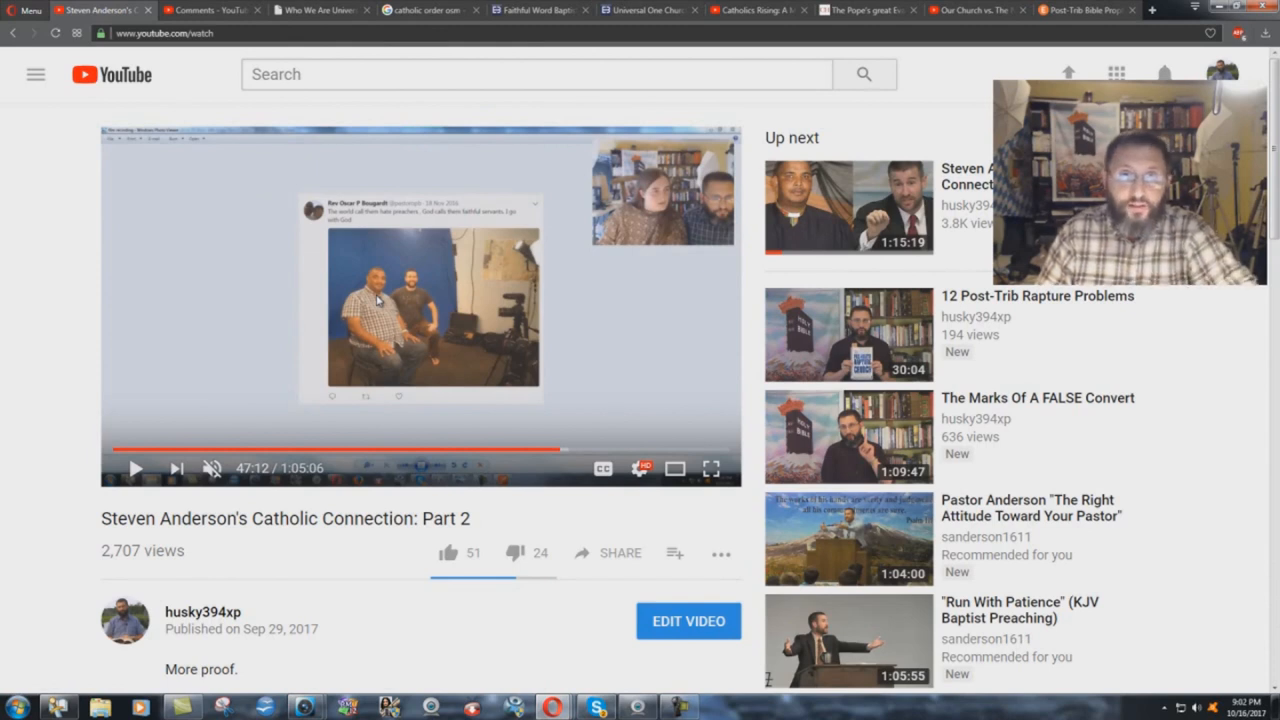
{"action": "mouse_move", "coordinate": [637, 52]}
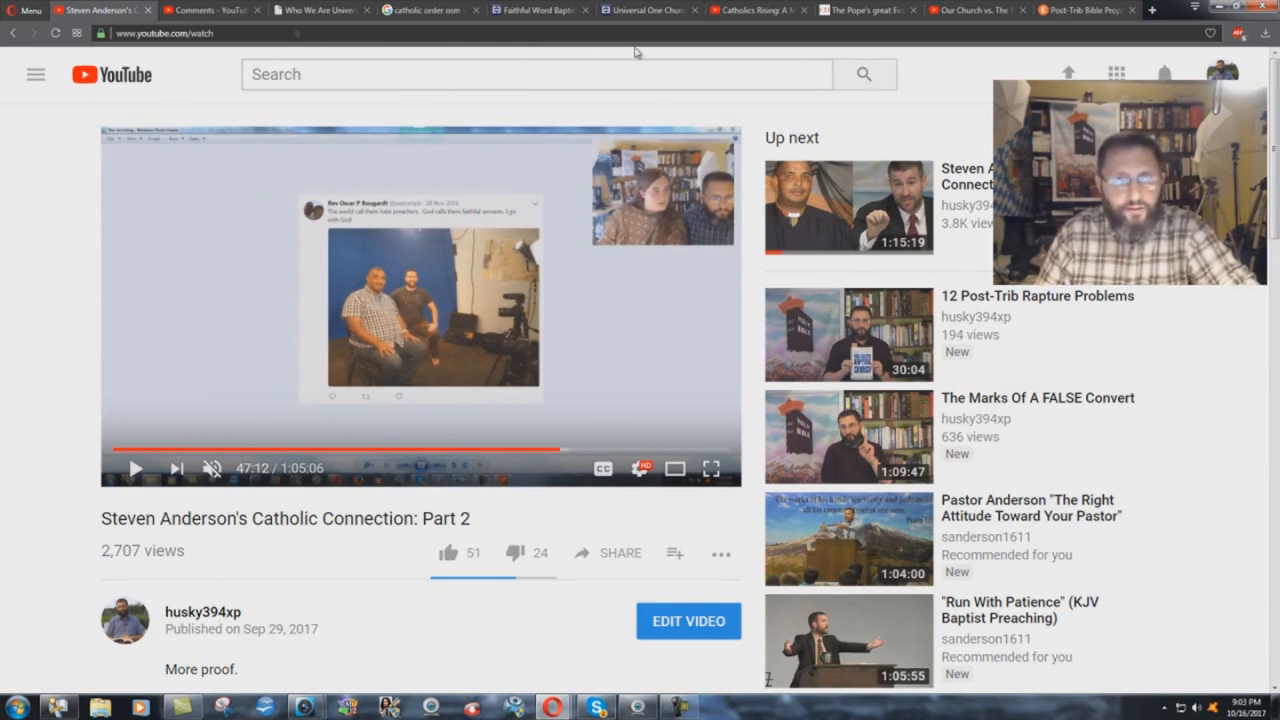
Step: Return from the Catholic Connection: Part 2 video to the Catholic Herald article's closing paragraphs
{"action": "left_click", "coordinate": [865, 9]}
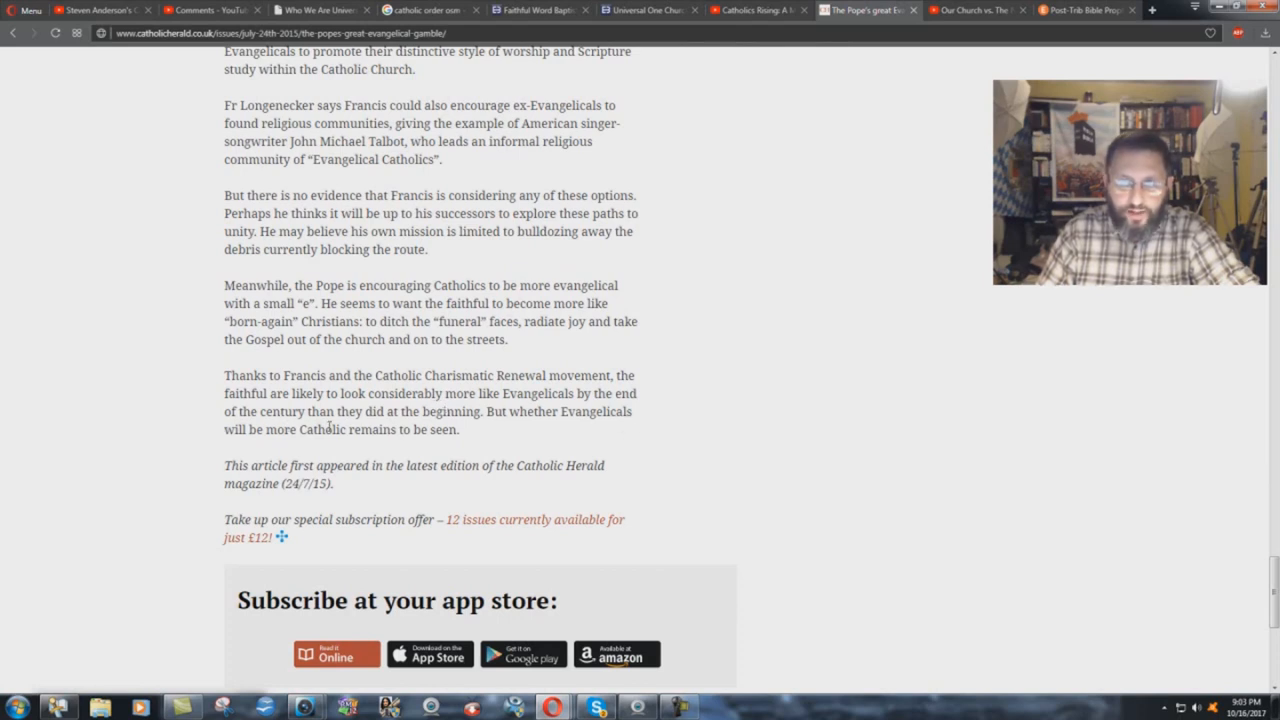
{"action": "mouse_move", "coordinate": [465, 445]}
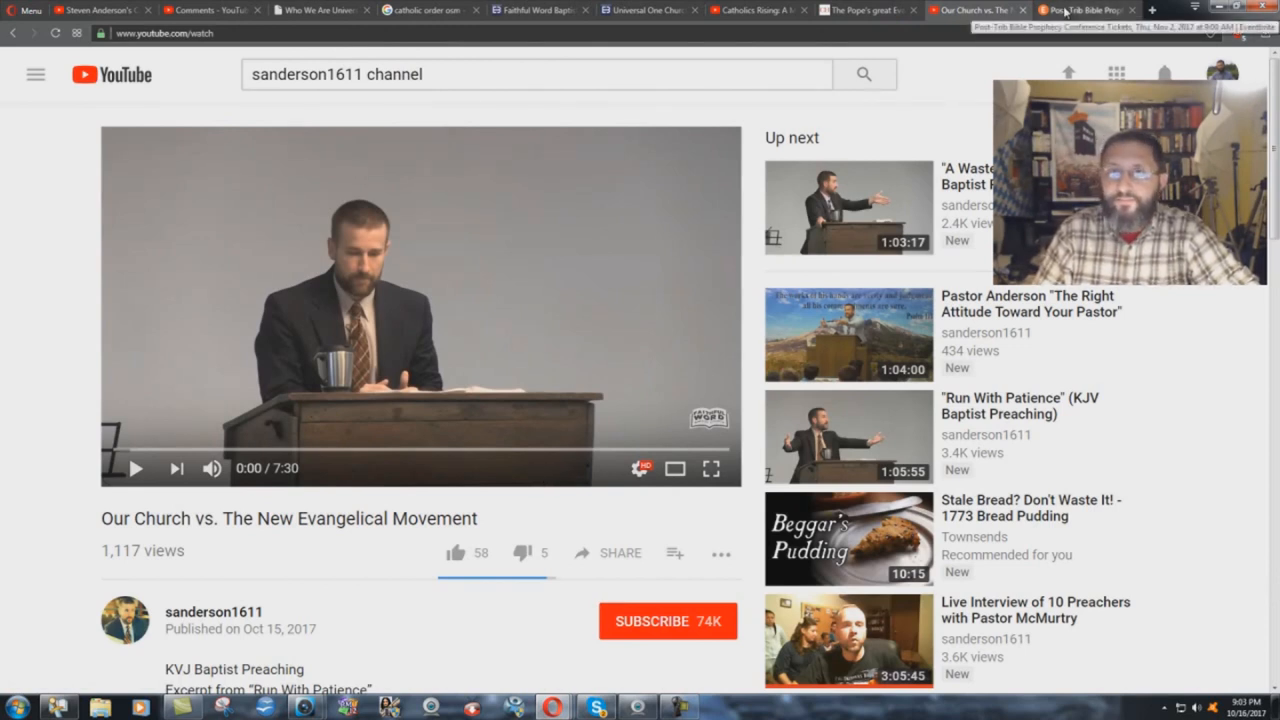
Step: View the Post-Trib Bible Prophecy Conference listing, then the Catholics Rising video's Pittsburgh dates
{"action": "left_click", "coordinate": [1085, 10]}
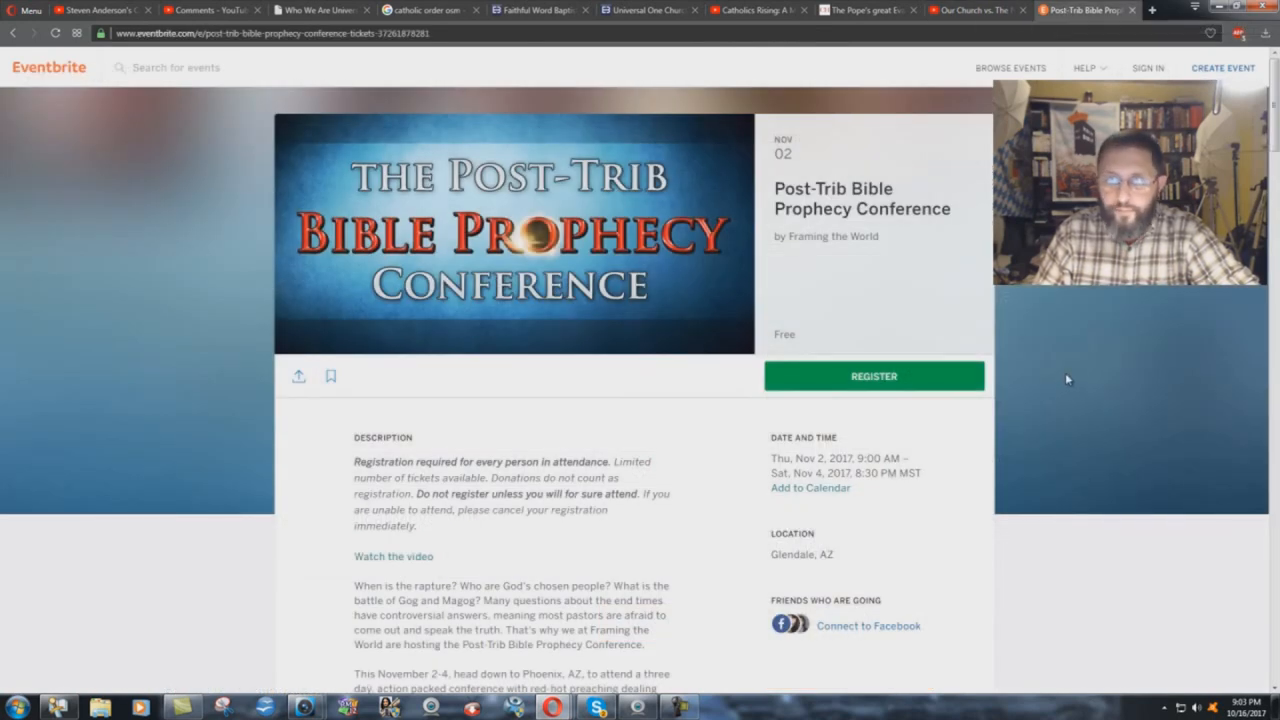
{"action": "left_click", "coordinate": [757, 10]}
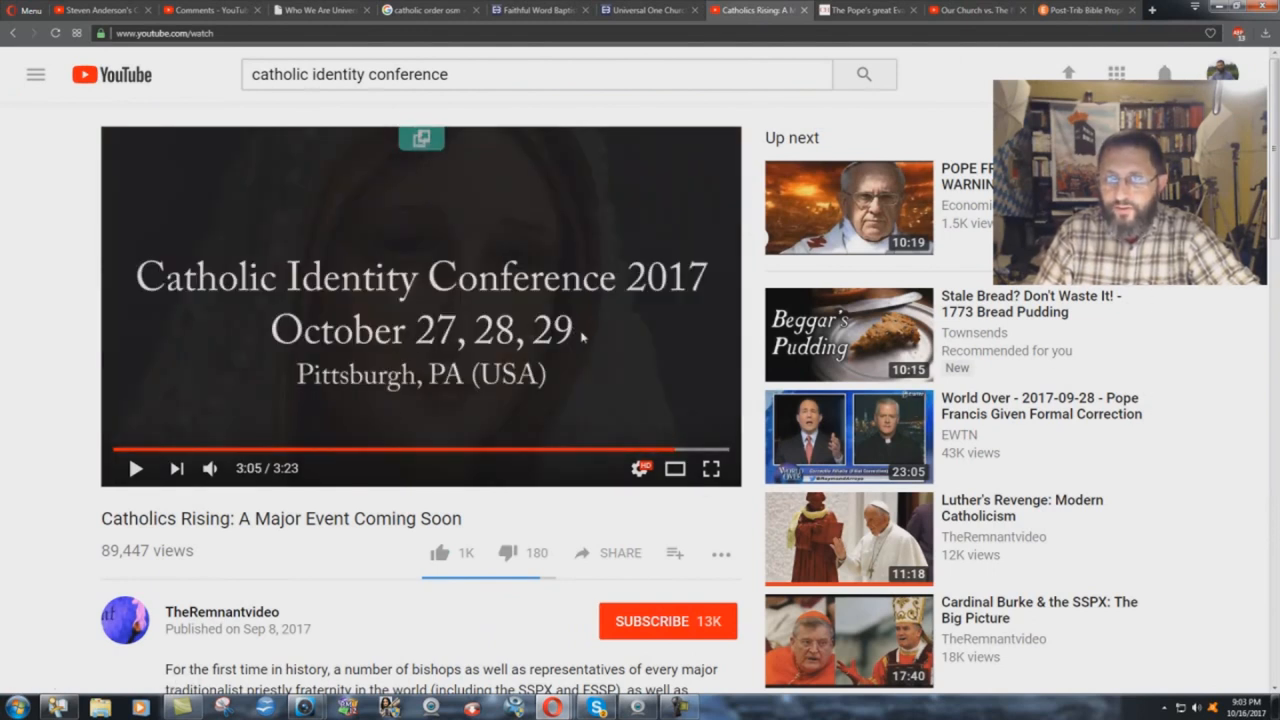
Step: Bring back the Catholic Herald article's ending about the 24/7/15 magazine edition
{"action": "left_click", "coordinate": [865, 10]}
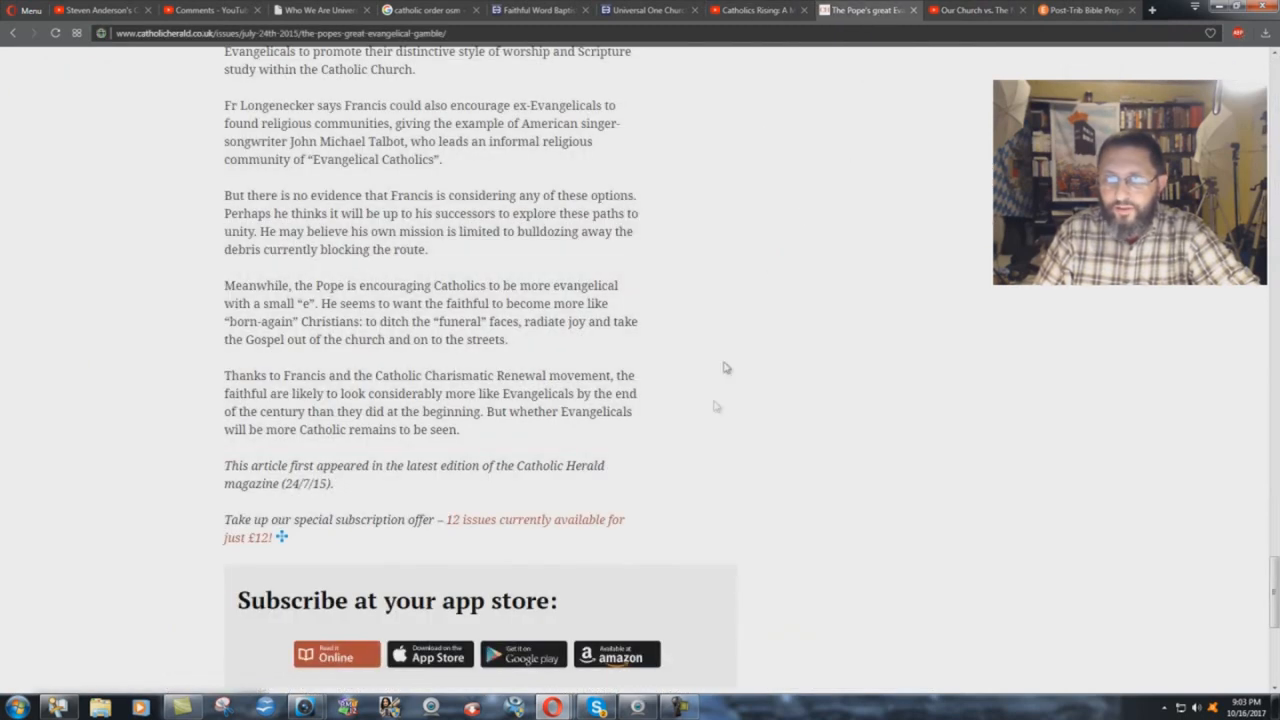
{"action": "mouse_move", "coordinate": [577, 301]}
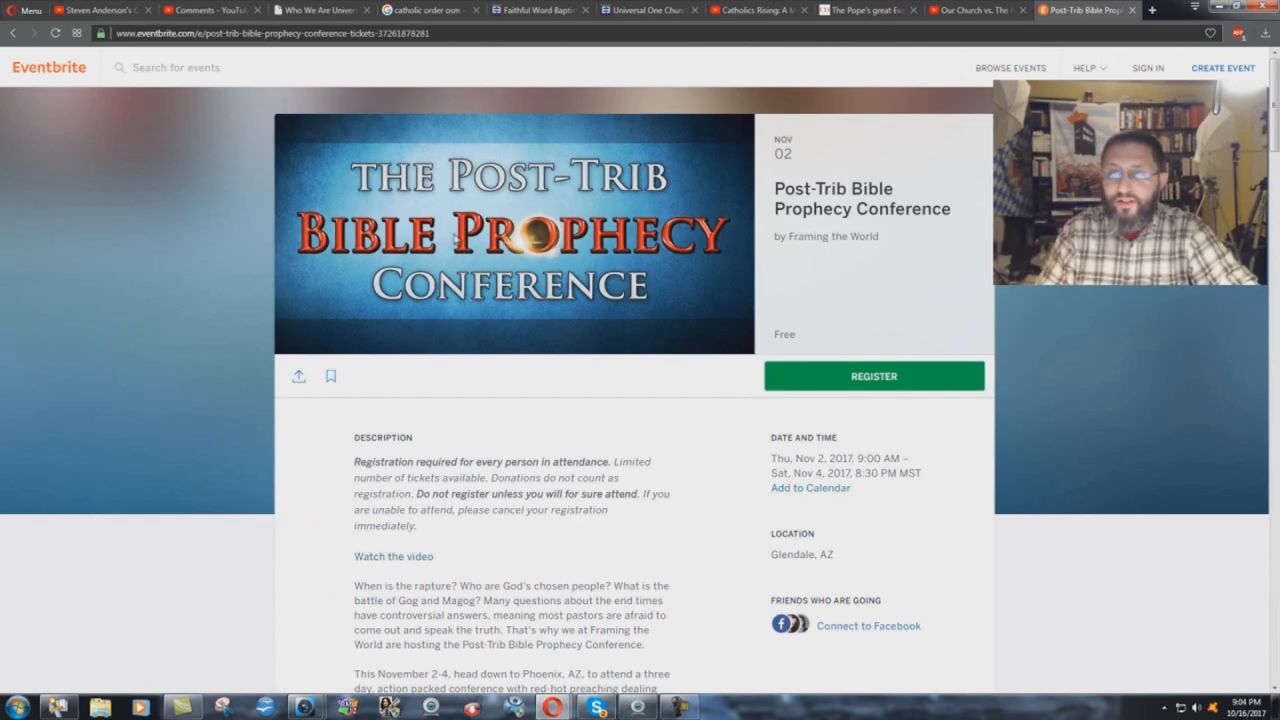
{"action": "mouse_move", "coordinate": [520, 388]}
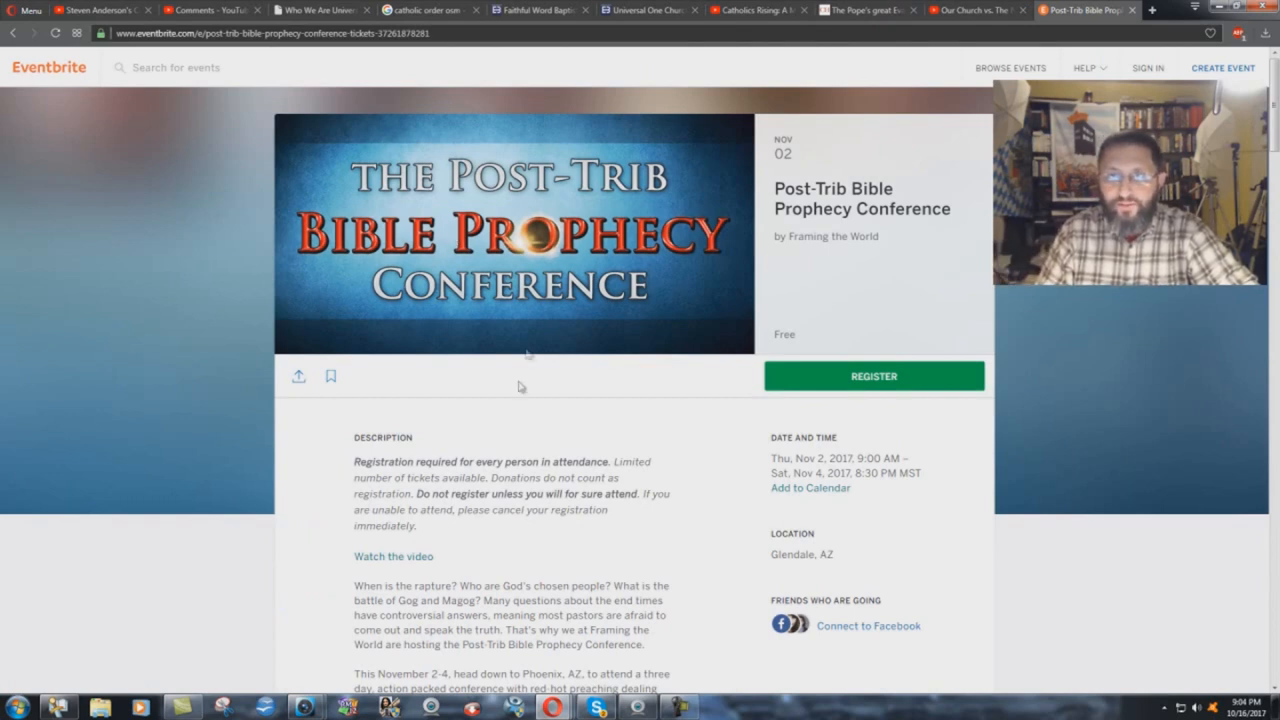
{"action": "mouse_move", "coordinate": [517, 433]}
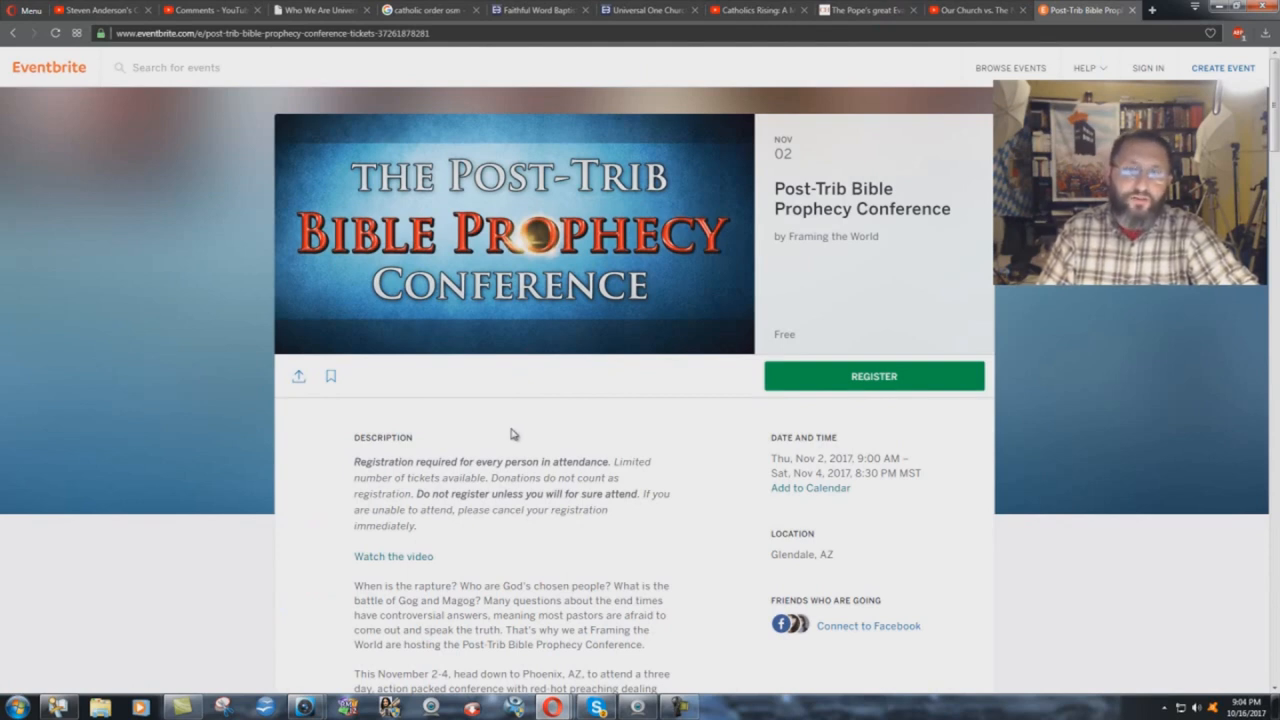
{"action": "mouse_move", "coordinate": [505, 433]}
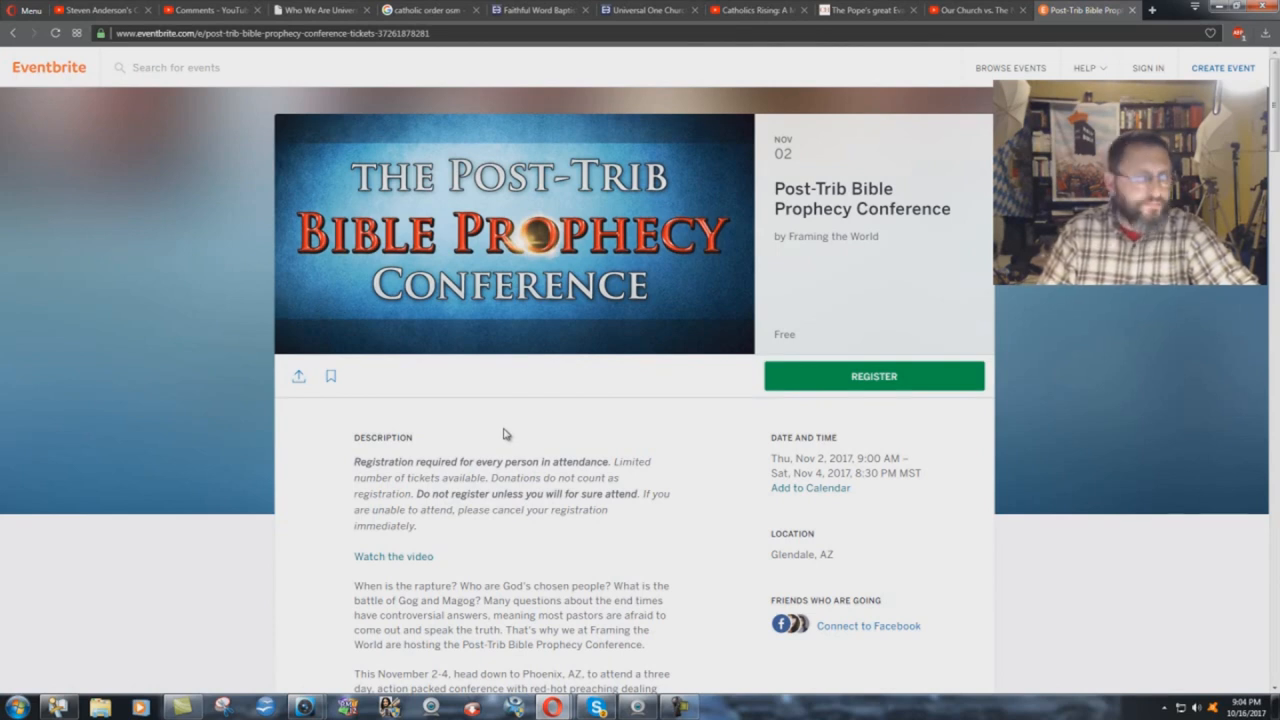
{"action": "mouse_move", "coordinate": [560, 420]}
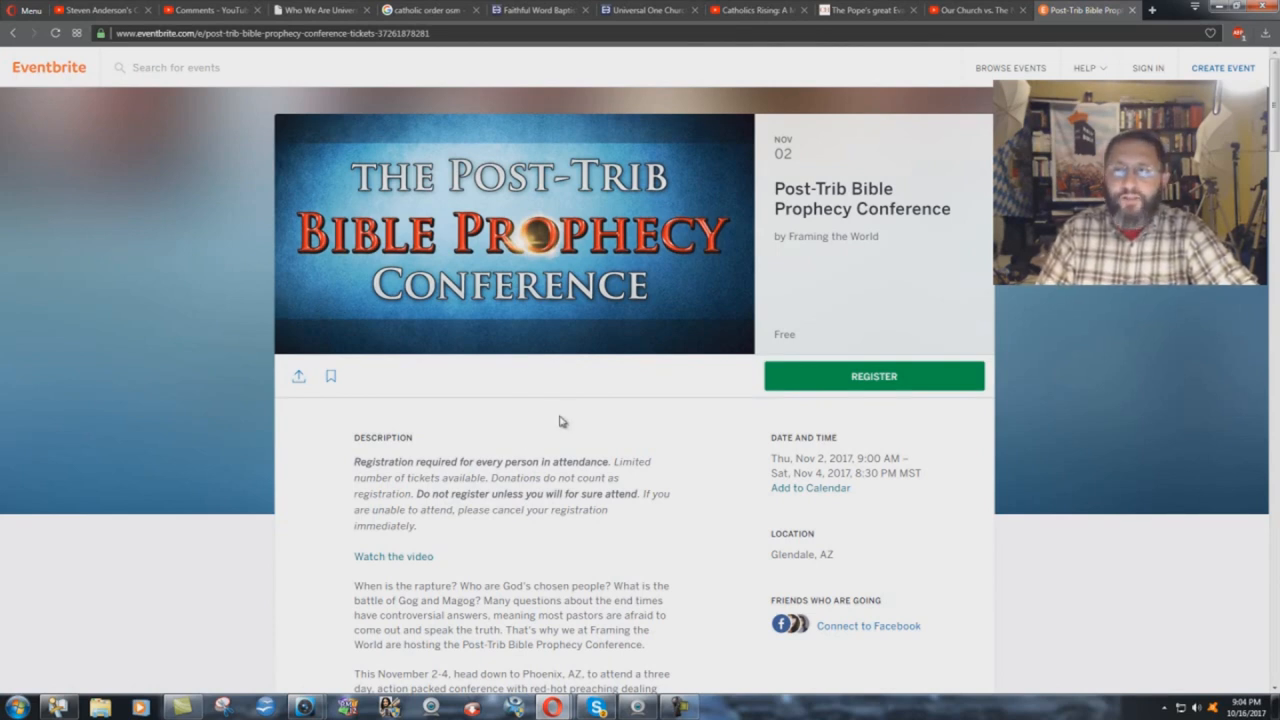
{"action": "mouse_move", "coordinate": [556, 420]}
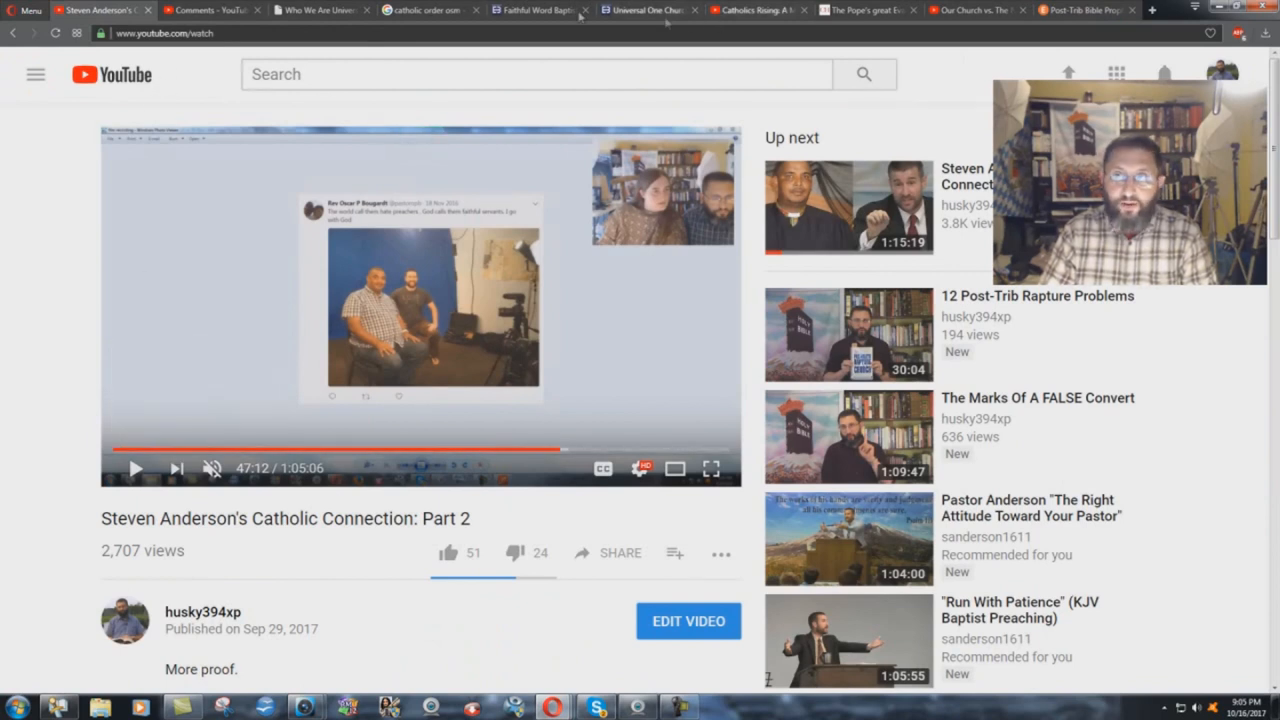
Step: Compare the Faithful Word Baptist Church and Universal One Church Cape Town profiles twice
{"action": "left_click", "coordinate": [540, 9]}
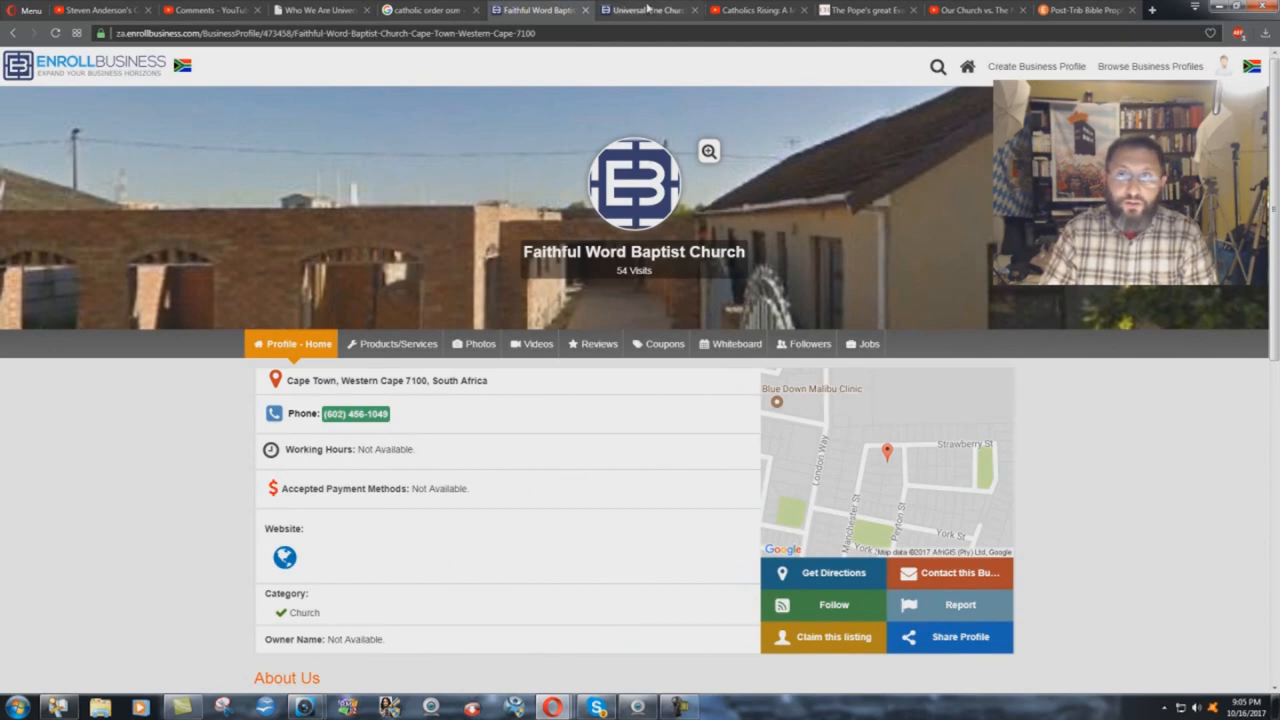
{"action": "left_click", "coordinate": [645, 10]}
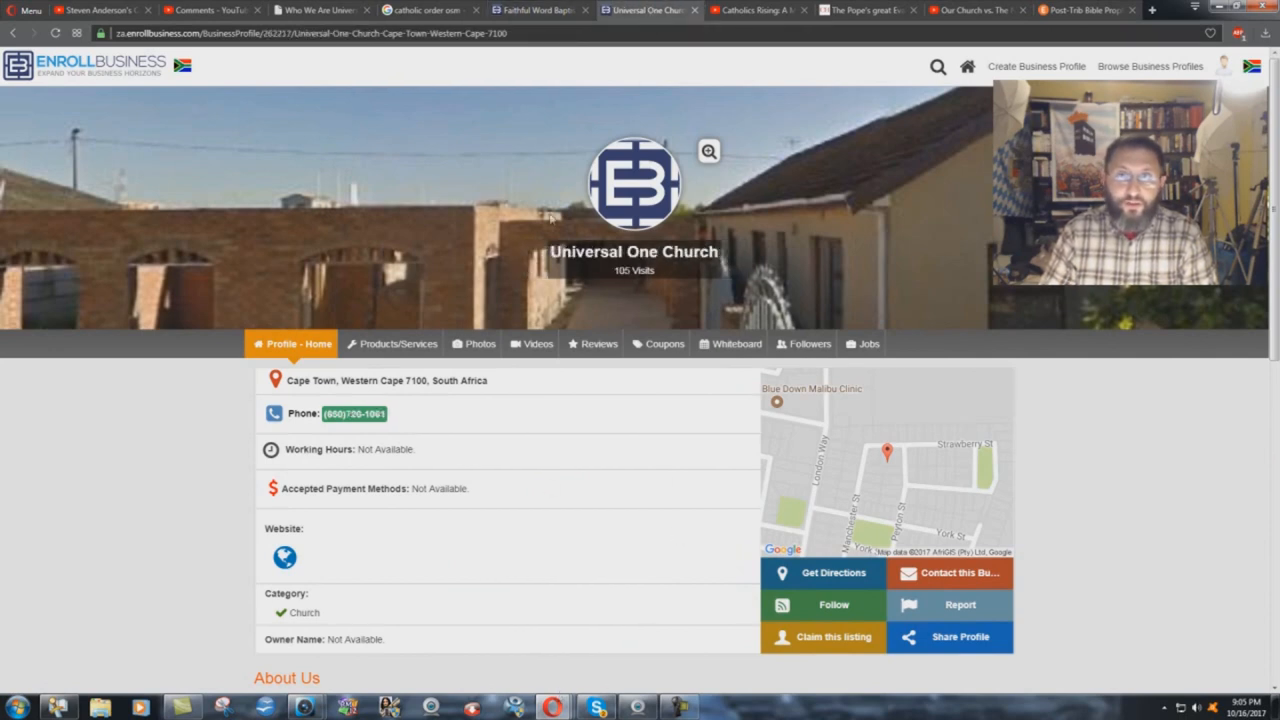
{"action": "left_click", "coordinate": [540, 10]}
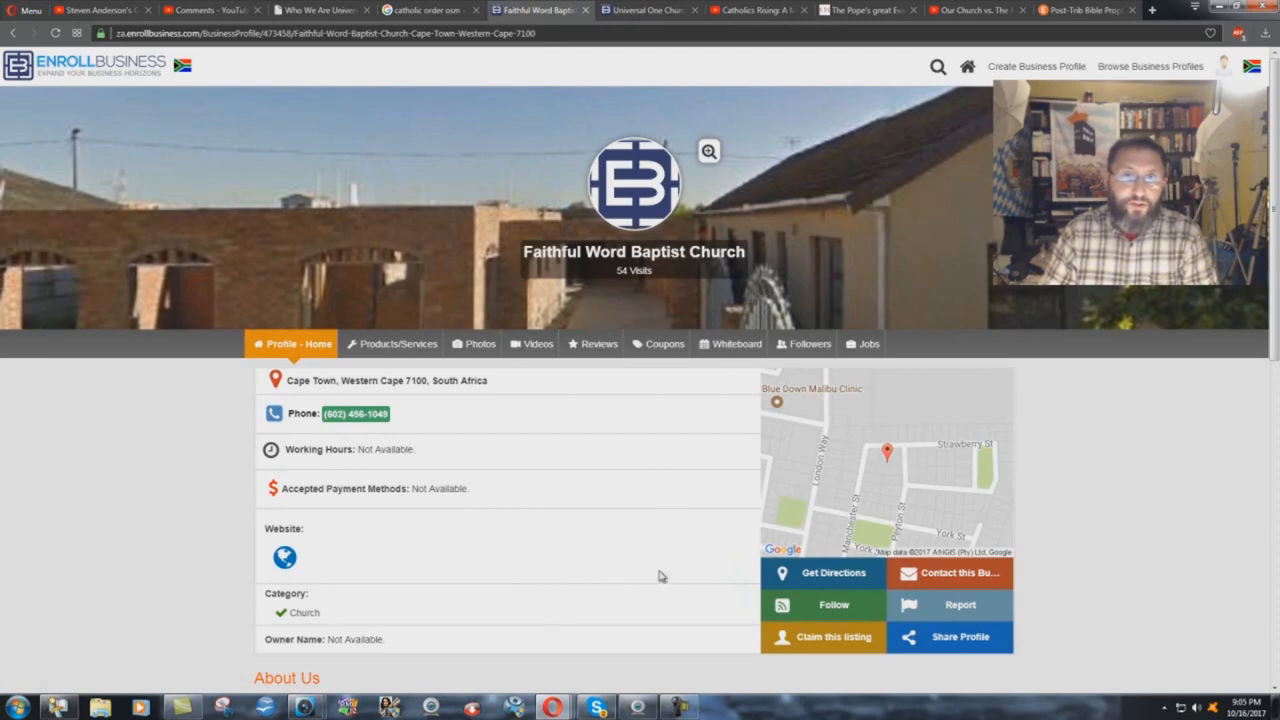
{"action": "mouse_move", "coordinate": [670, 84]}
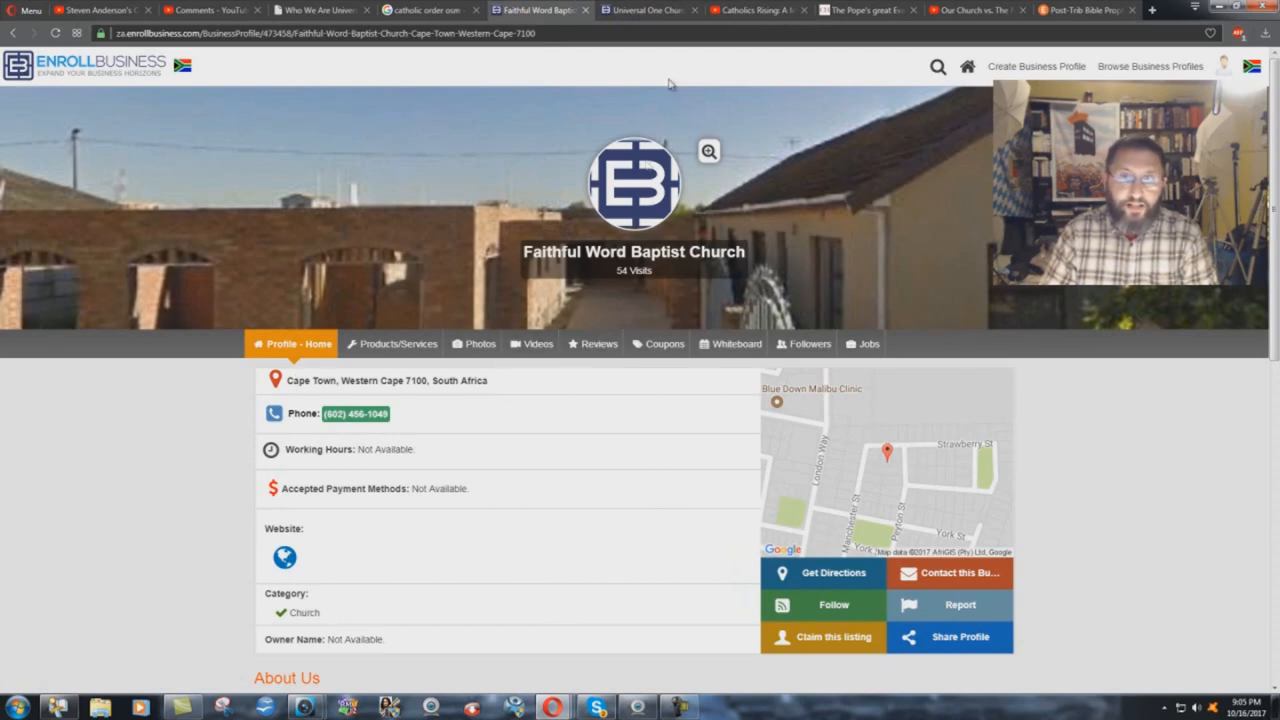
{"action": "left_click", "coordinate": [645, 10]}
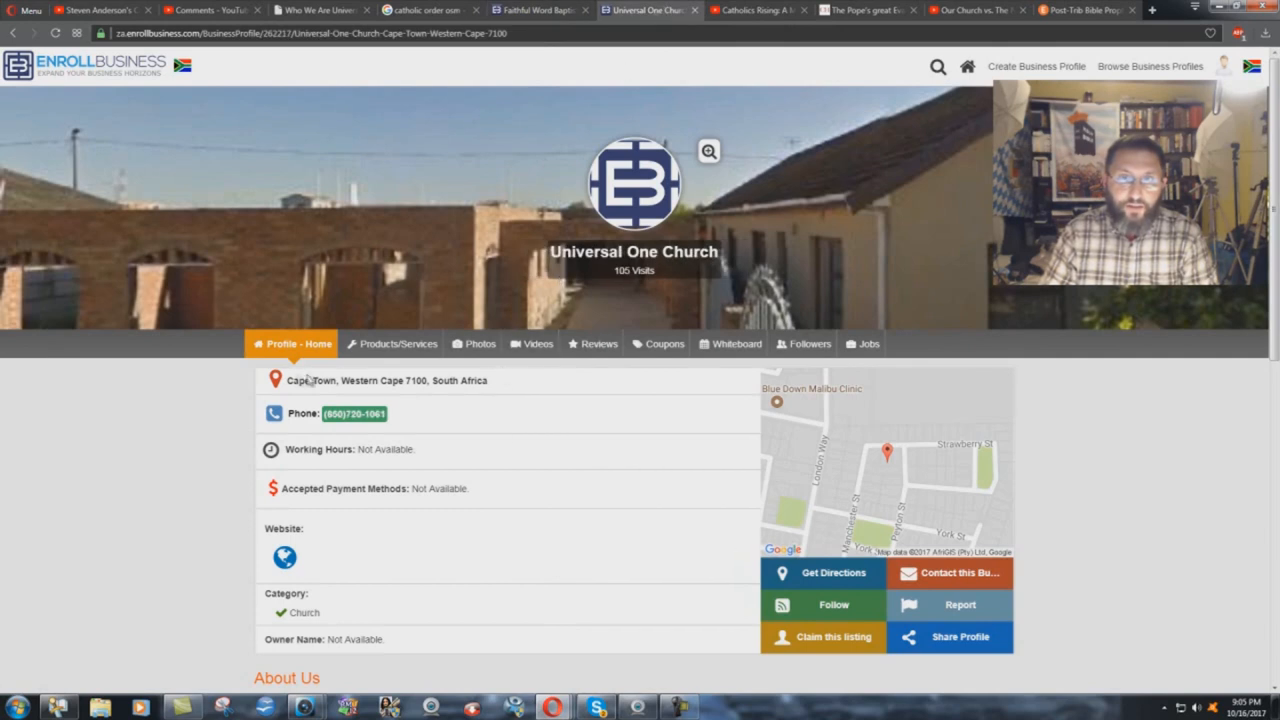